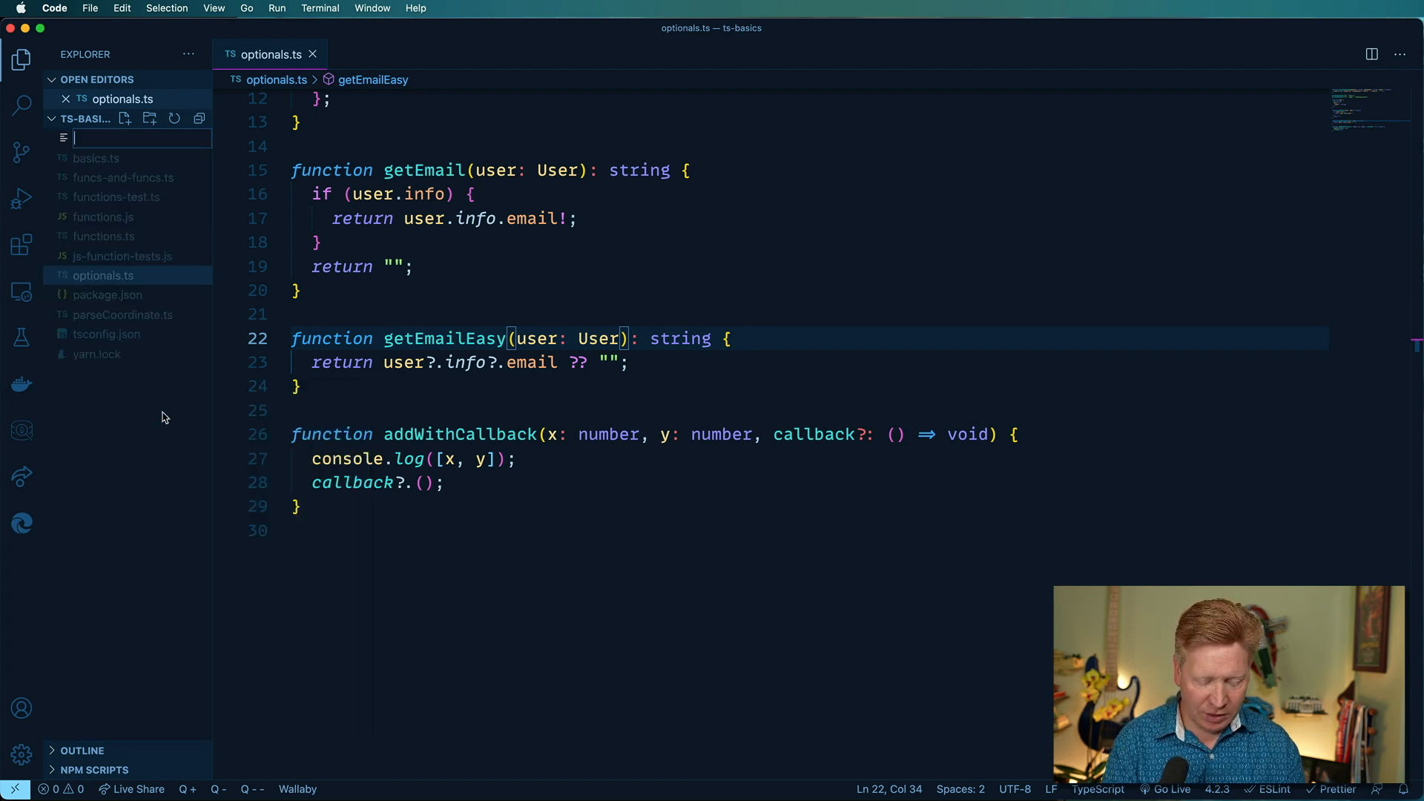
Step: Create a new file named tuples.ts in the ts-basics project
{"action": "type", "text": "tuples.ts"}
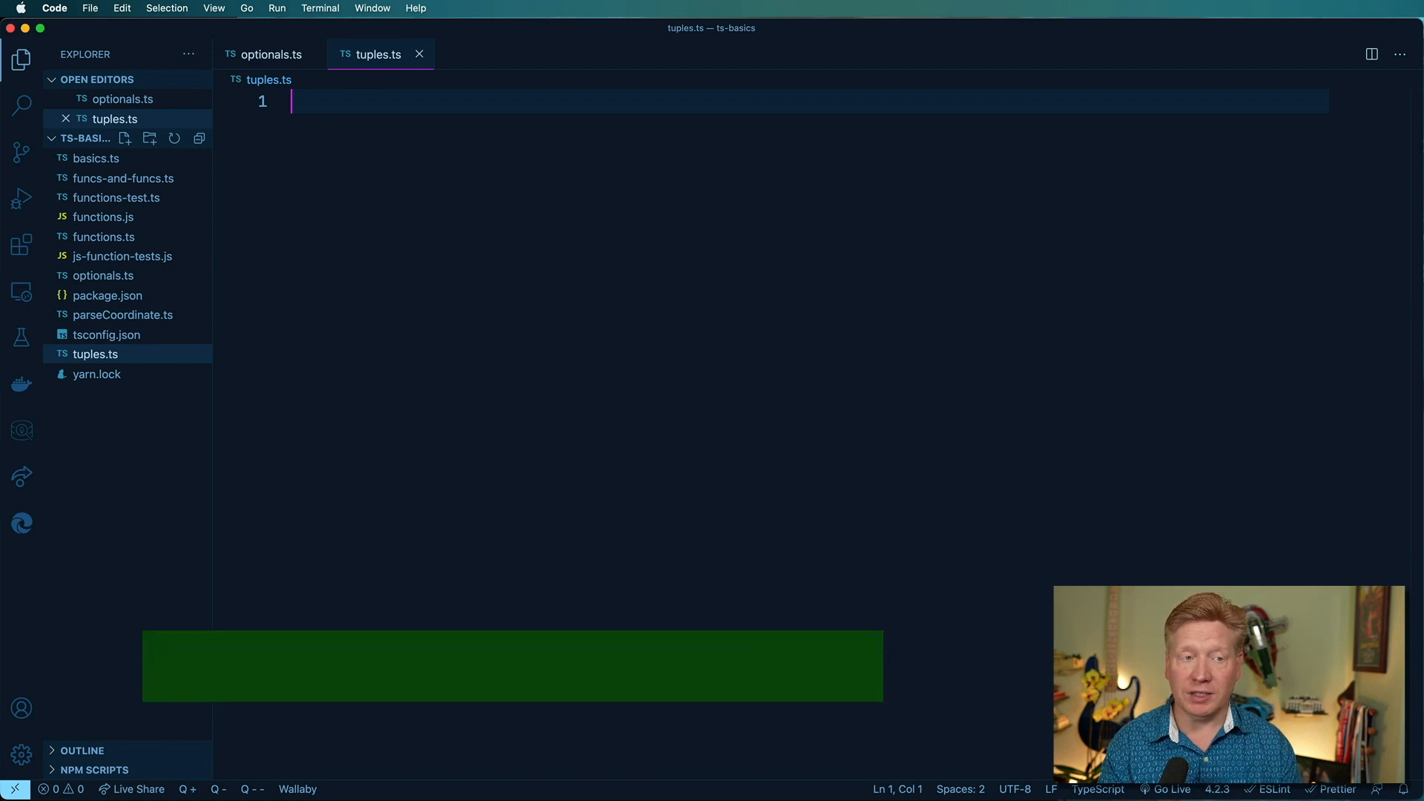
Step: Declare type ThreeDCoordinate = [x: number, y: number, z: number] in tuples.ts
{"action": "type", "text": "type"}
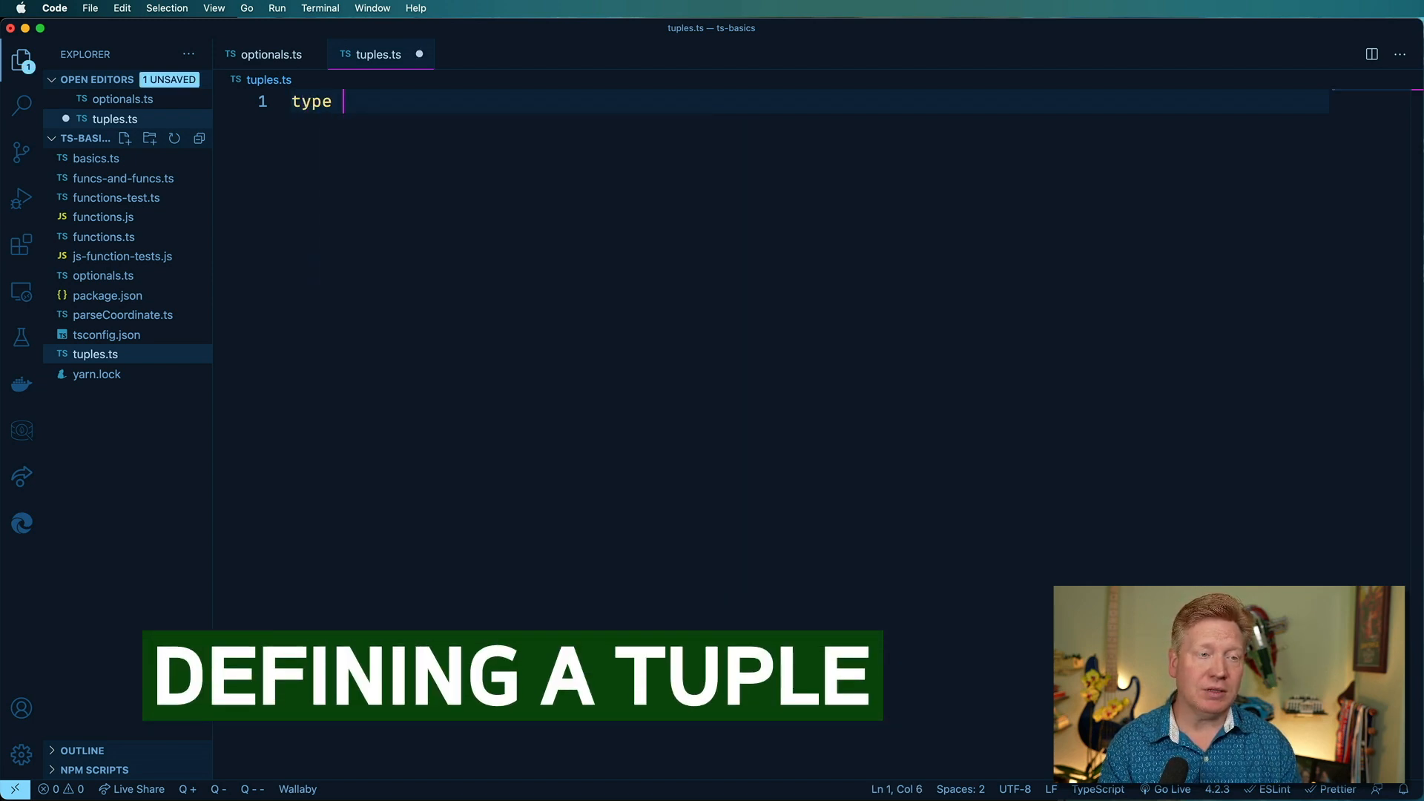
{"action": "type", "text": "Thre"}
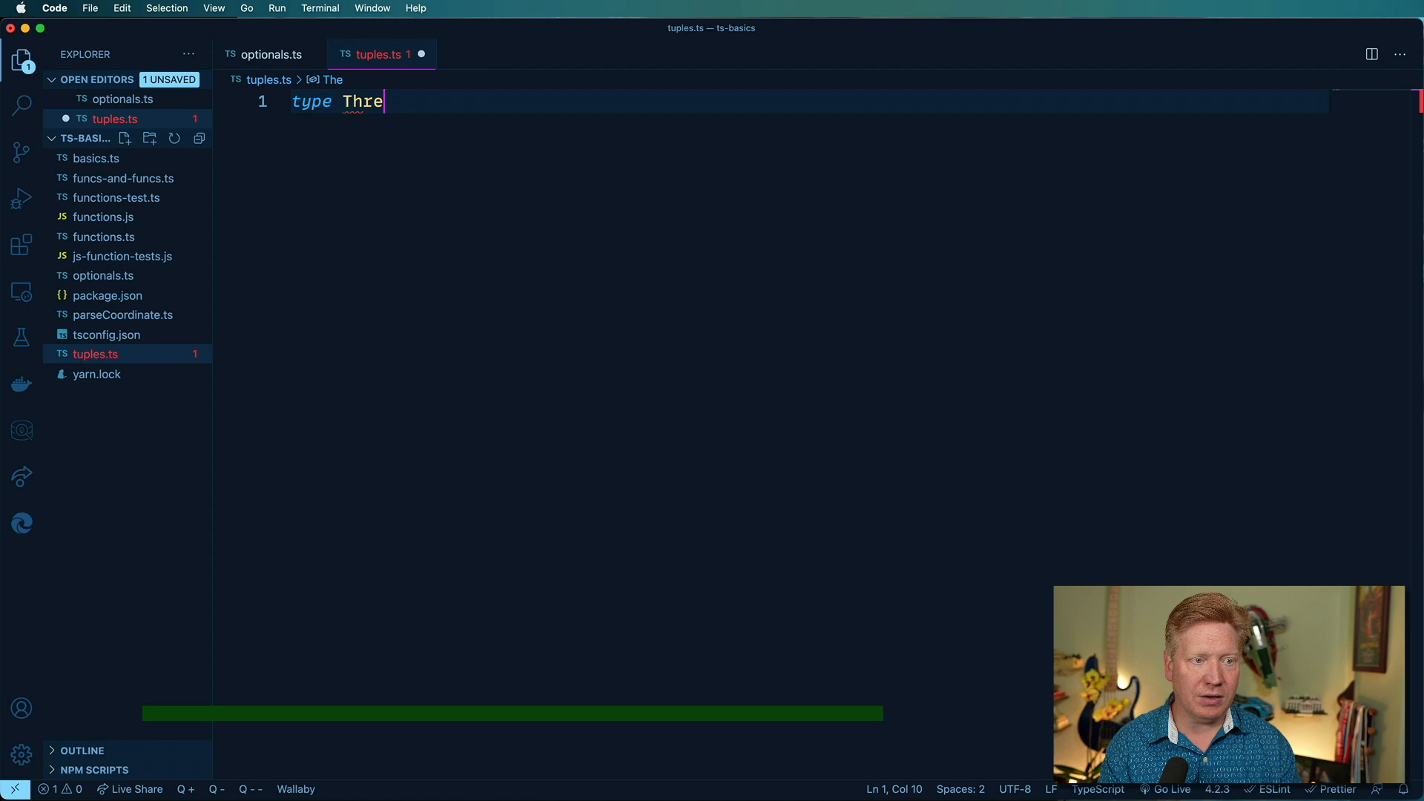
{"action": "type", "text": "eDCoordinate ="}
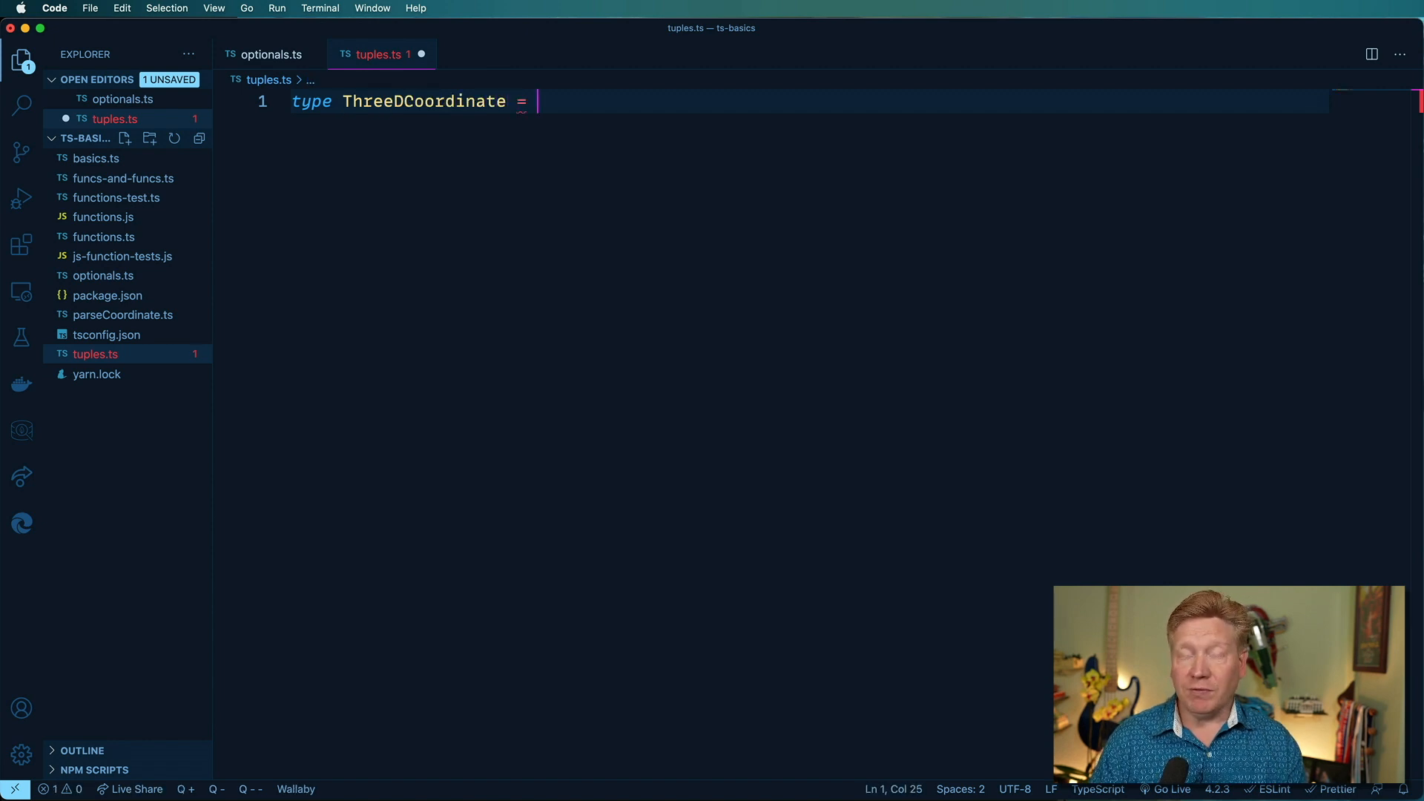
{"action": "type", "text": "[]"}
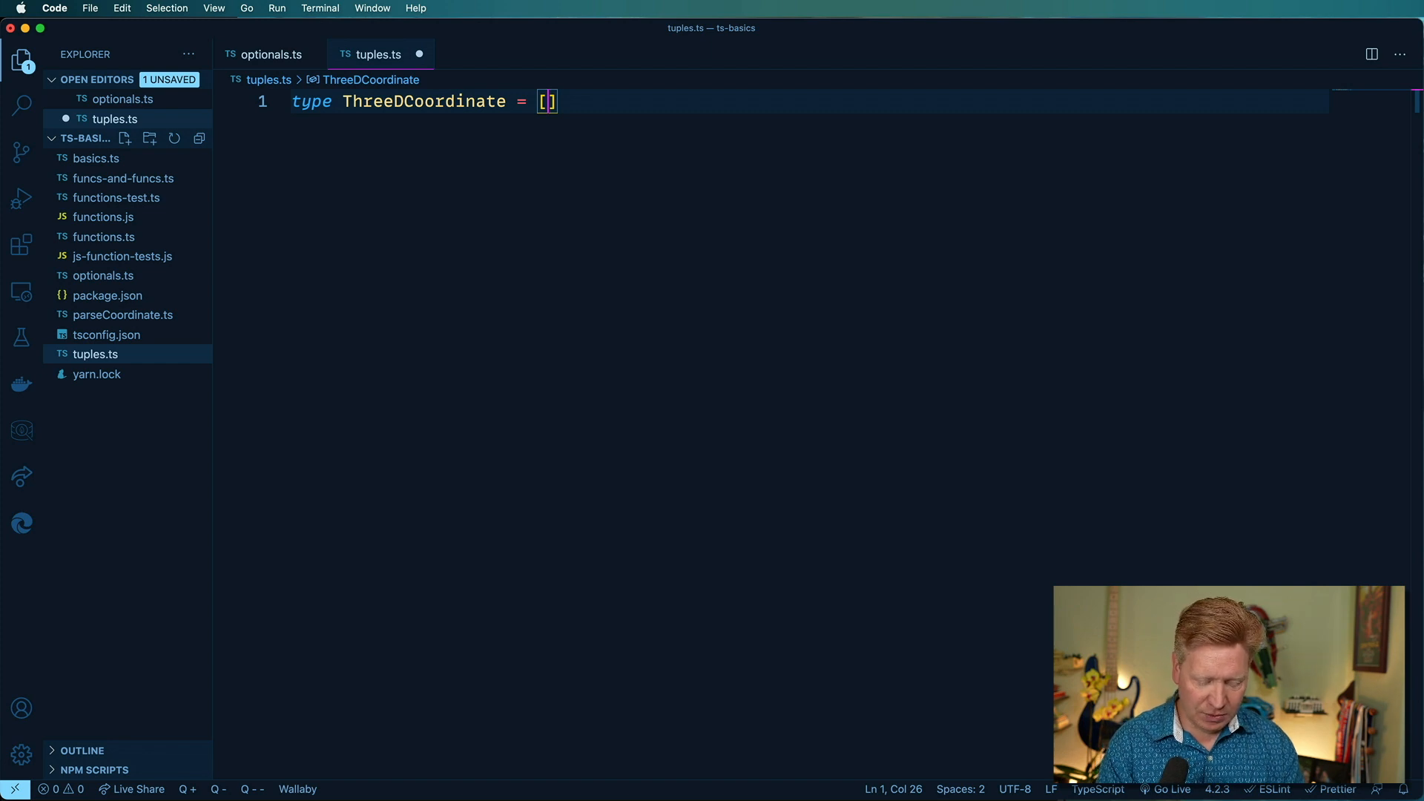
{"action": "type", "text": "x: number, y: number, z:nu"}
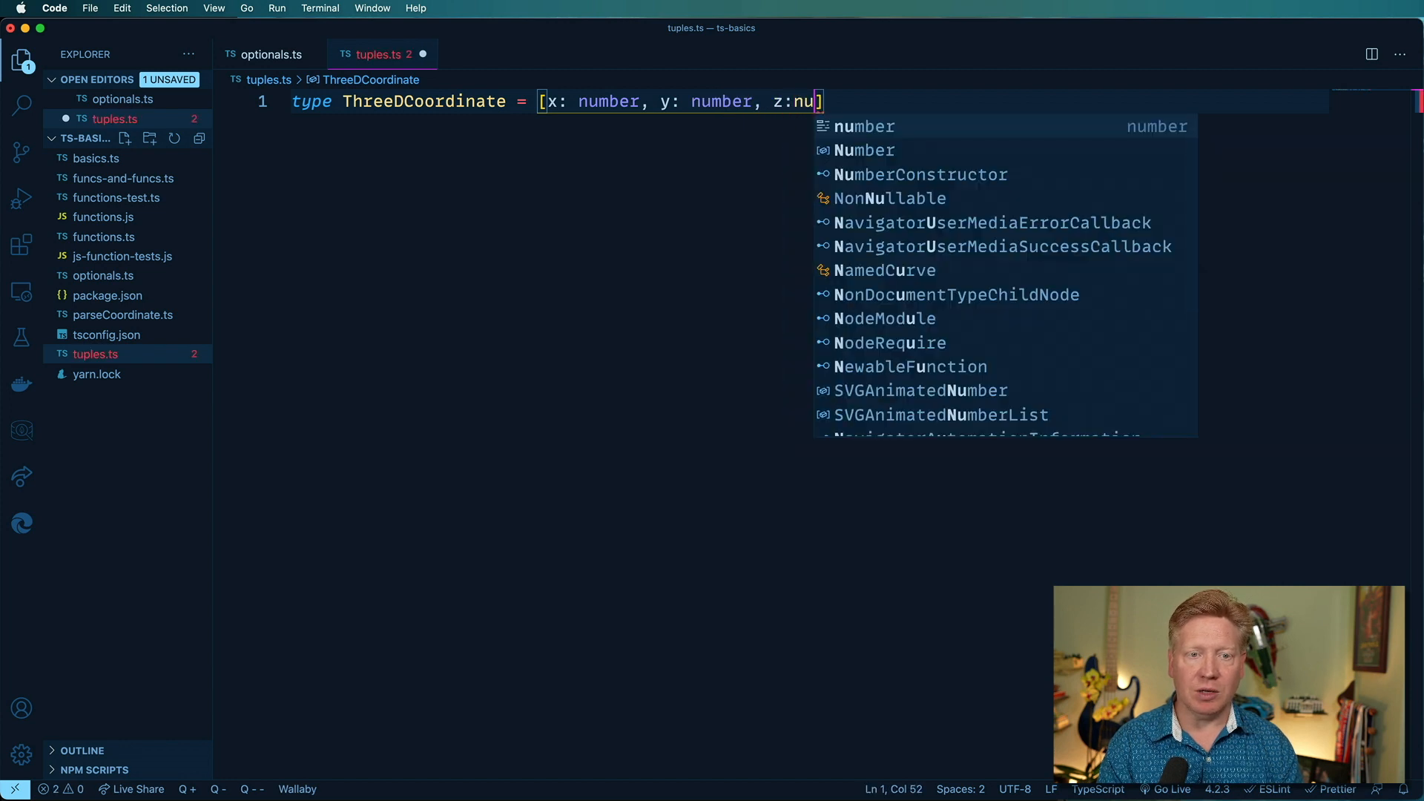
{"action": "key", "text": "Enter"}
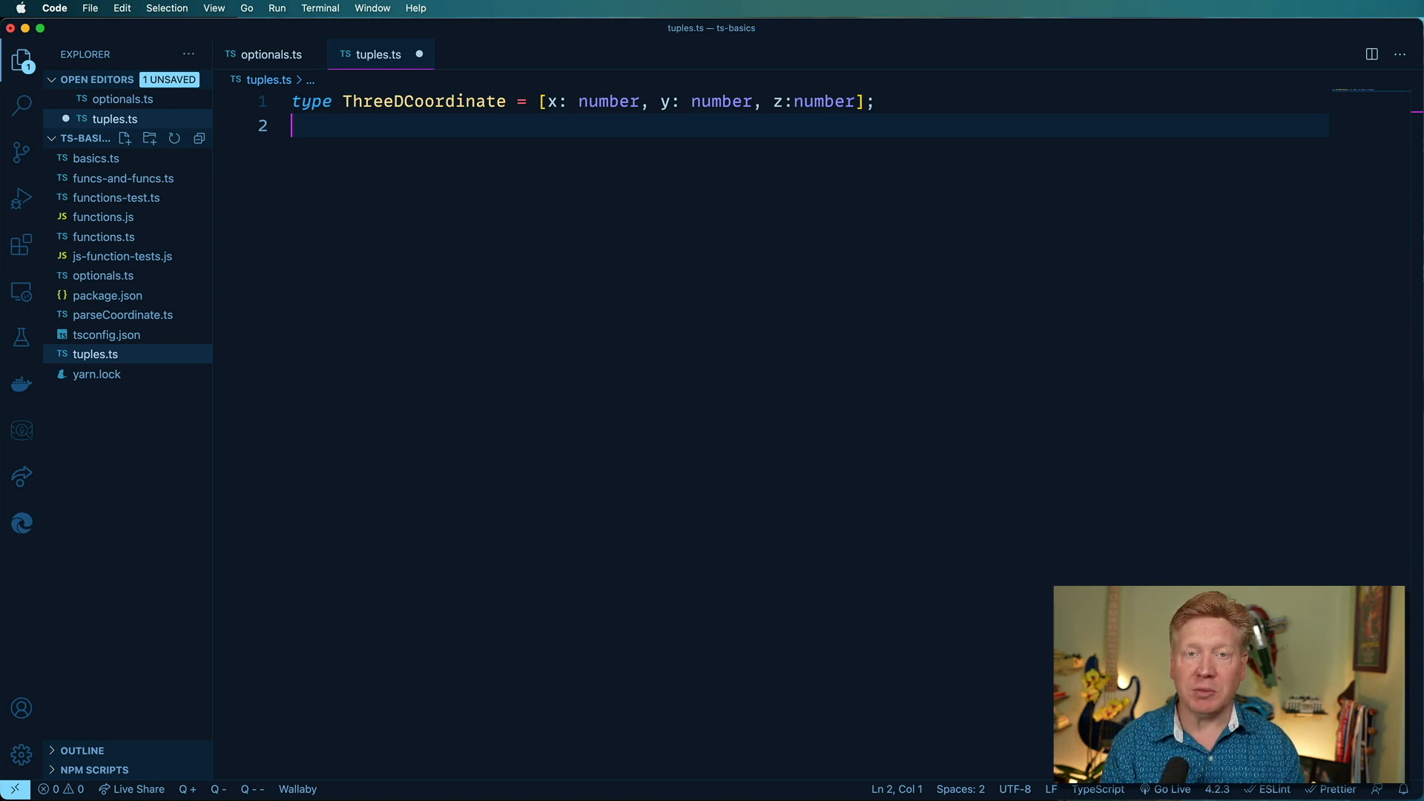
{"action": "key", "text": "Enter"}
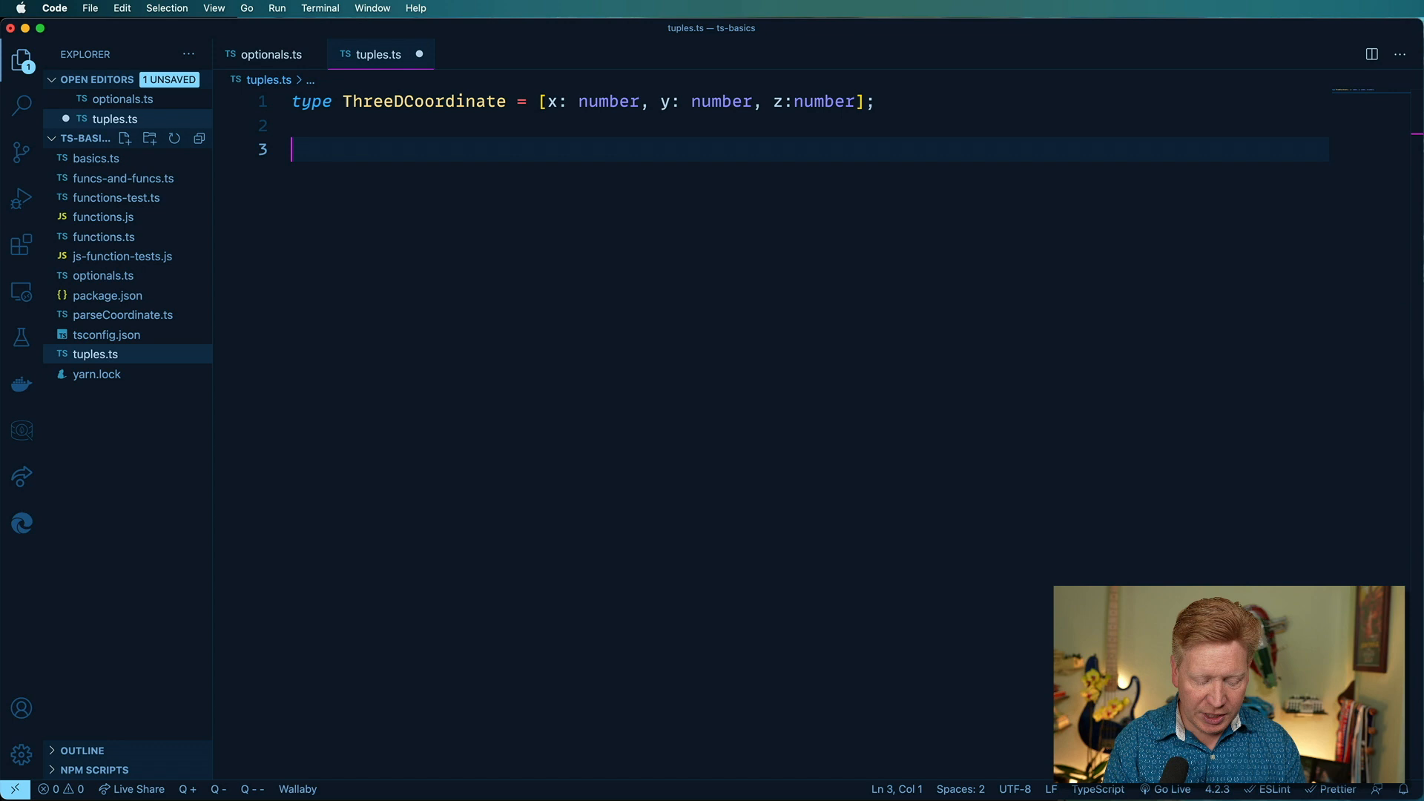
Step: Write add3DCoordinate(c1, c2): ThreeDCoordinate returning [c1[0] + c2[0], c1[1] + c2[1], c1[2] + c2[2]]
{"action": "type", "text": "function"}
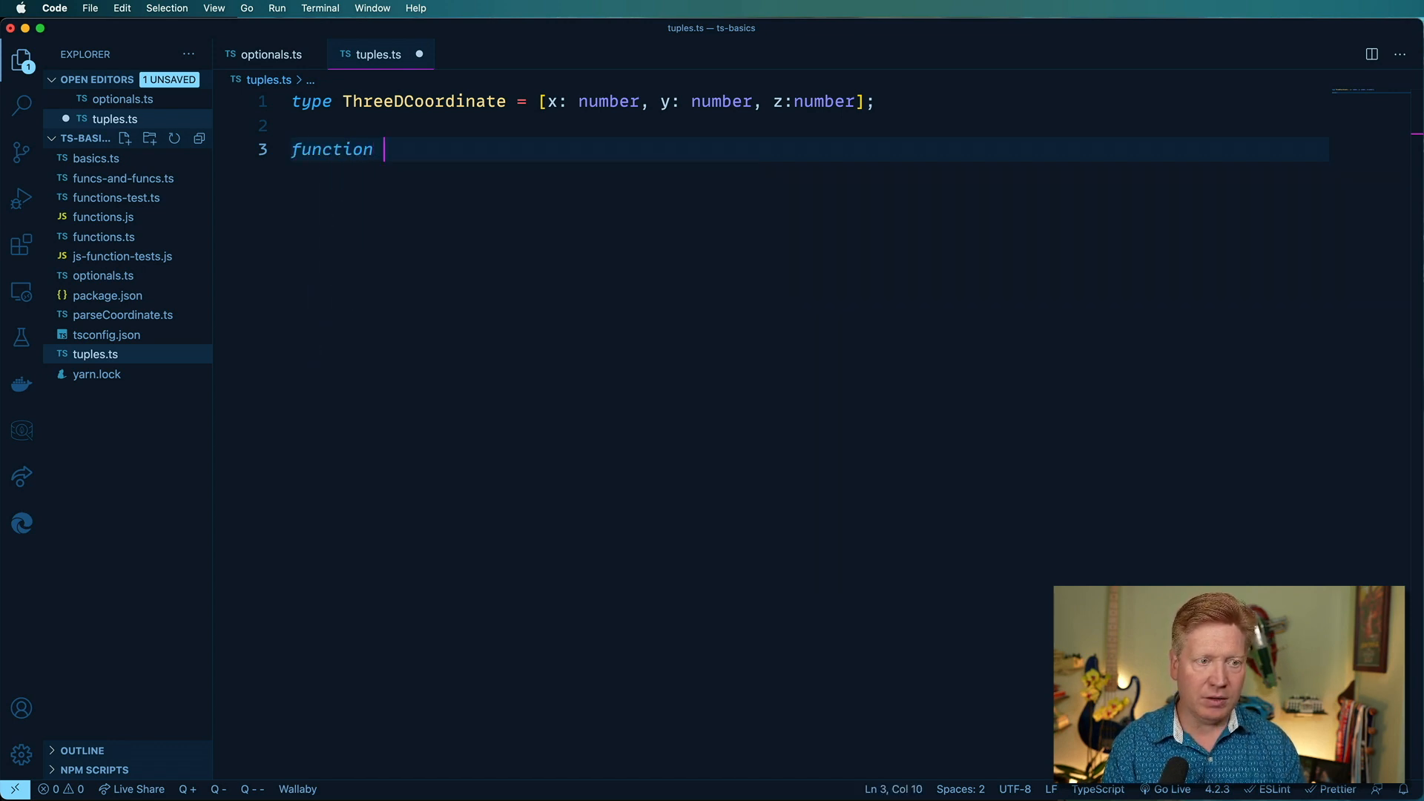
{"action": "type", "text": "add3"}
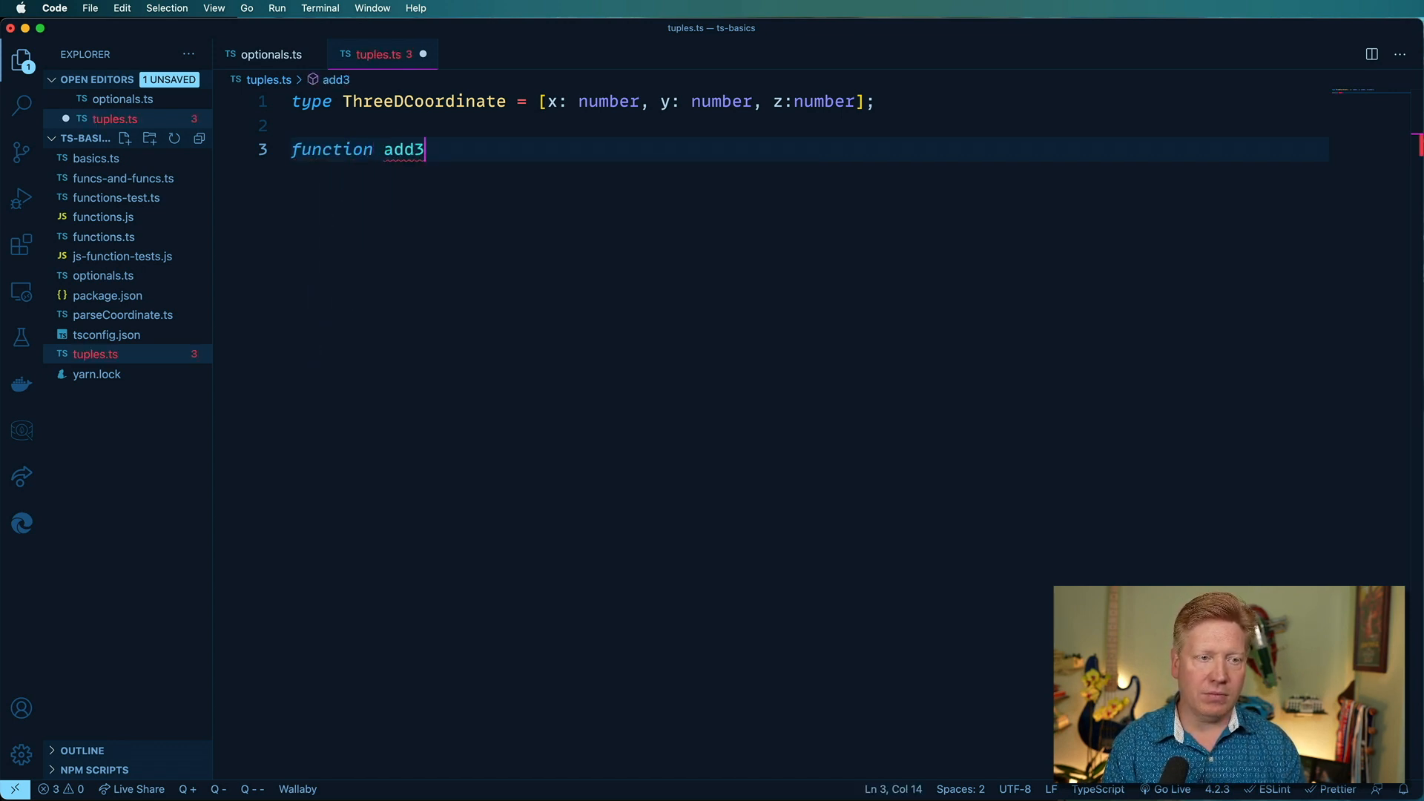
{"action": "type", "text": "DCoordinate"}
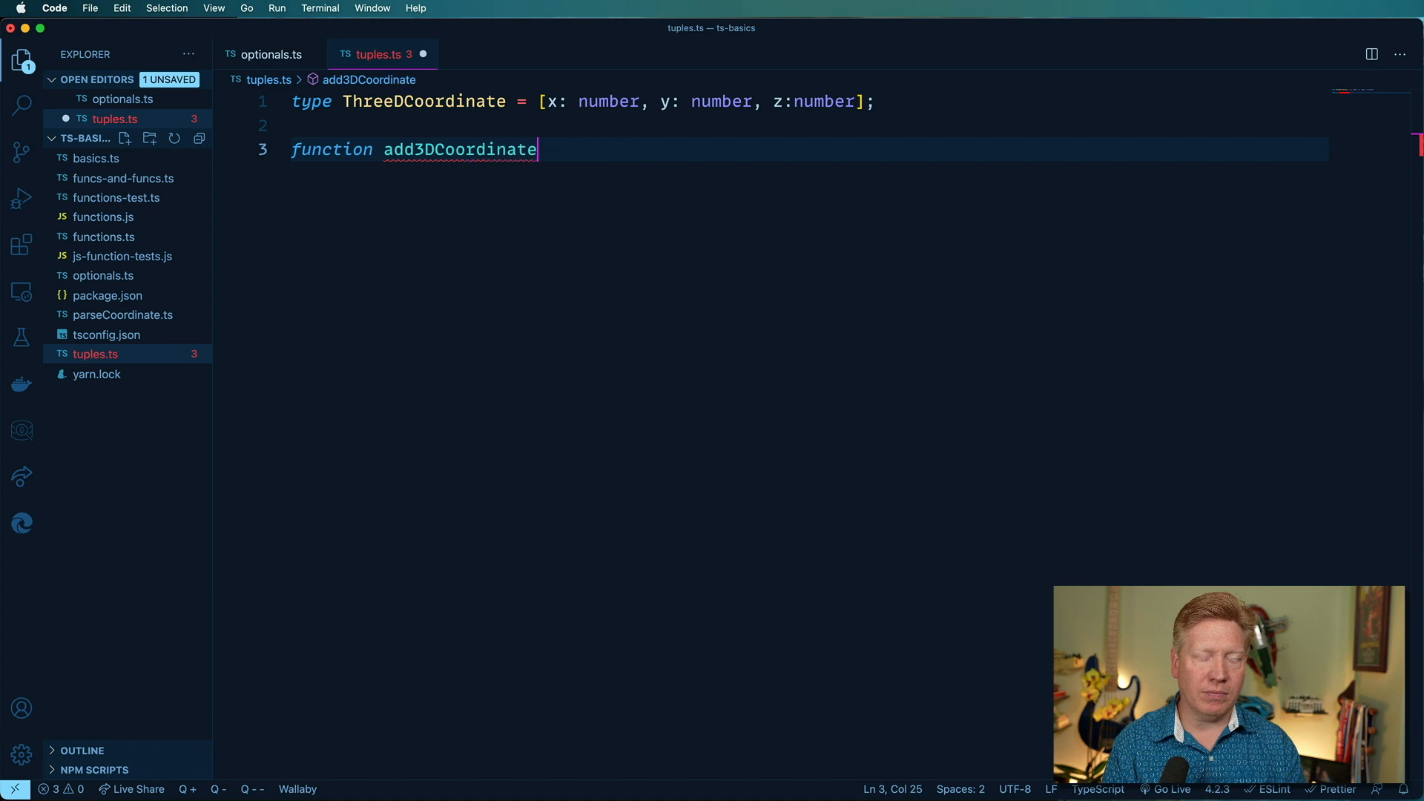
{"action": "type", "text": "()"}
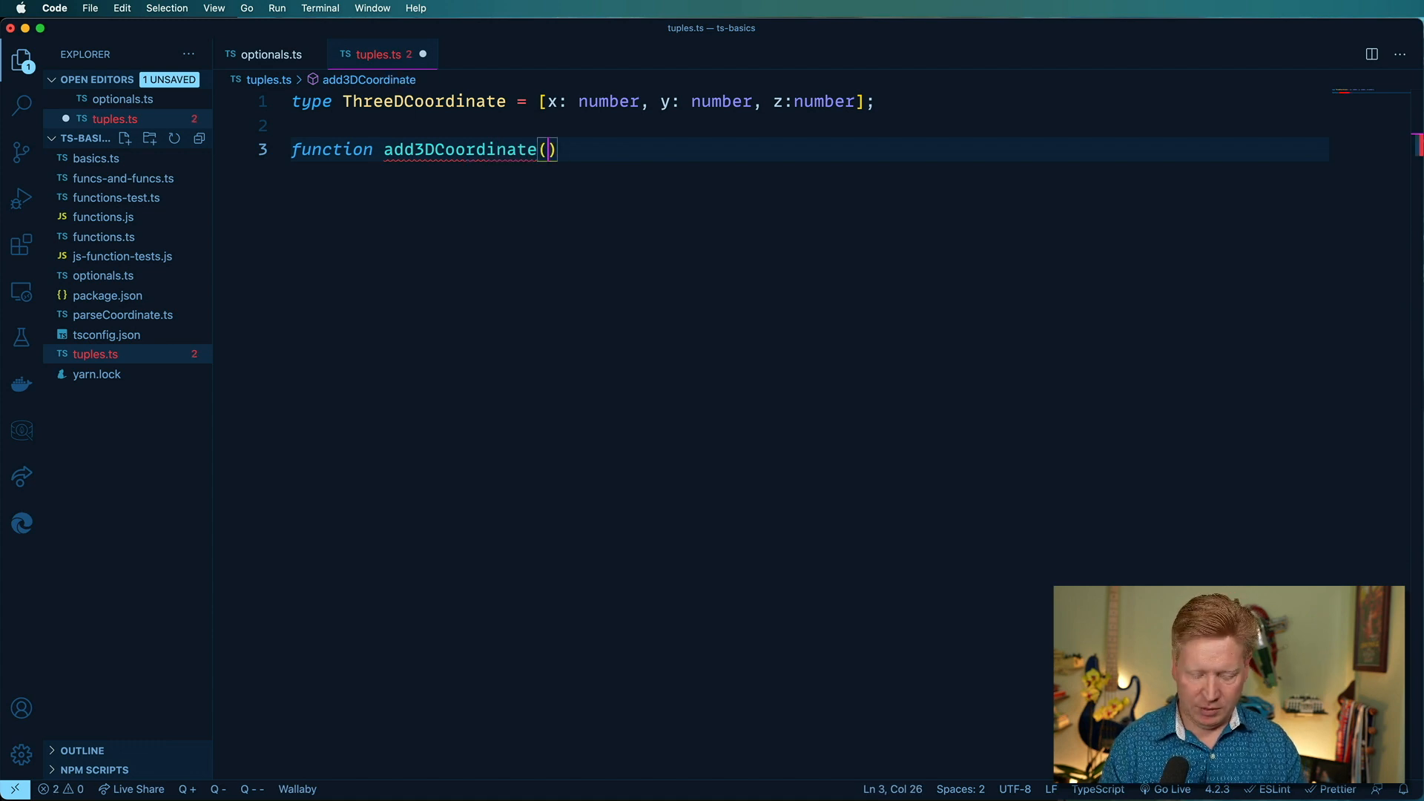
{"action": "type", "text": "c1"}
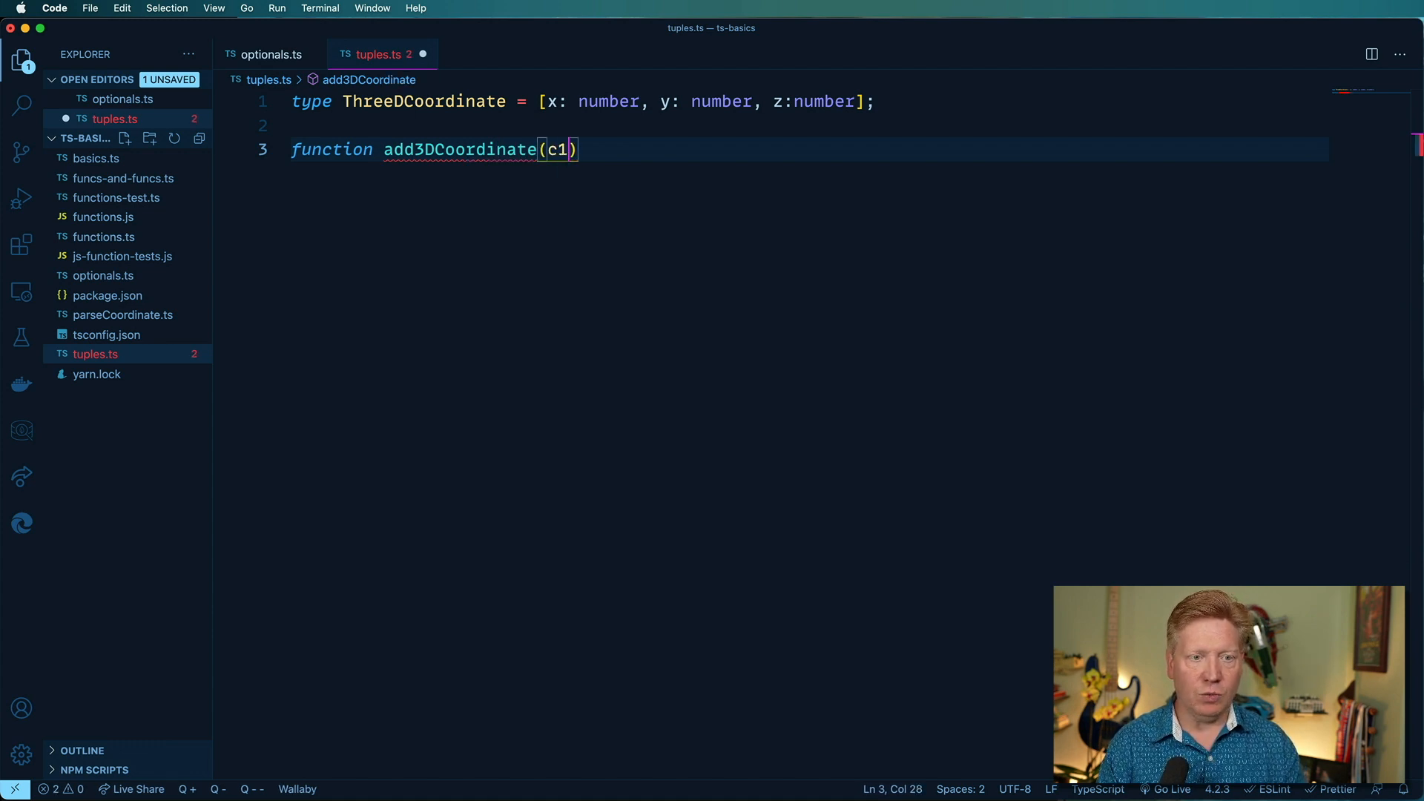
{"action": "type", "text": ": ThreeDCoordinate,"}
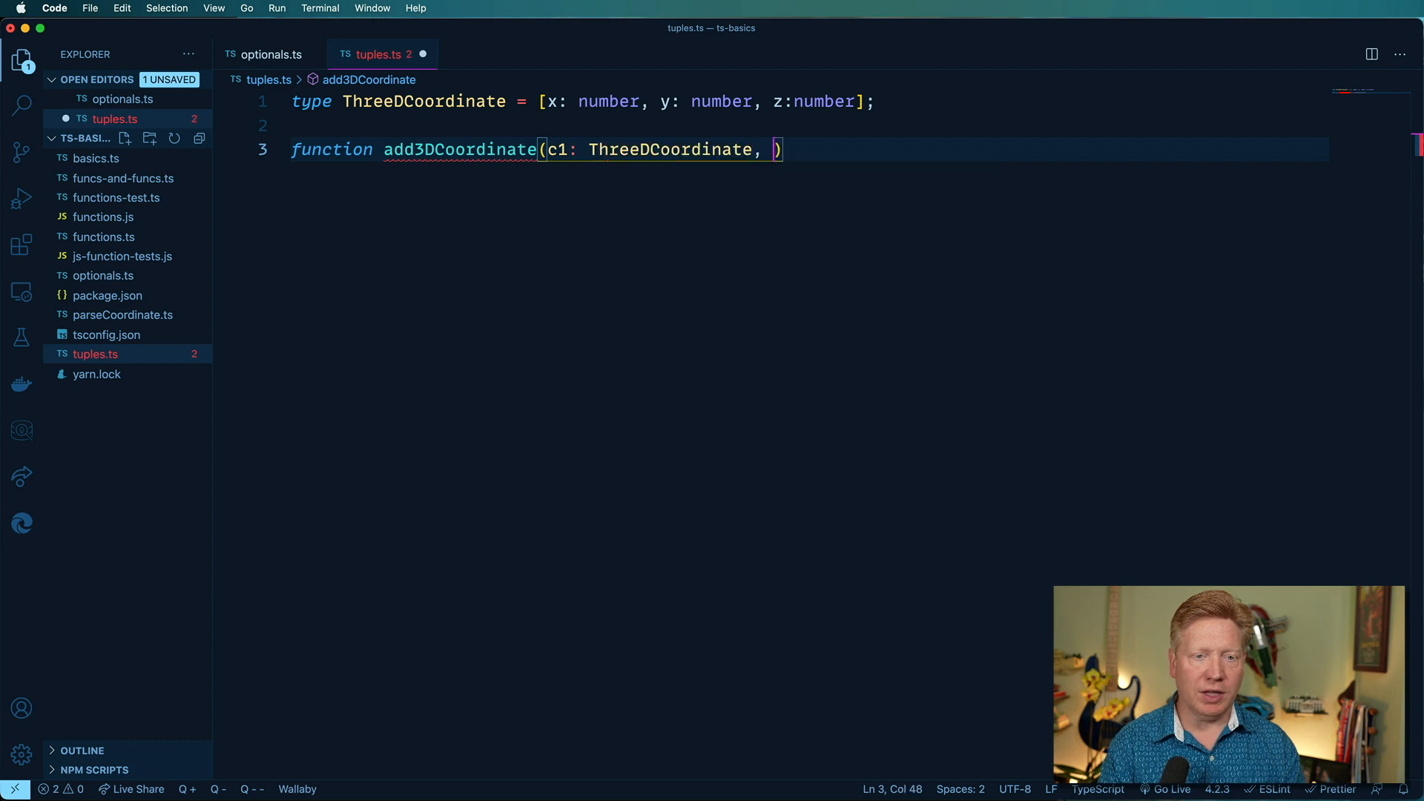
{"action": "type", "text": "c2: ThreeDCoordinate"}
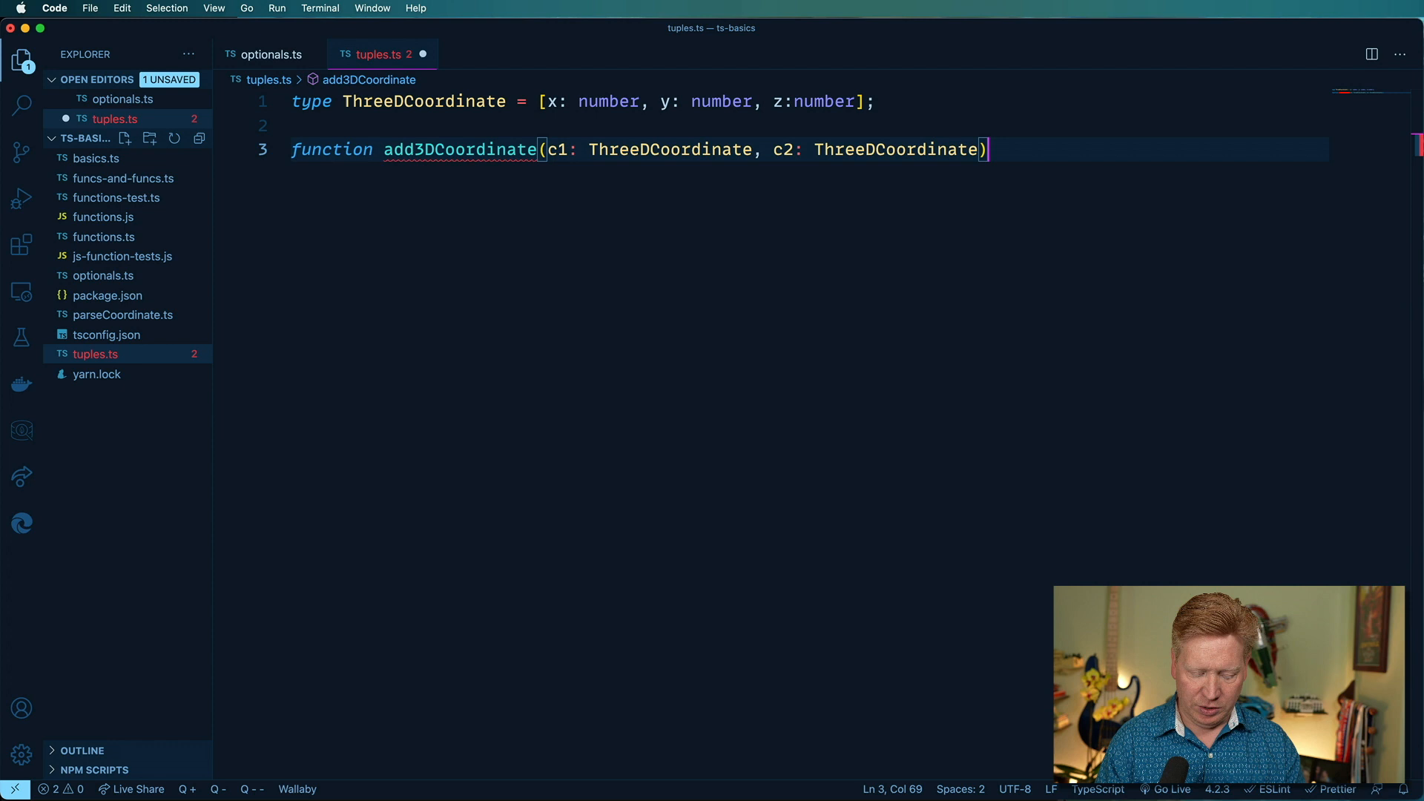
{"action": "type", "text": ": ThreeDCoordinate"}
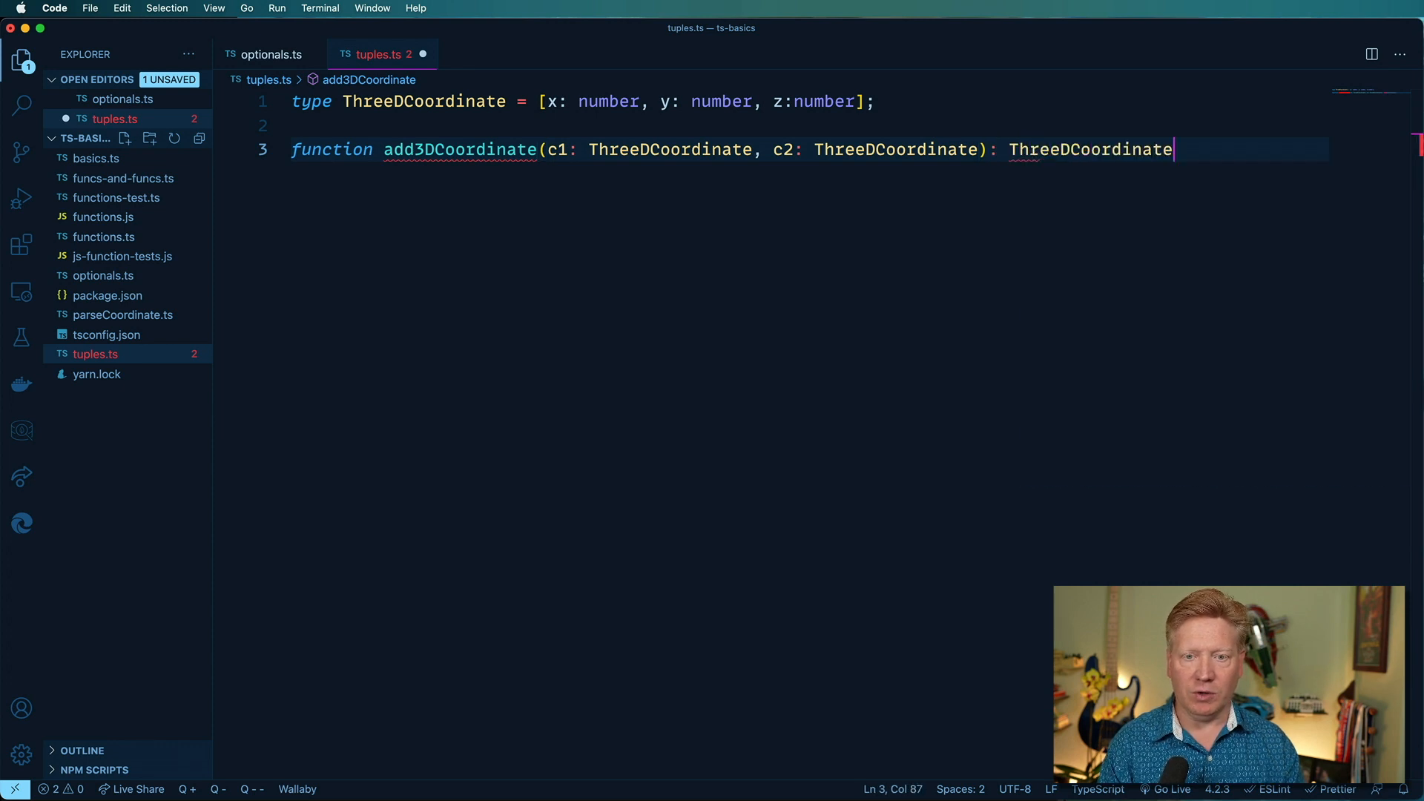
{"action": "type", "text": "{"}
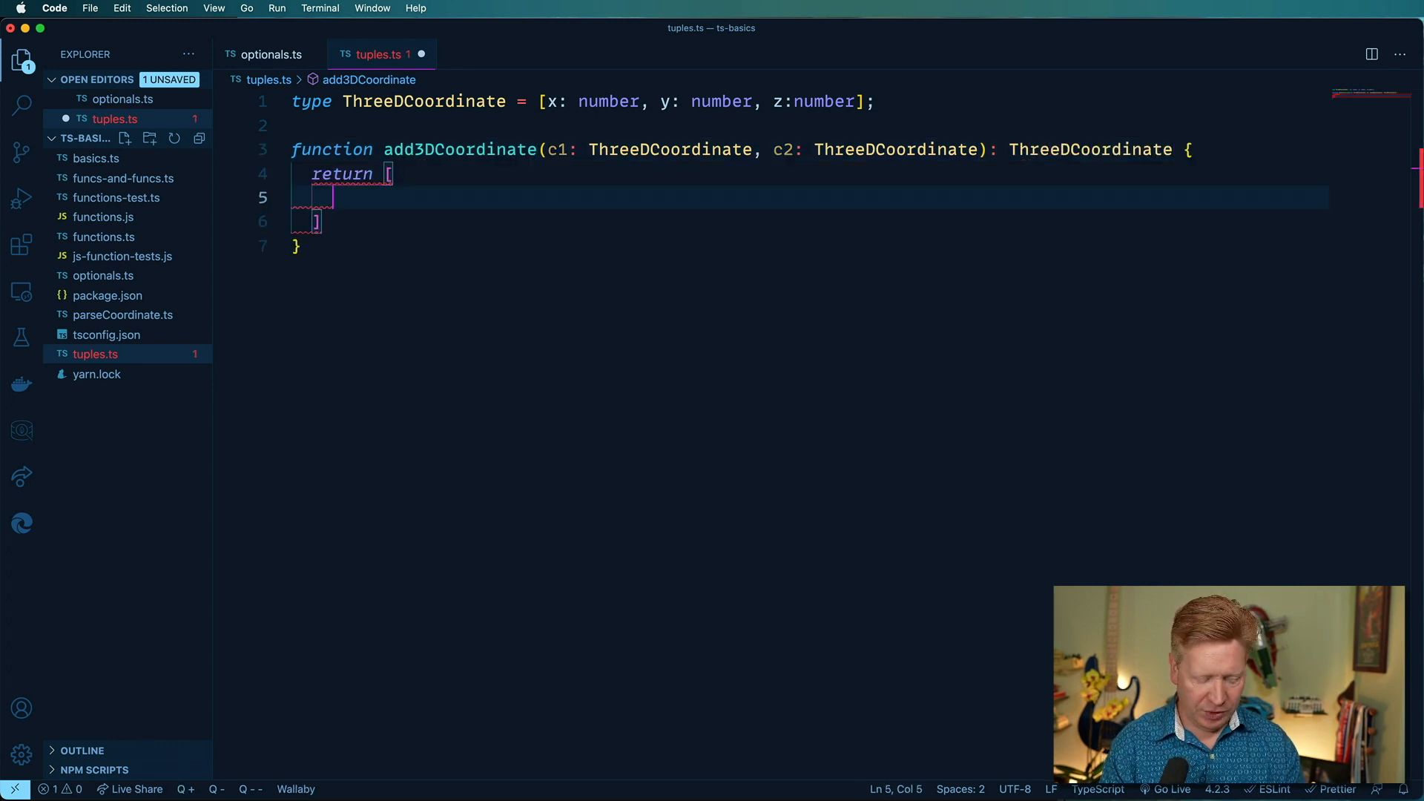
{"action": "type", "text": "c1[0]"}
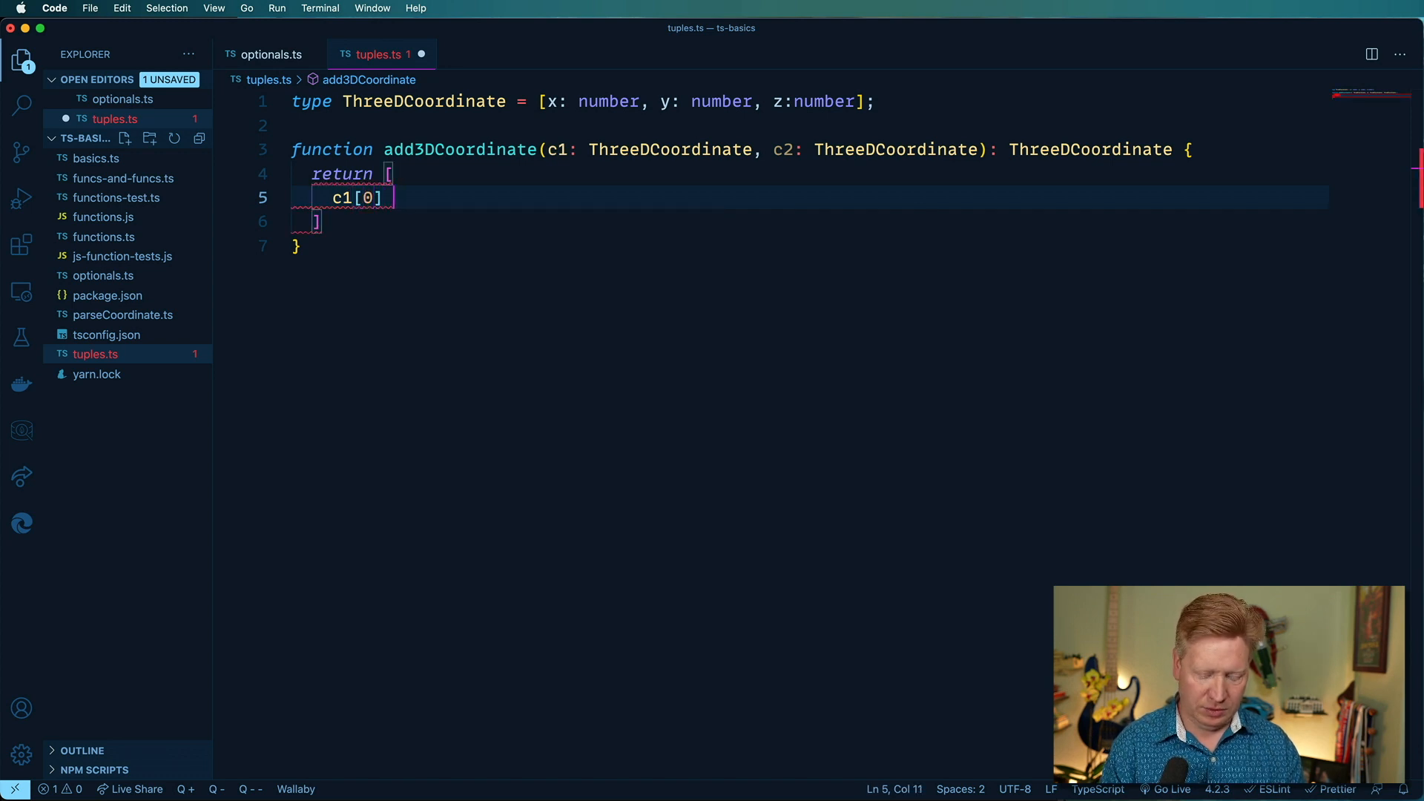
{"action": "type", "text": "+ c2[0],"}
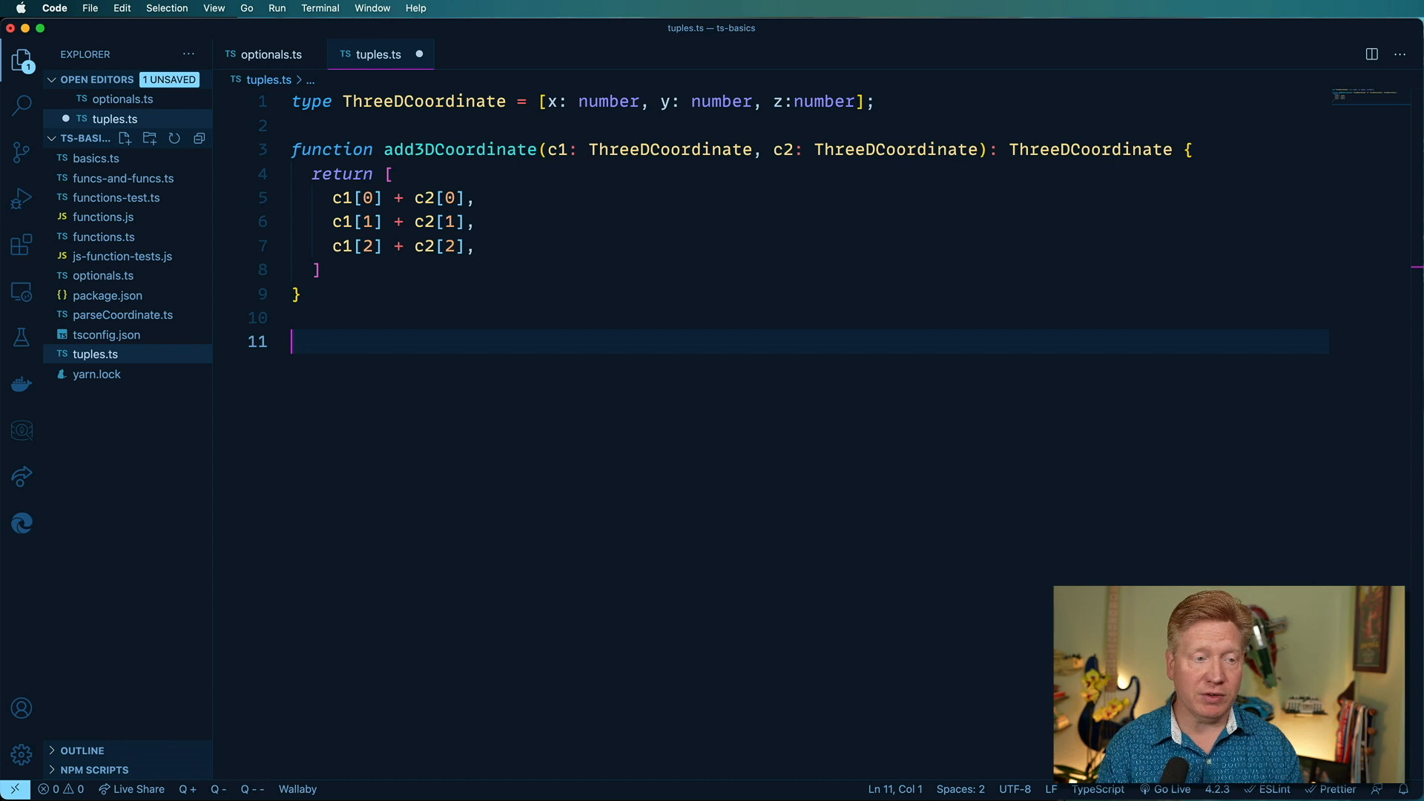
Step: Log add3DCoordinate([0, 0, 0], [10, 20, 30]) and save the file with formatting
{"action": "type", "text": "console.log()"}
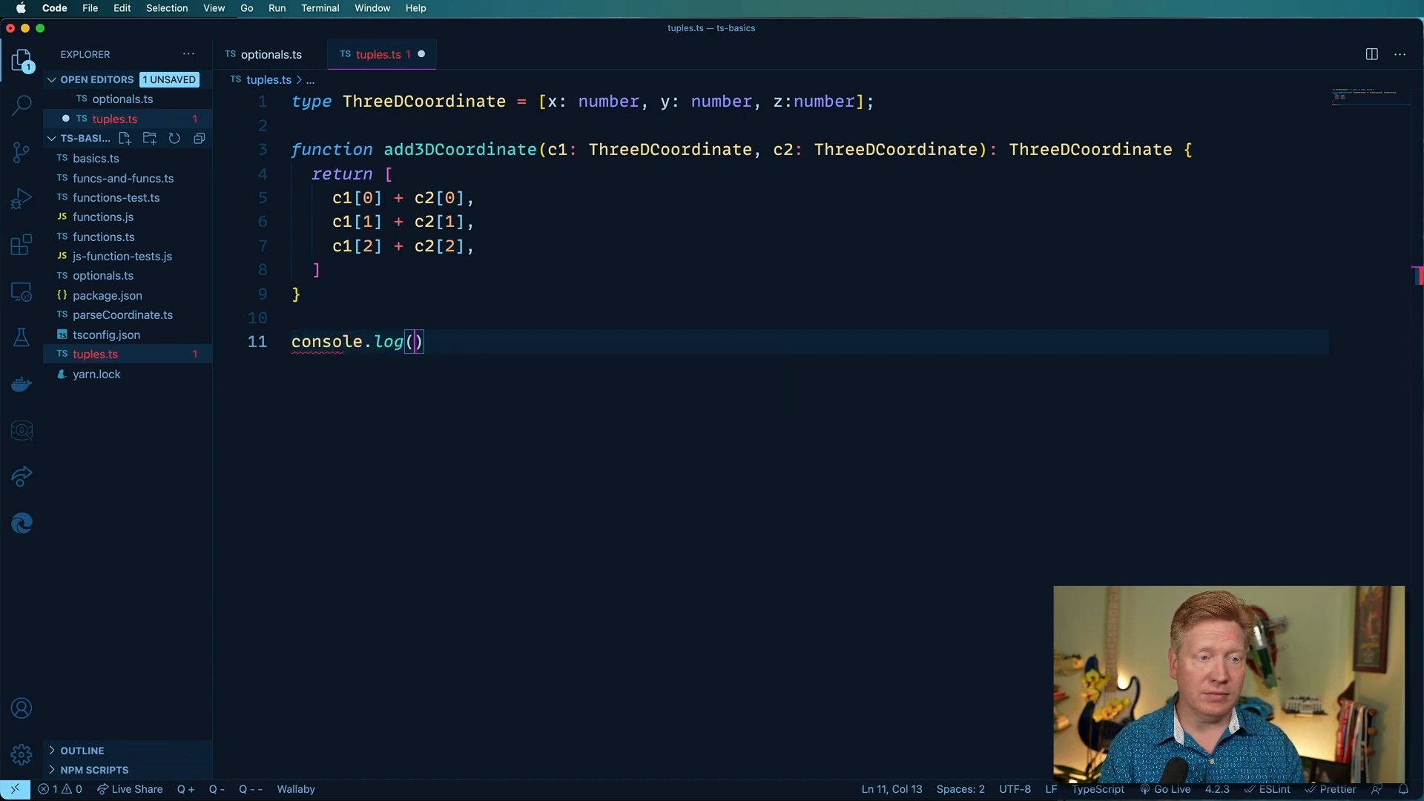
{"action": "type", "text": "add3DCoordinate("}
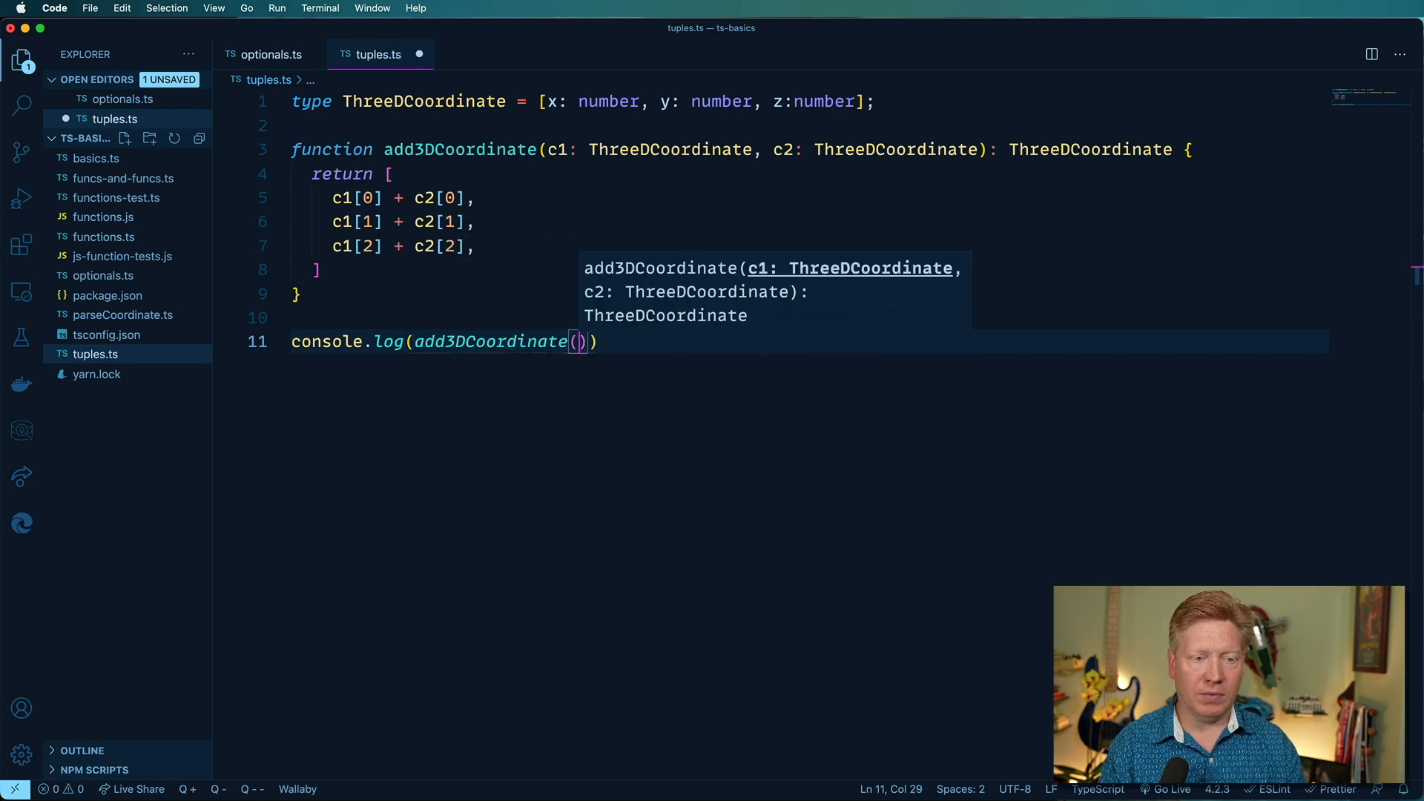
{"action": "type", "text": "["}
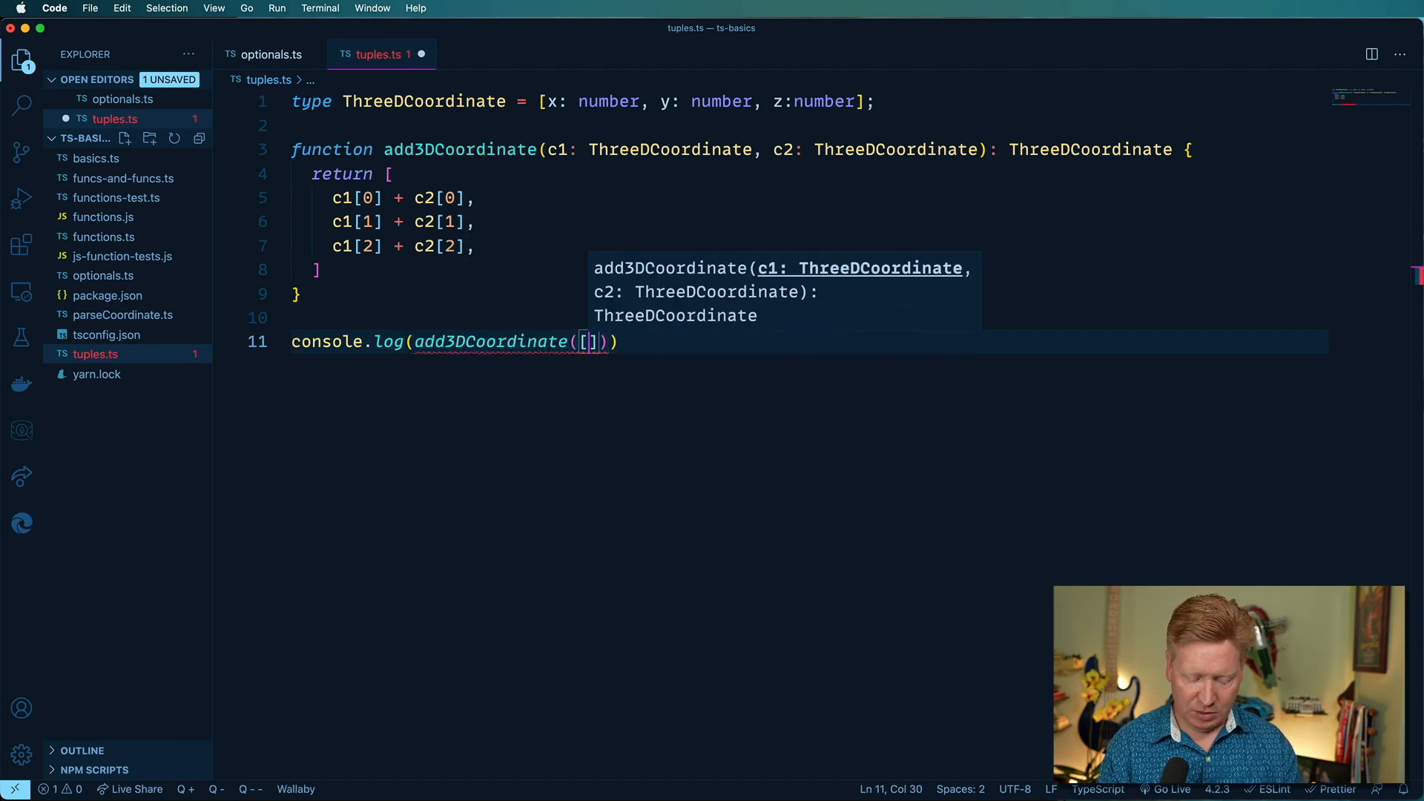
{"action": "type", "text": "0,"}
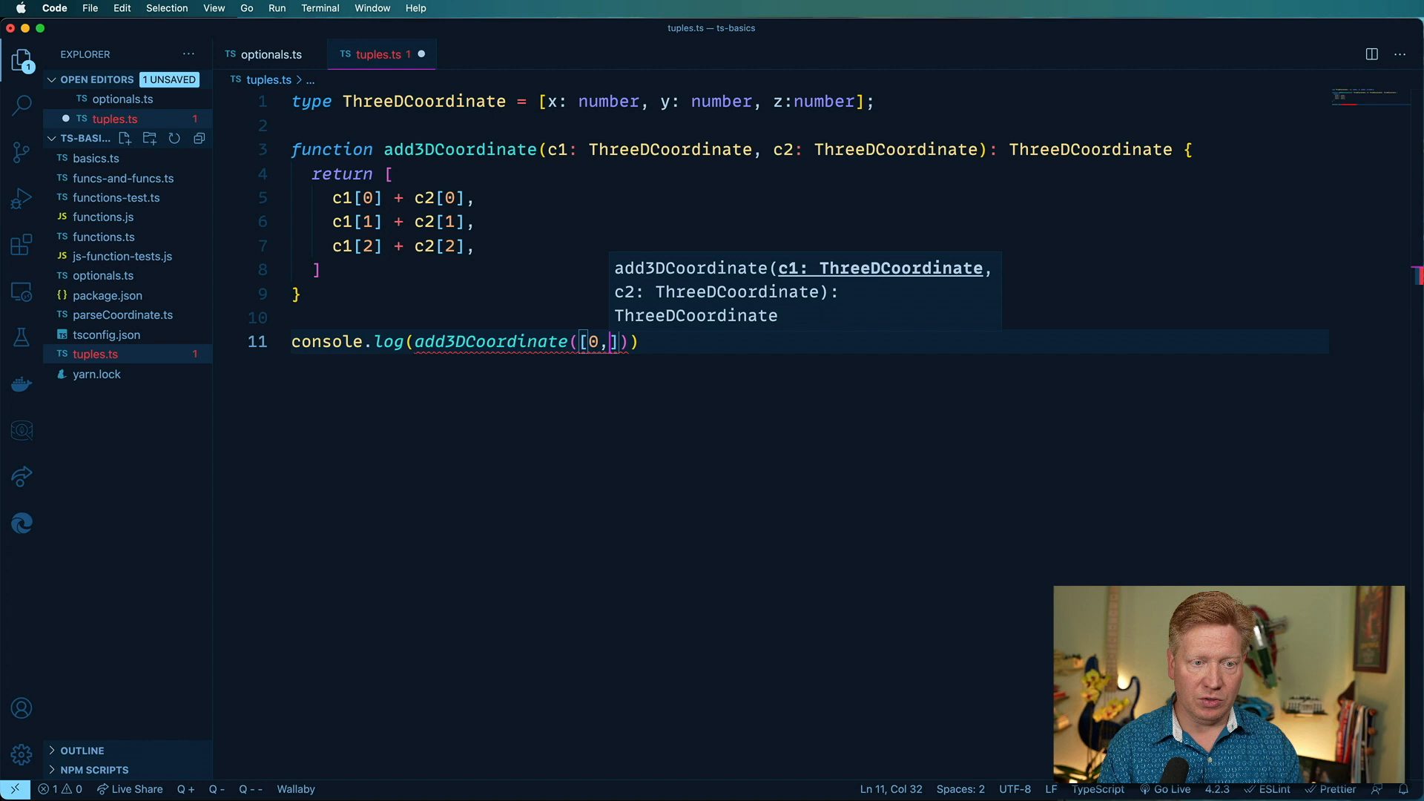
{"action": "type", "text": "0,0"}
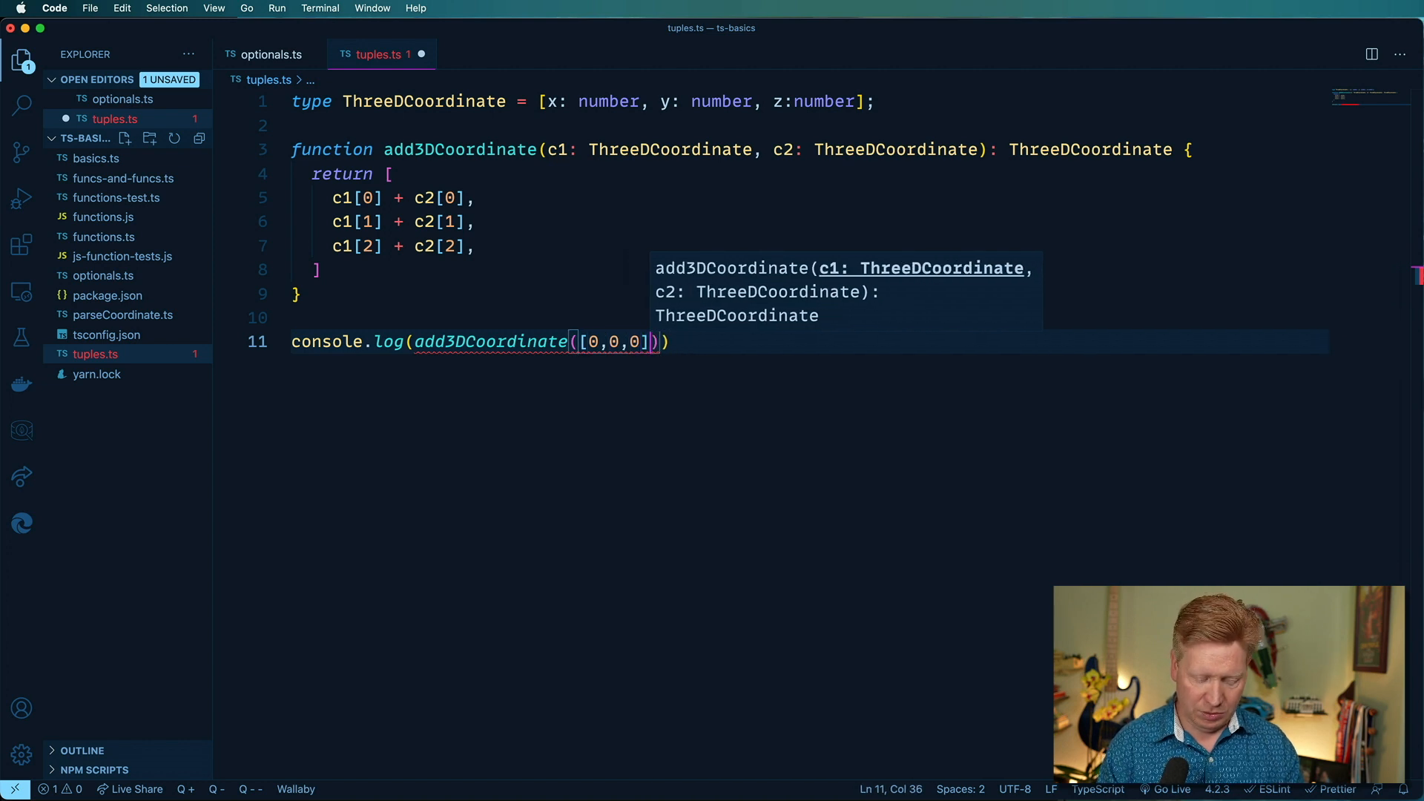
{"action": "type", "text": ", [10,2"}
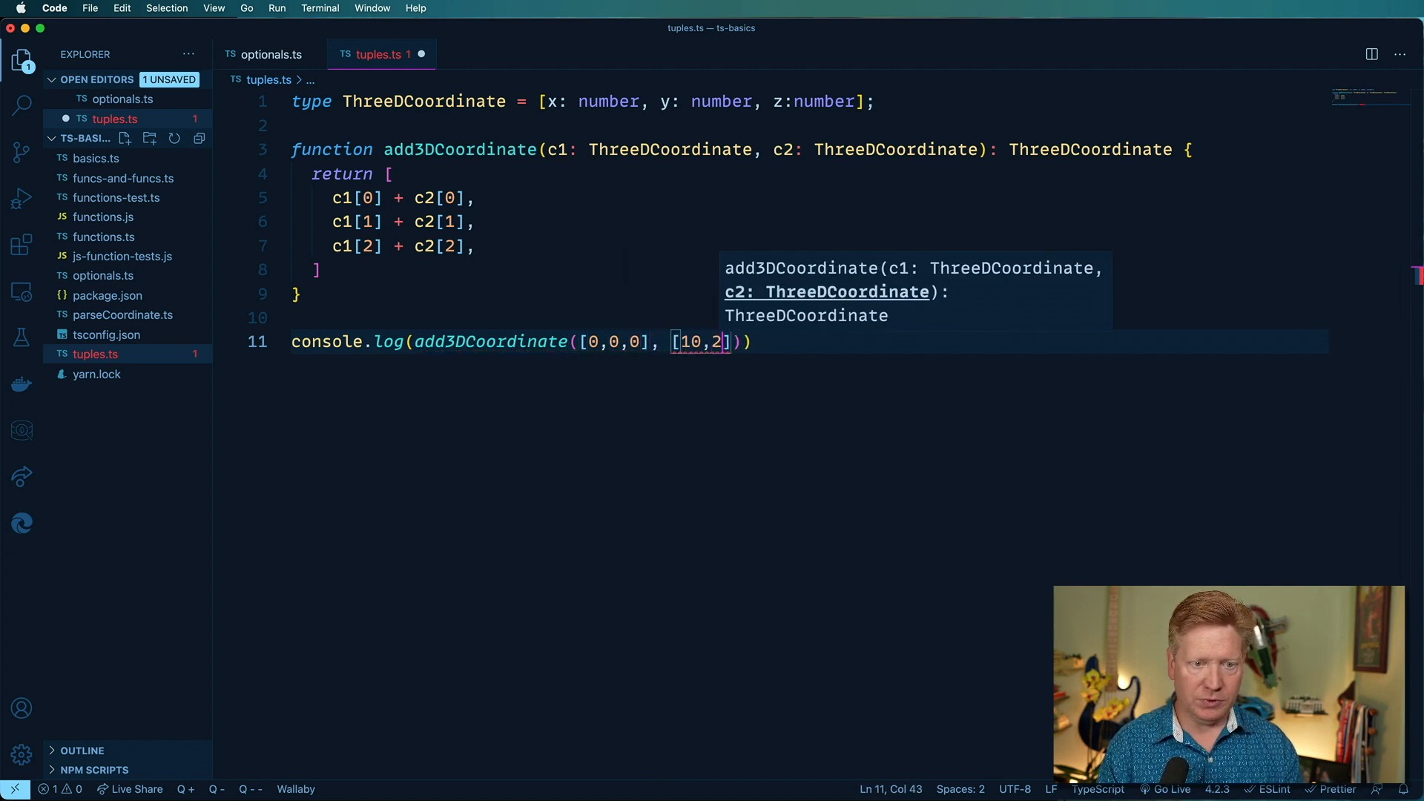
{"action": "key", "text": "cmd+s"}
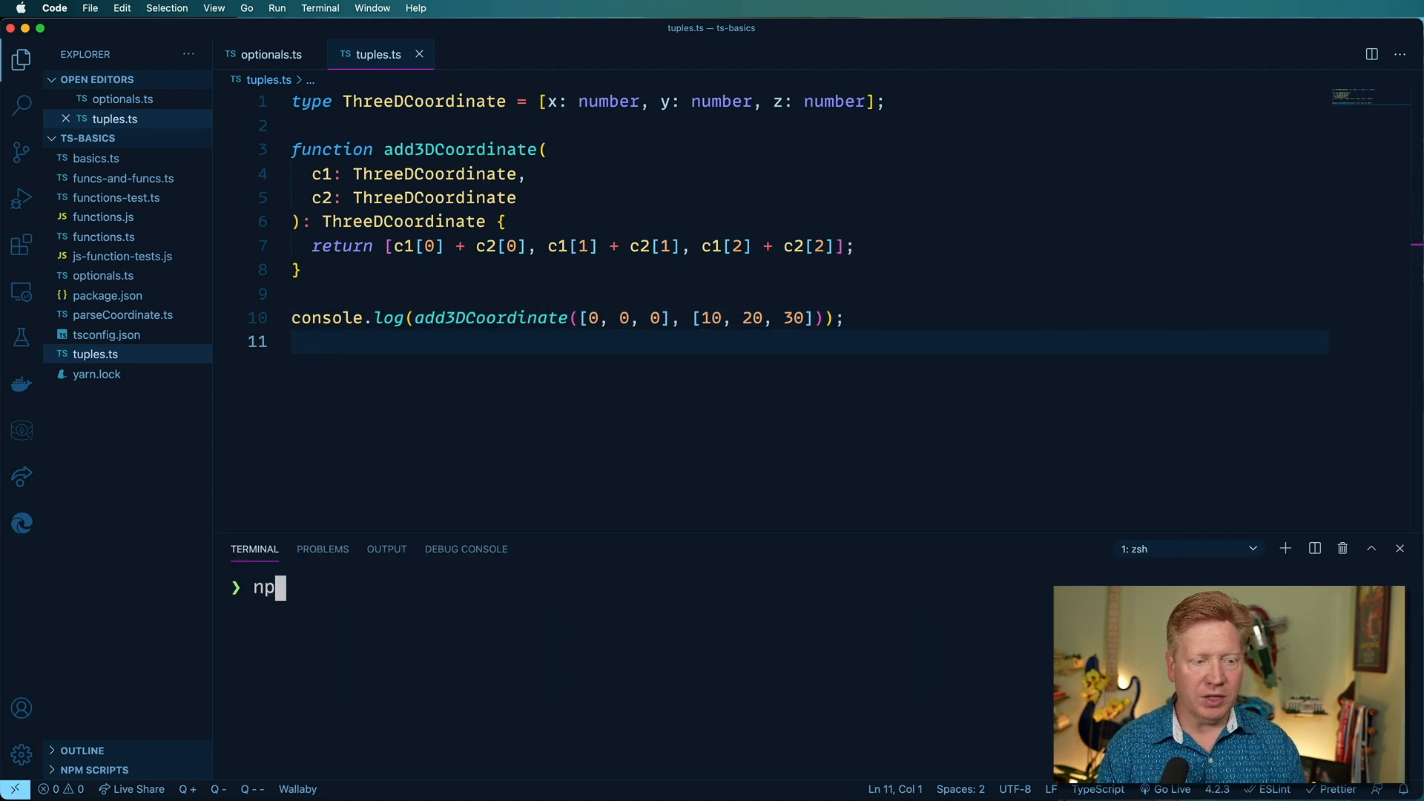
Step: Run tuples.ts with npx ts-node, then change the first argument to [0, 100, 0]
{"action": "type", "text": "x ts-node"}
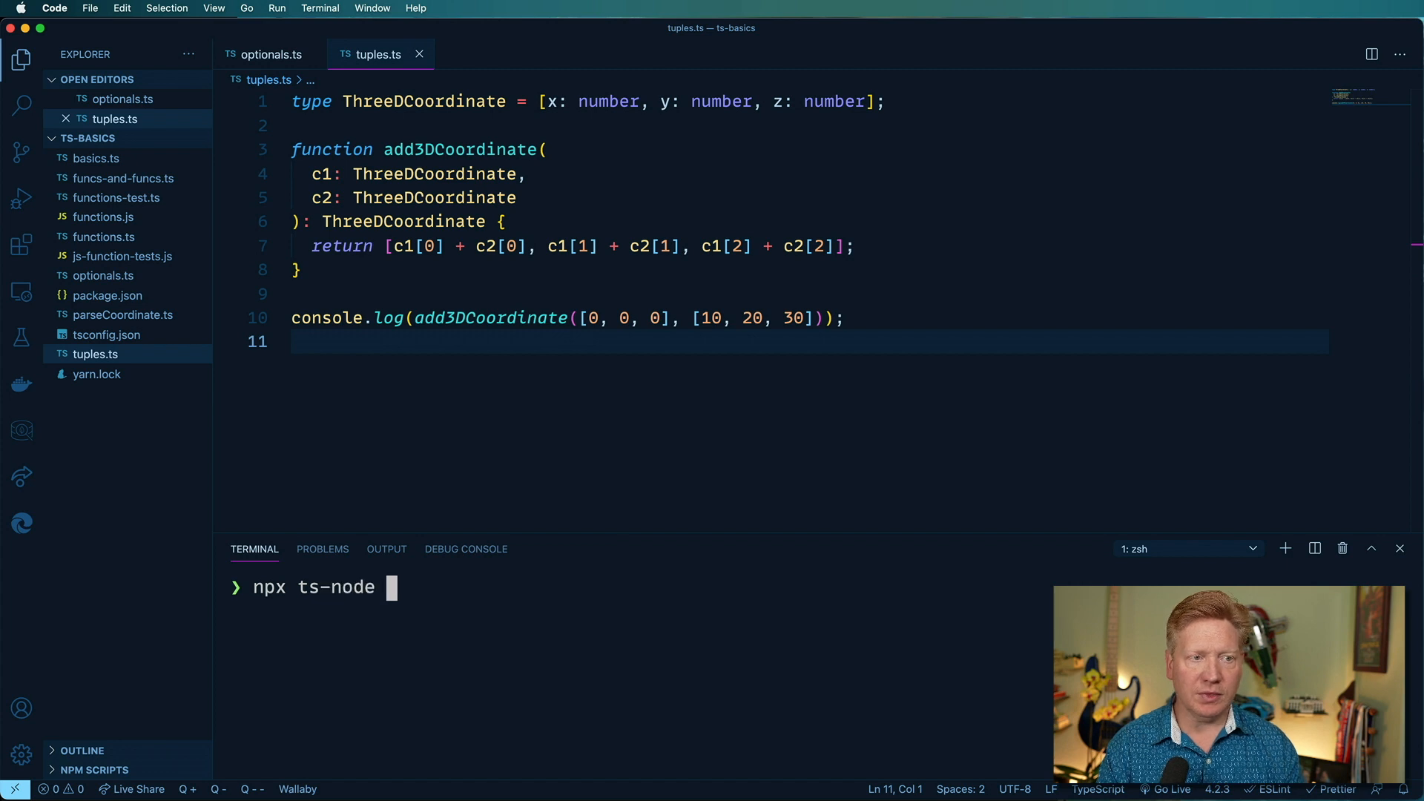
{"action": "type", "text": "tuples.ts"}
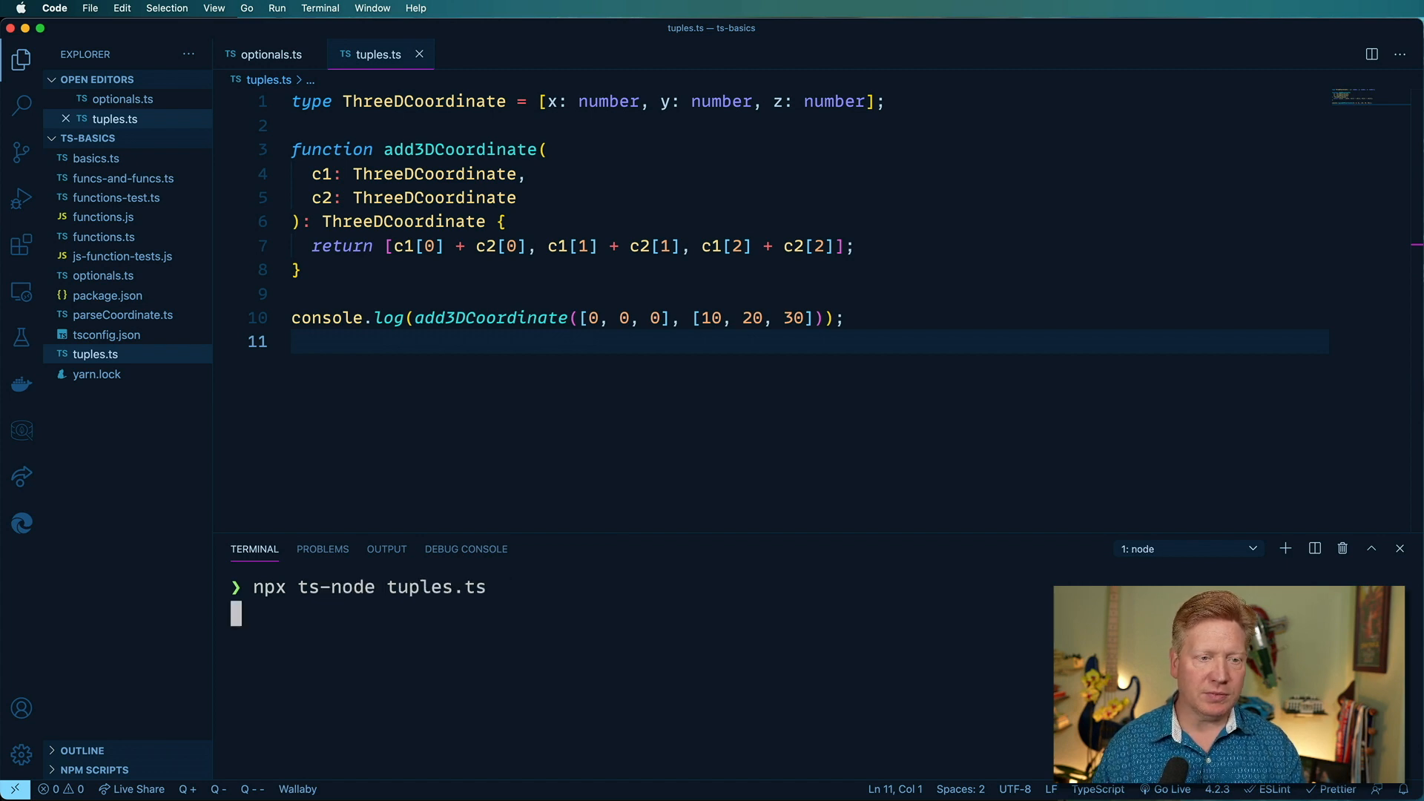
{"action": "key", "text": "Enter"}
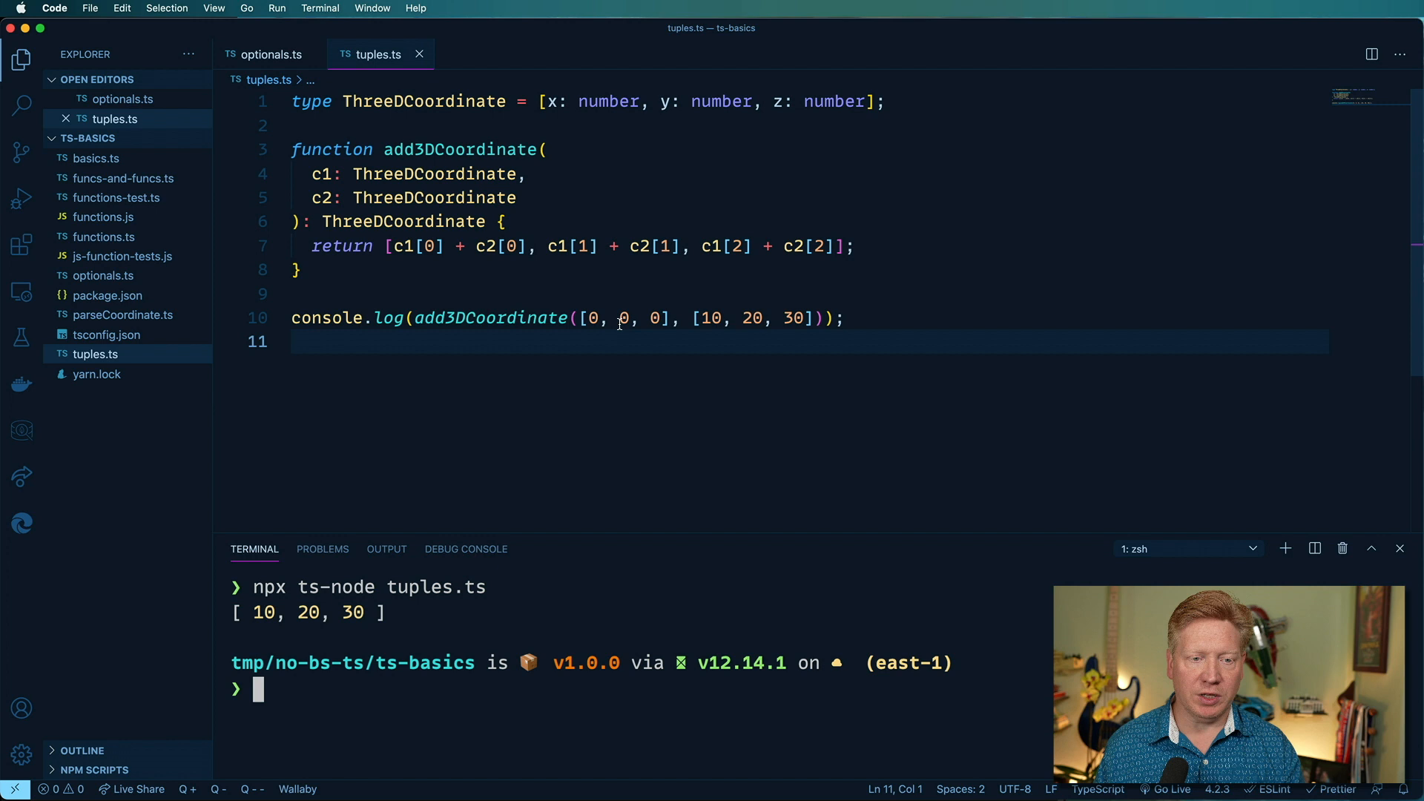
{"action": "type", "text": "100"}
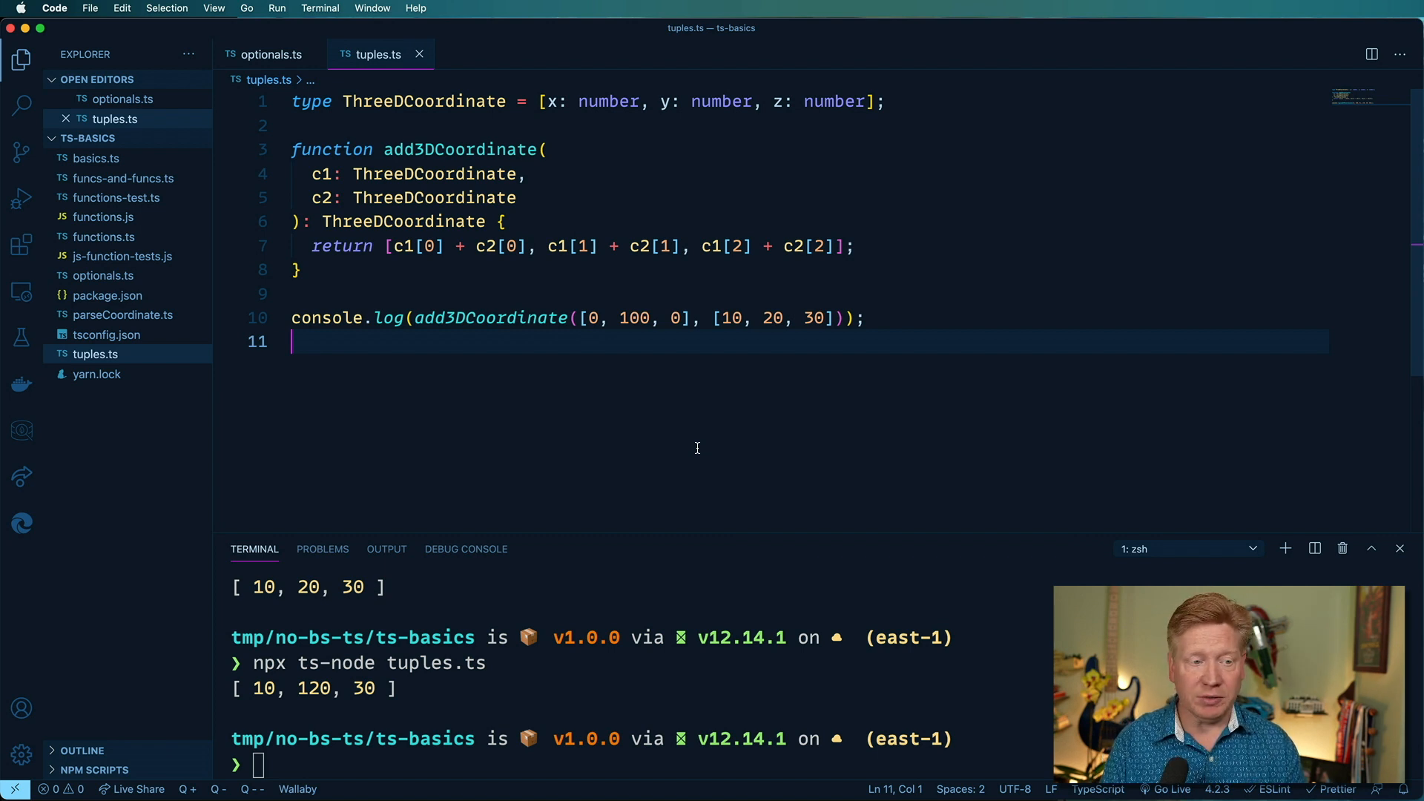
Step: Declare simpleStringState(initial: string): [() => string, (v: string) => void] with an empty body
{"action": "type", "text": "function simple"}
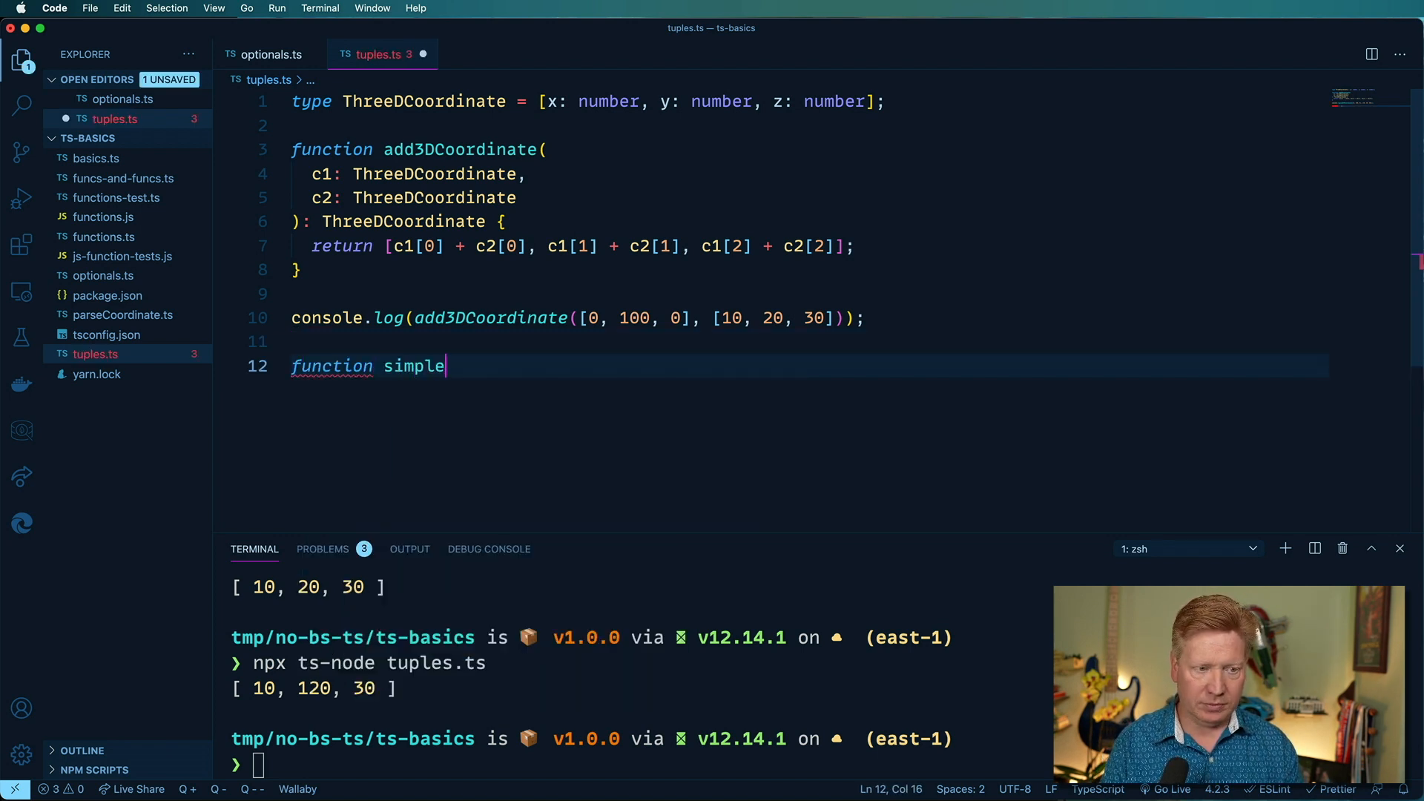
{"action": "type", "text": "StringState"}
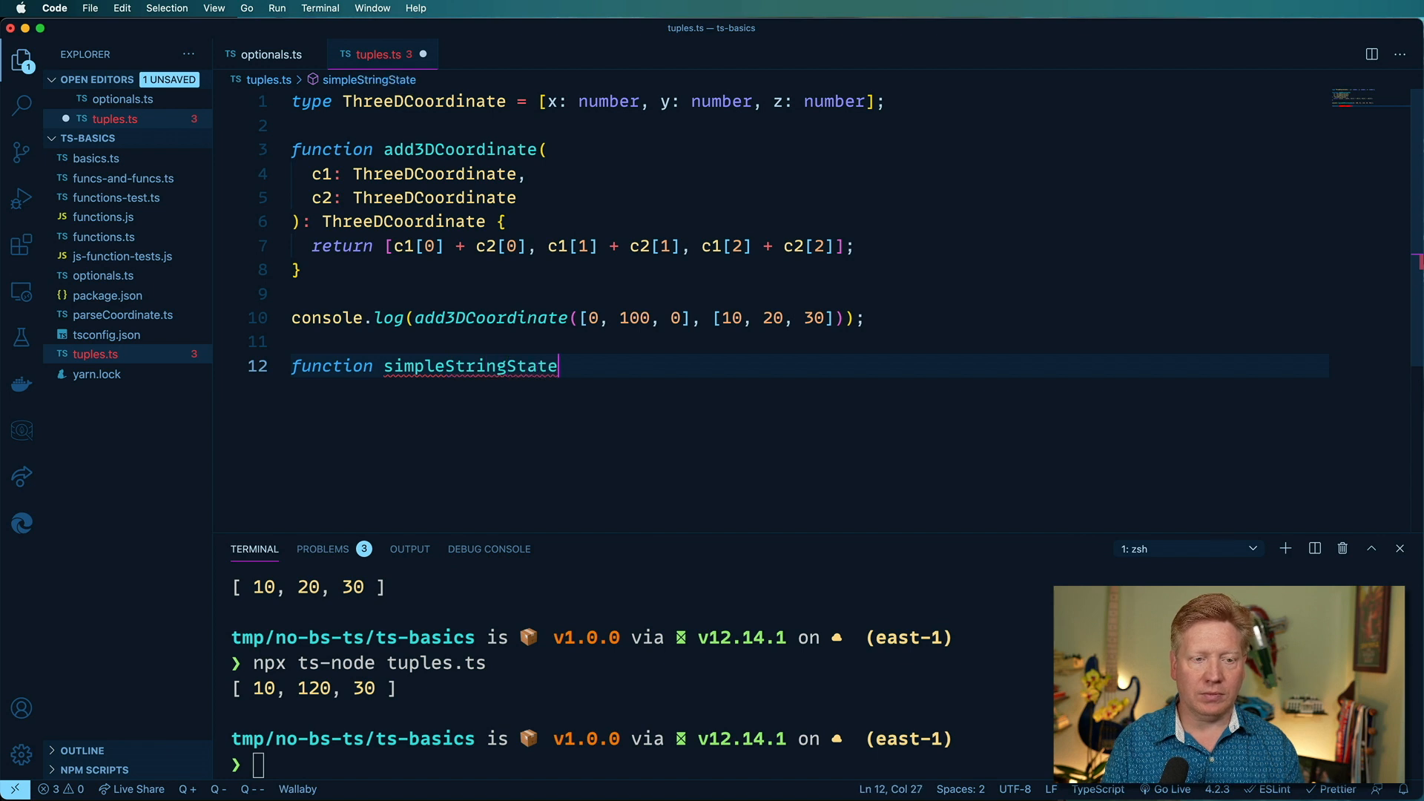
{"action": "type", "text": "("}
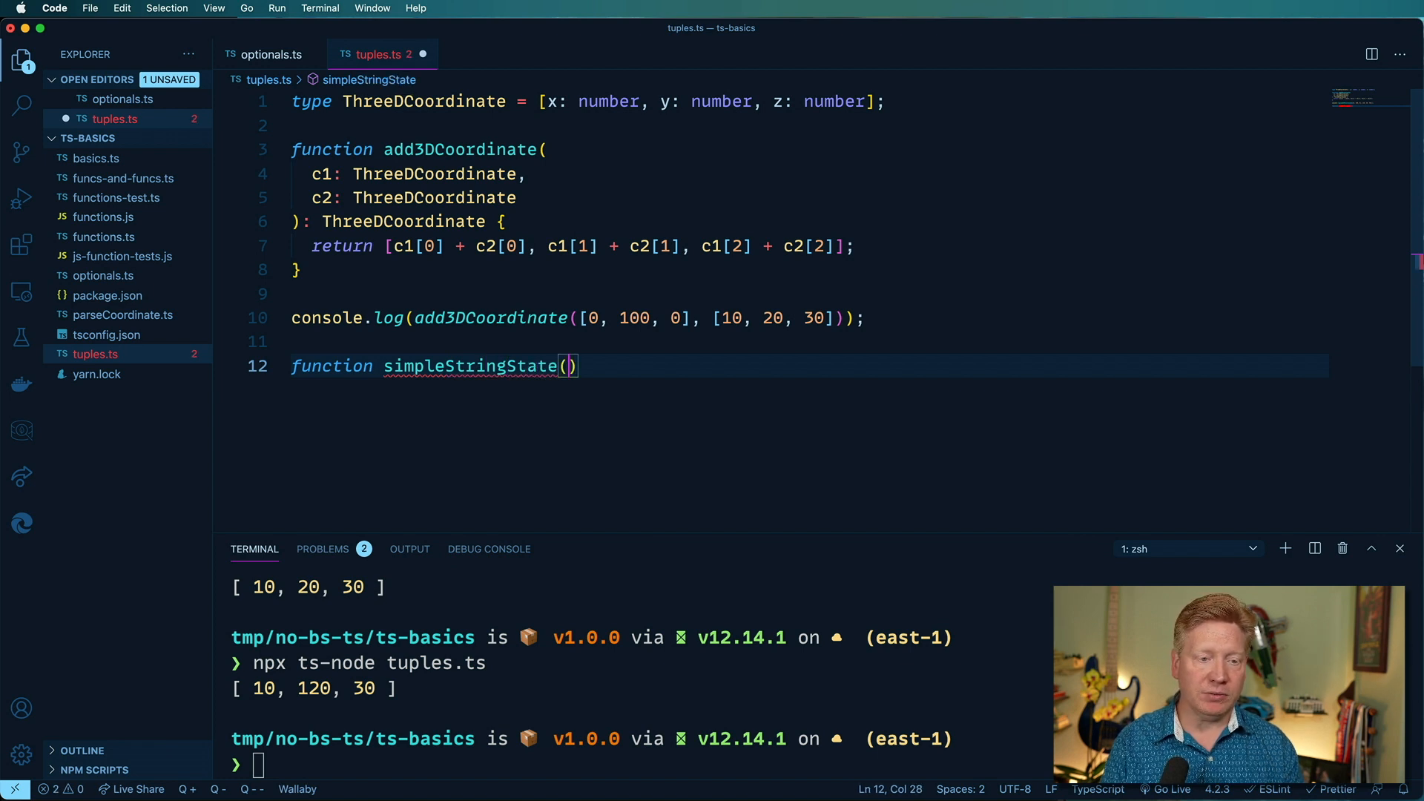
{"action": "type", "text": "initial"}
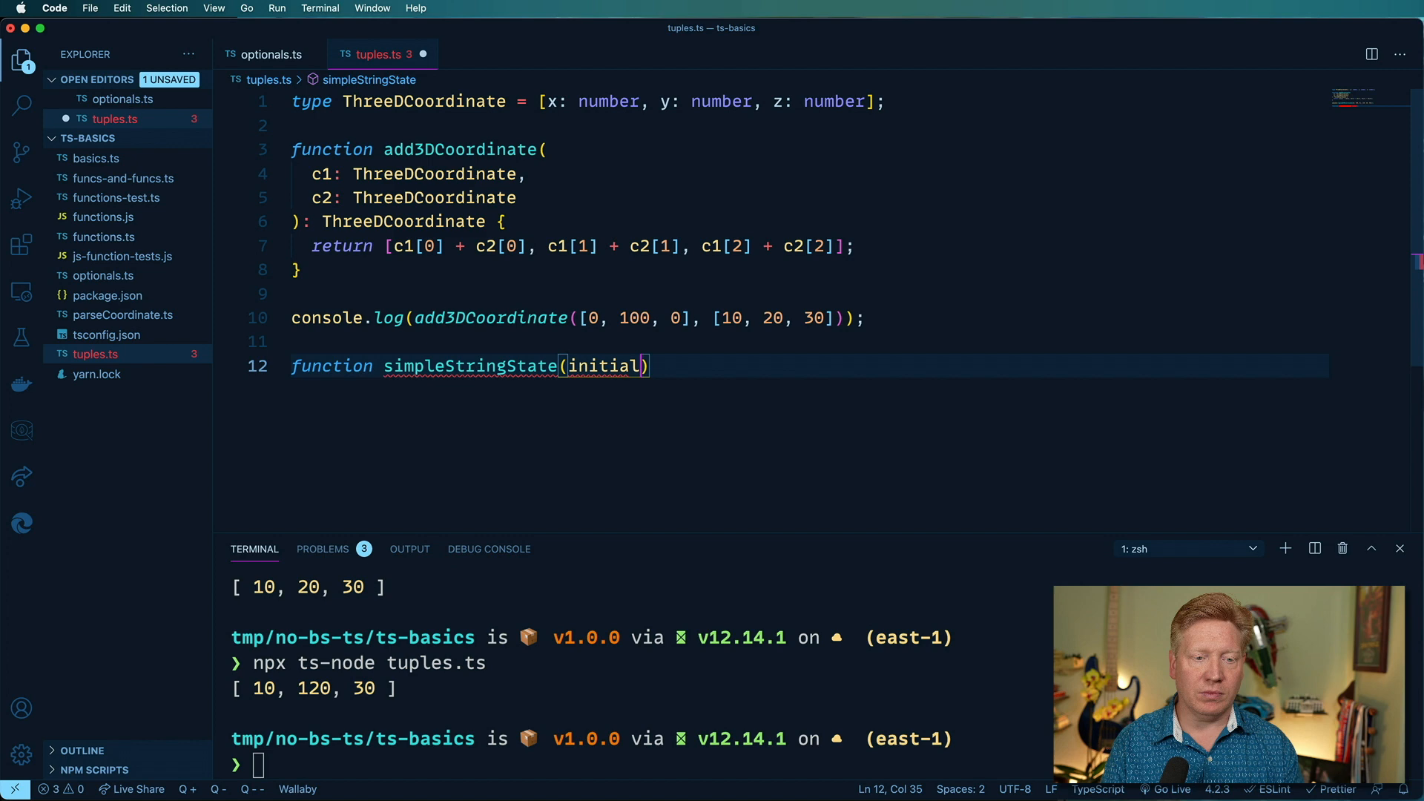
{"action": "type", "text": ": string"}
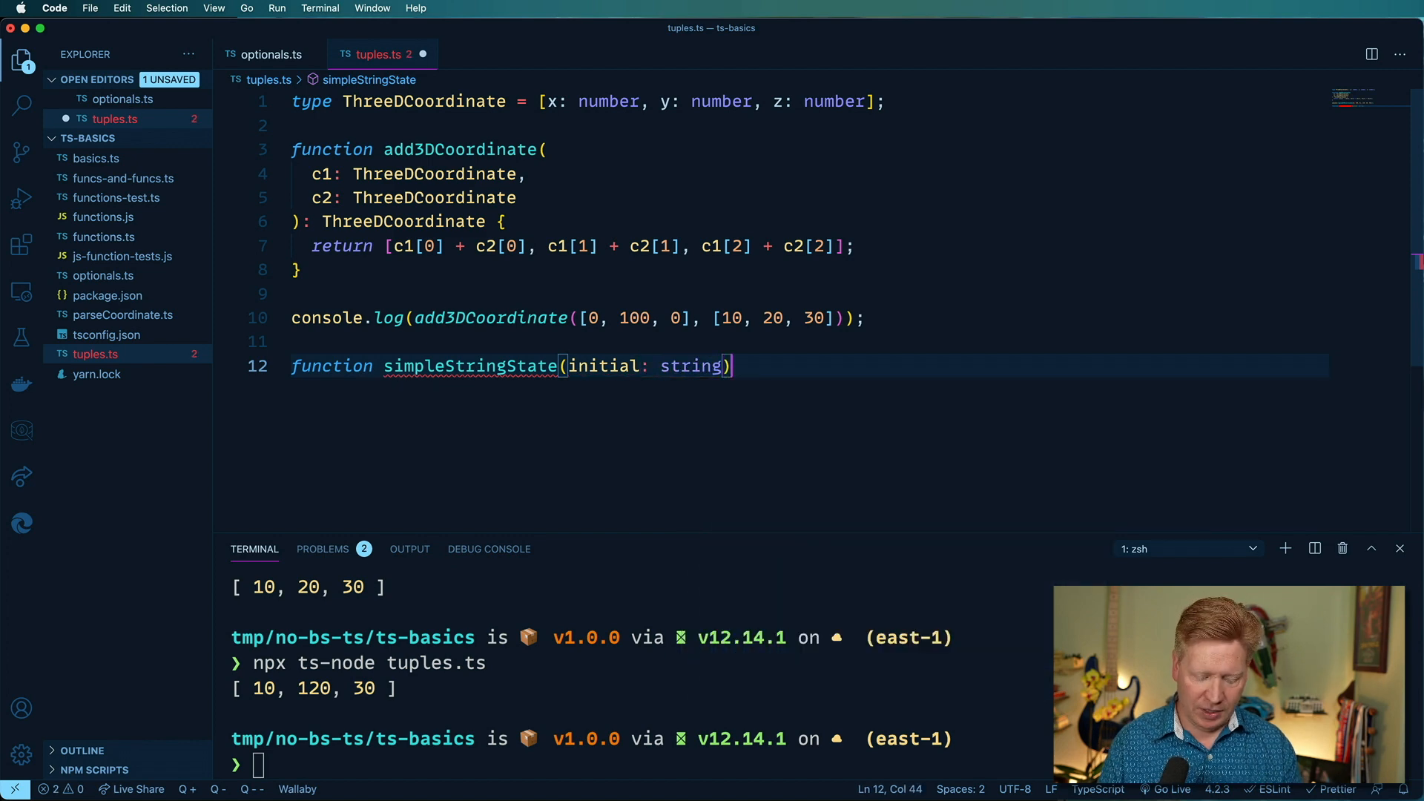
{"action": "type", "text": ": []"}
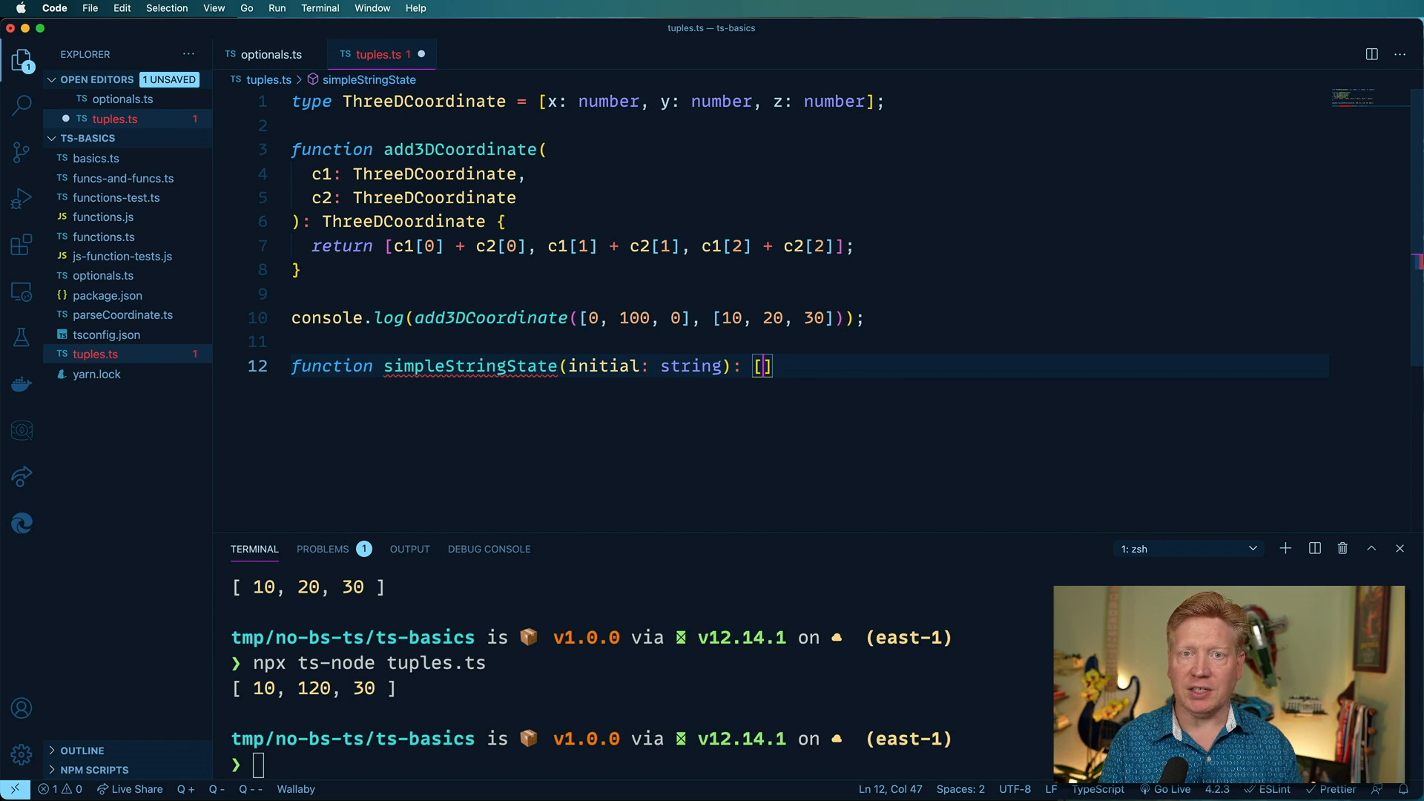
{"action": "type", "text": "() =>"}
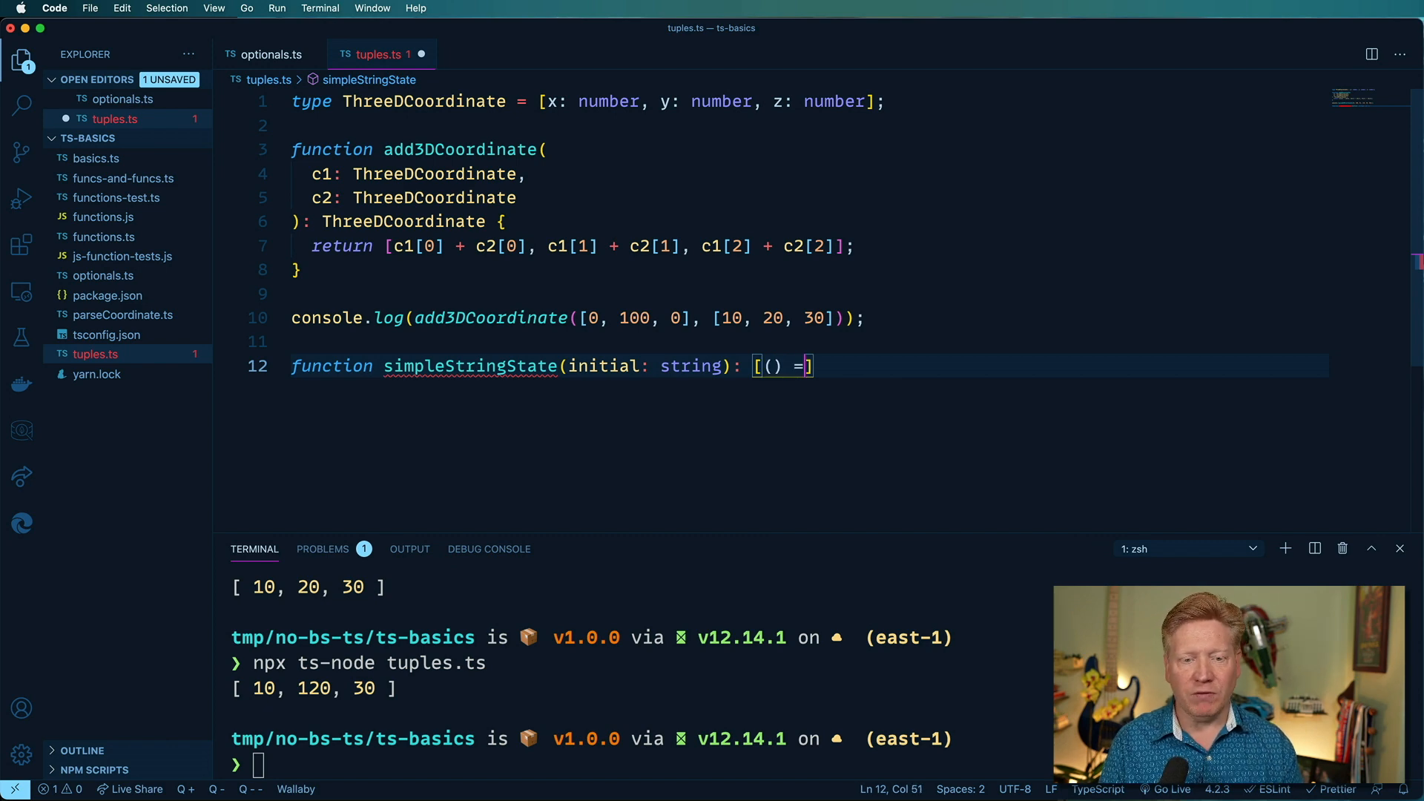
{"action": "type", "text": "> string,"}
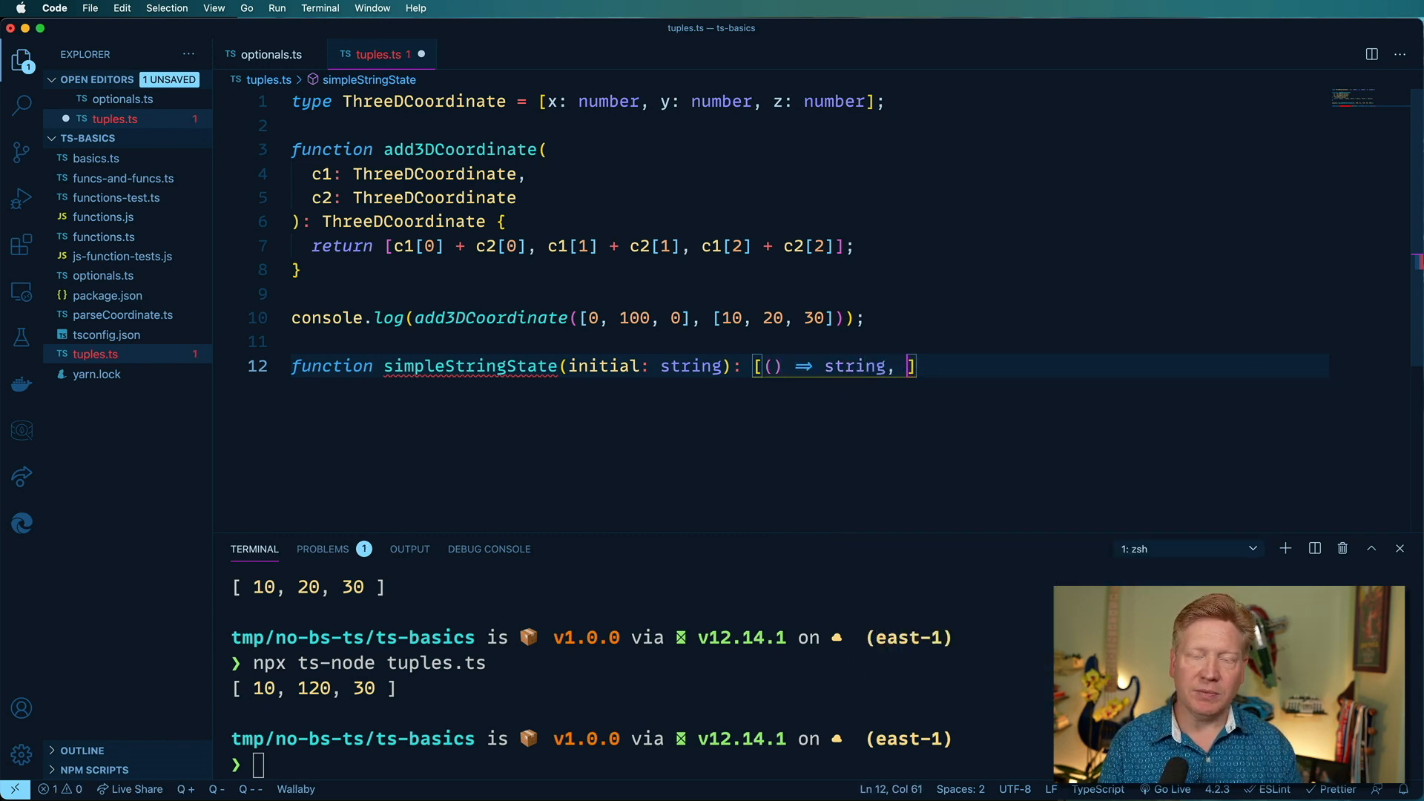
{"action": "type", "text": "("}
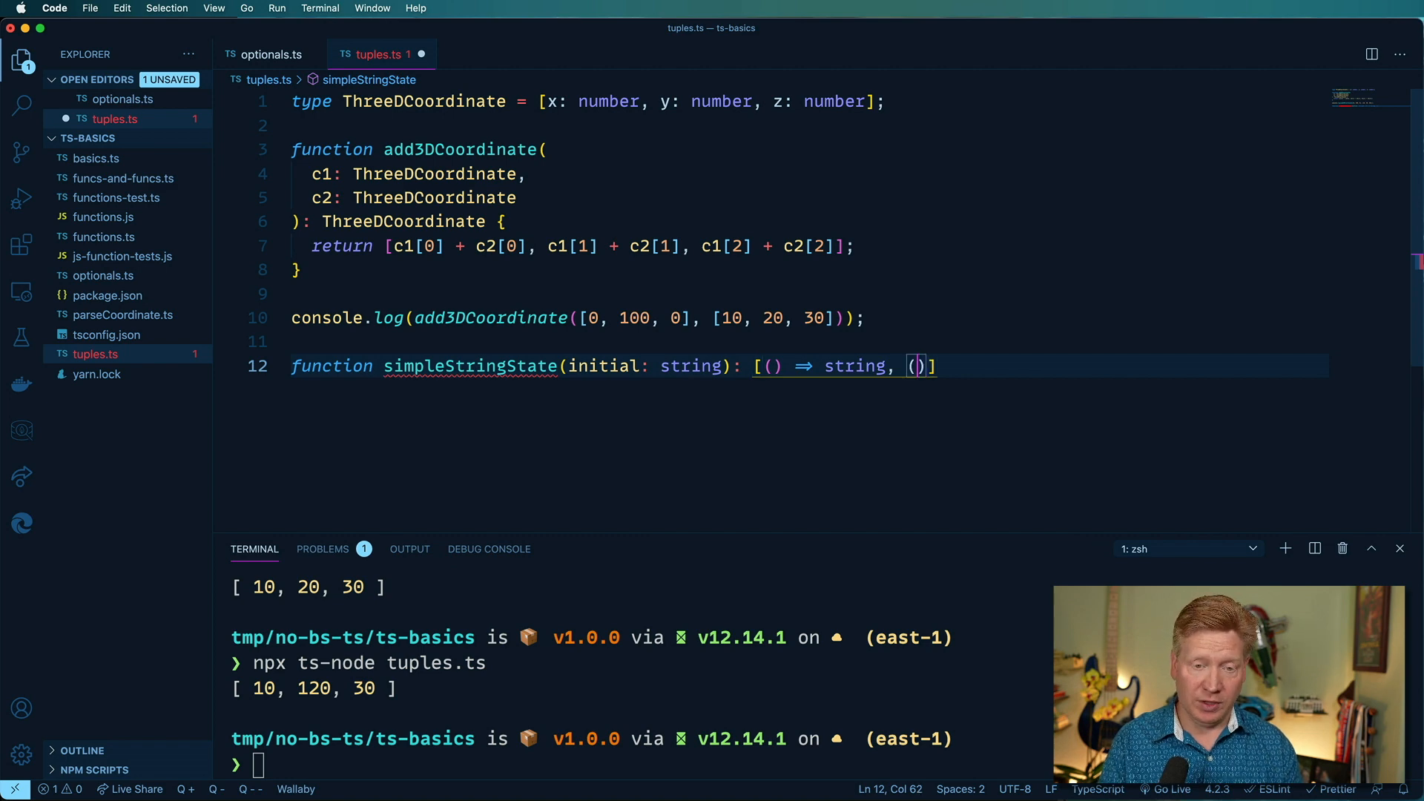
{"action": "type", "text": "v: string"}
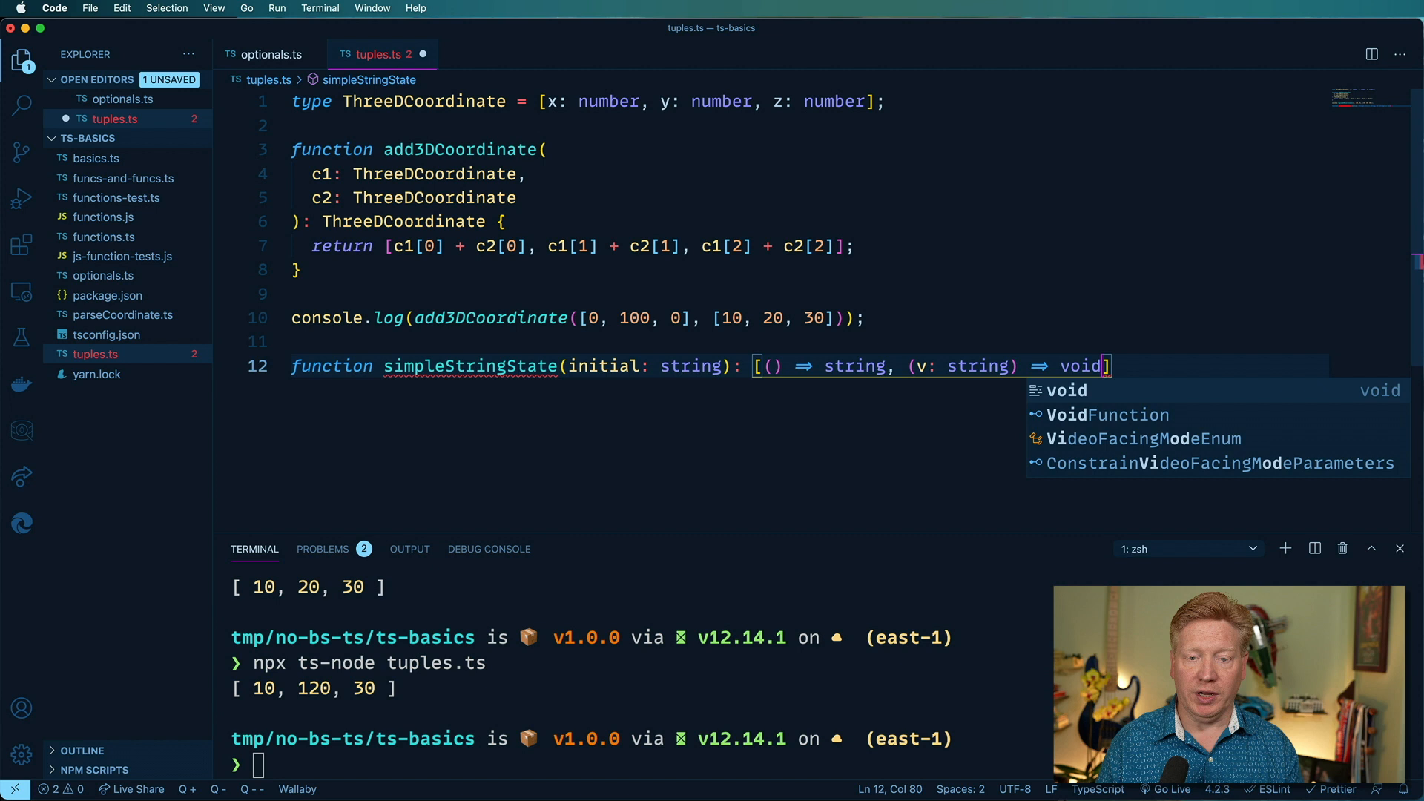
{"action": "type", "text": "{}"}
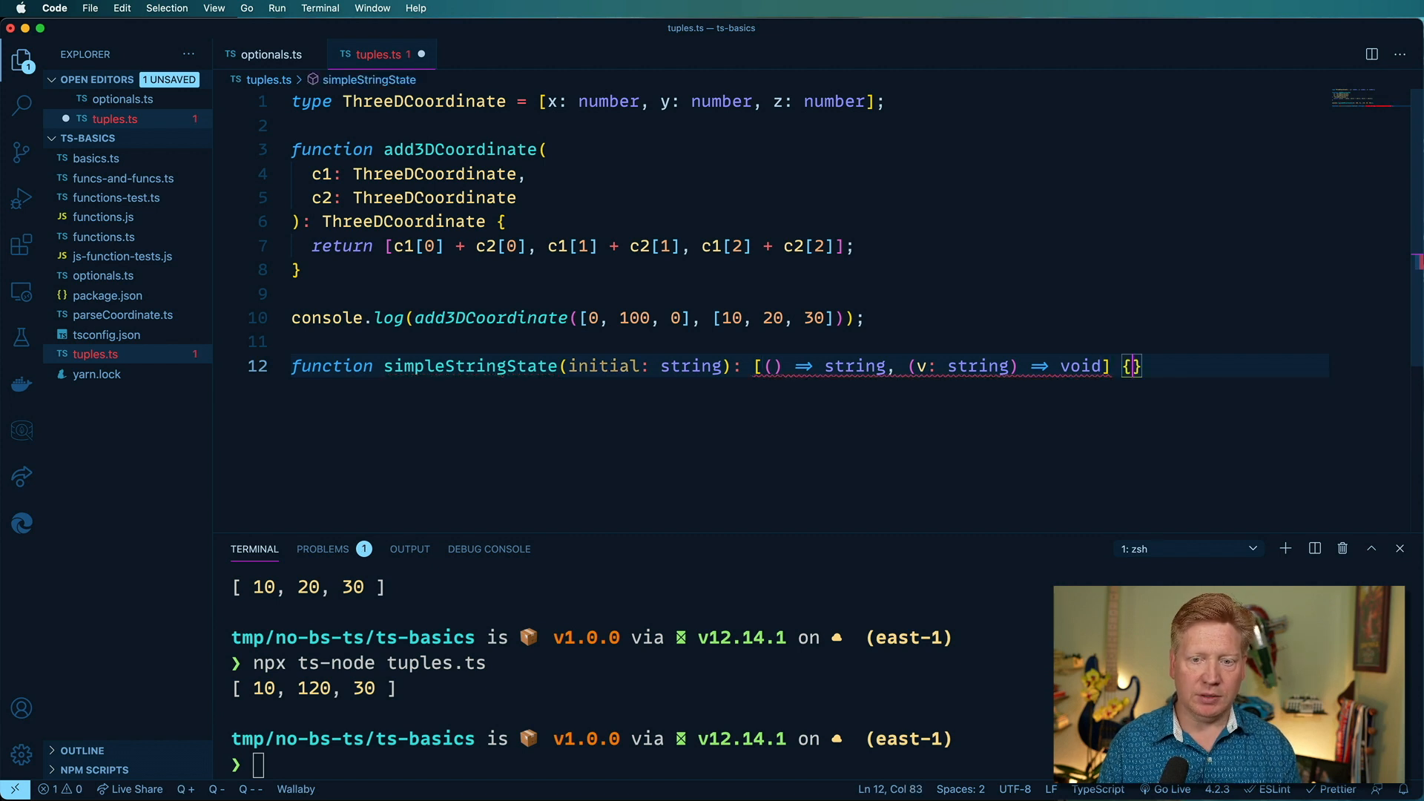
{"action": "key", "text": "Enter"}
{"action": "type", "text": "let"}
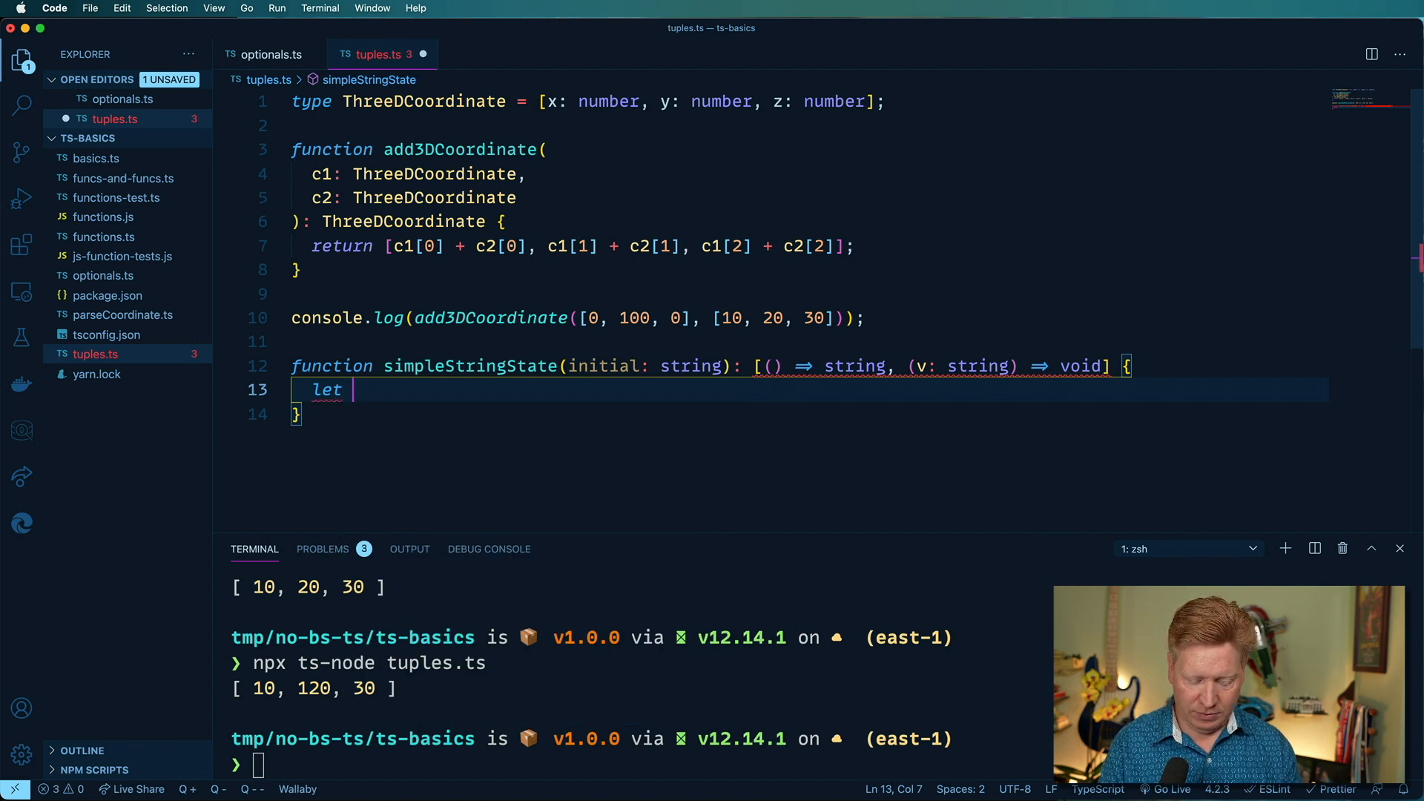
Step: Store initial in str and return a getter for str and a setter doing str = v
{"action": "type", "text": "str: s"}
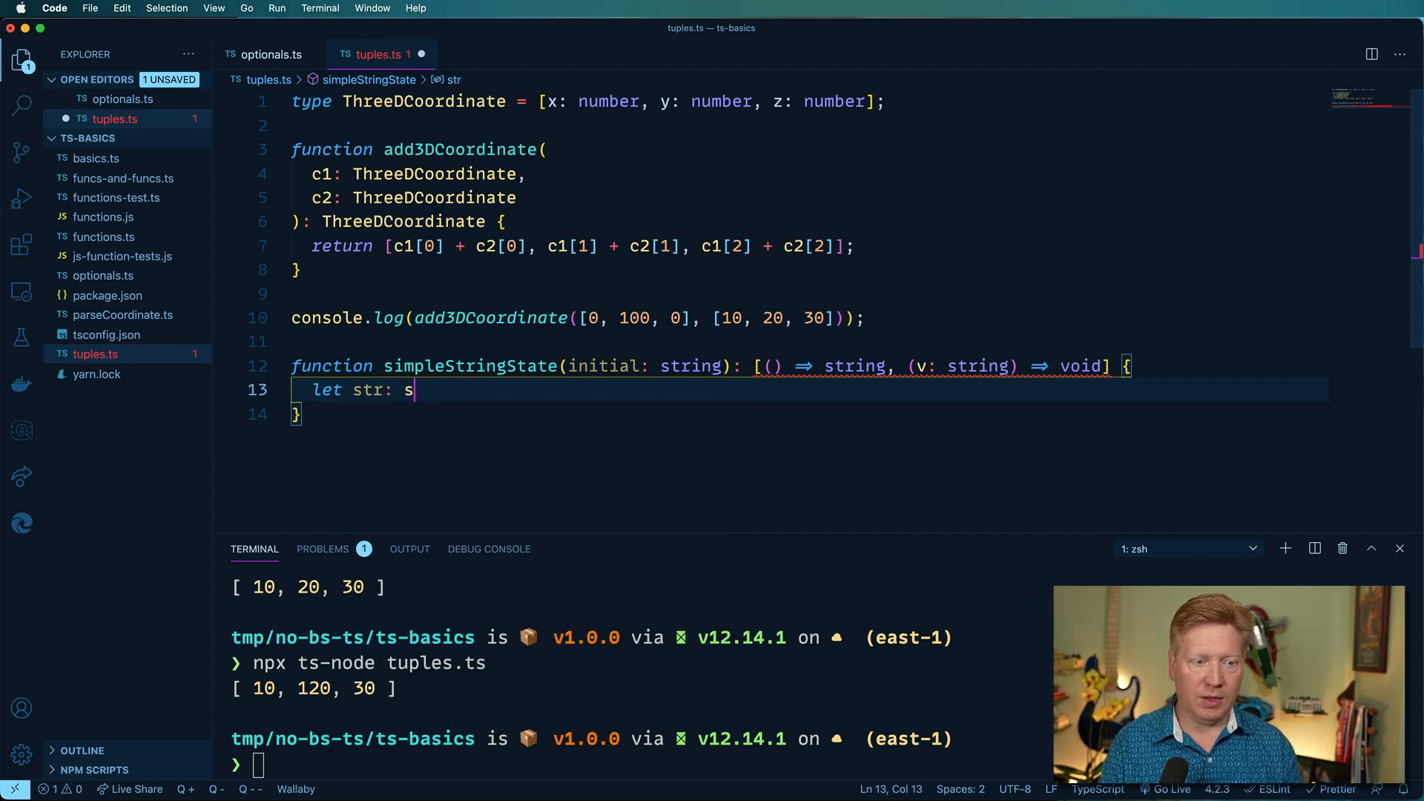
{"action": "type", "text": "tring ="}
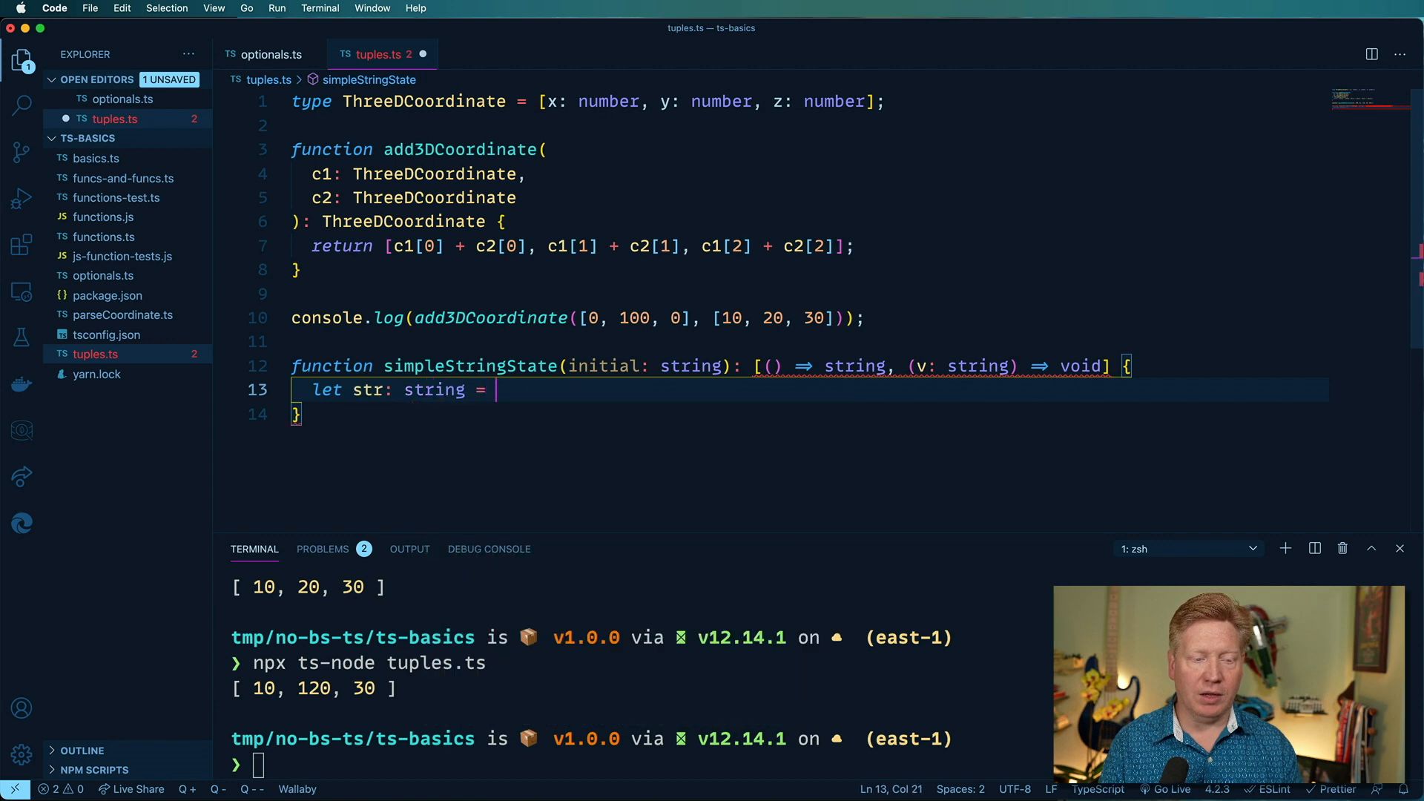
{"action": "type", "text": "initial;"}
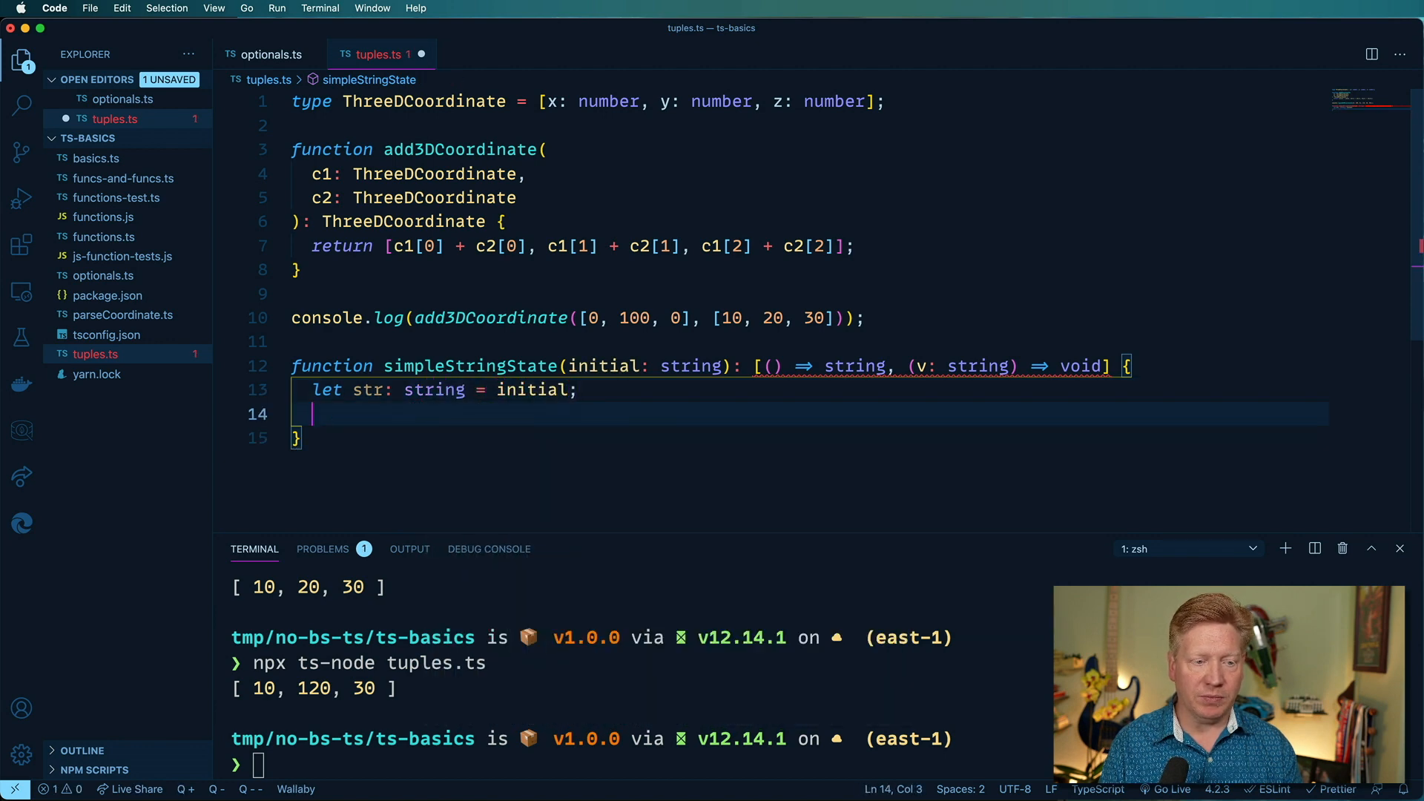
{"action": "type", "text": "return ["}
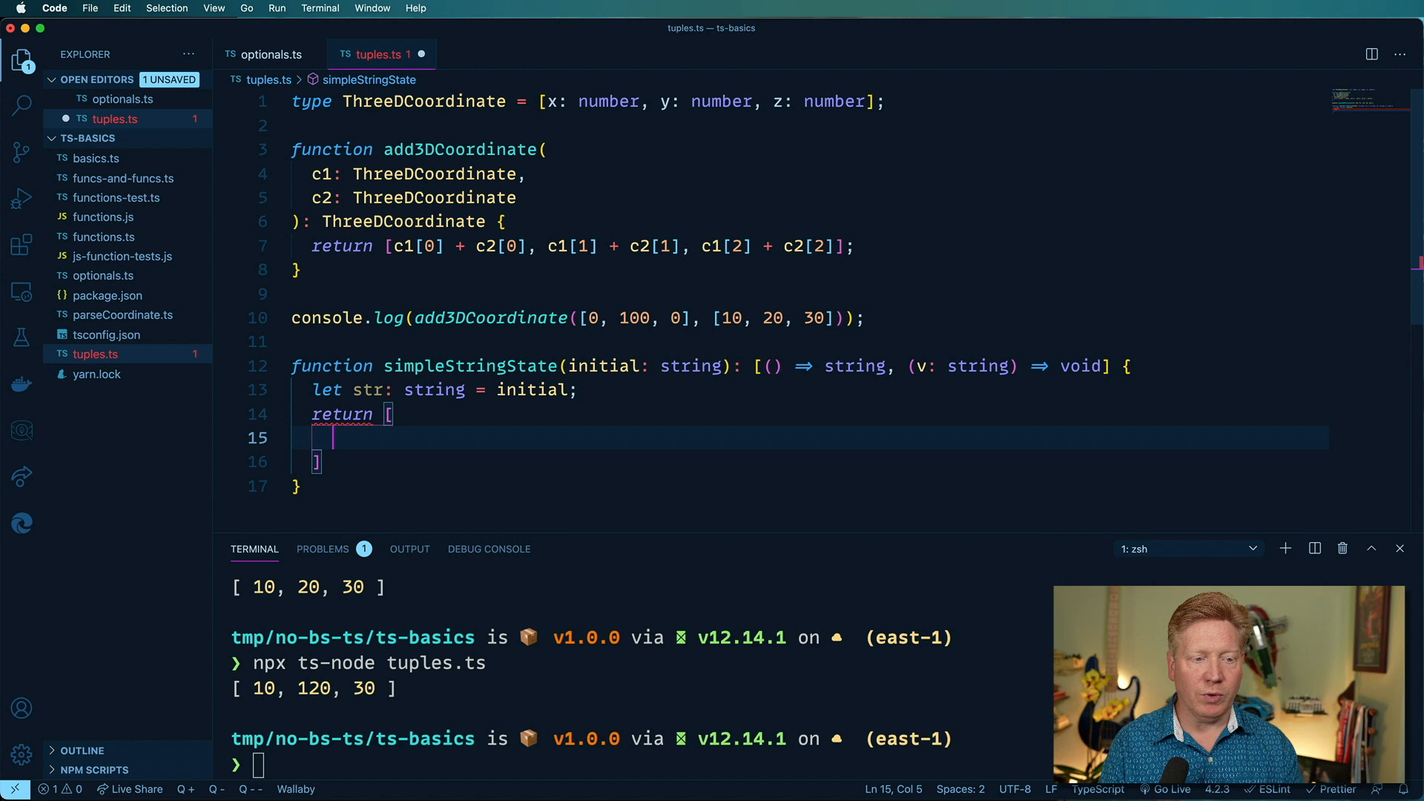
{"action": "type", "text": "() =>"}
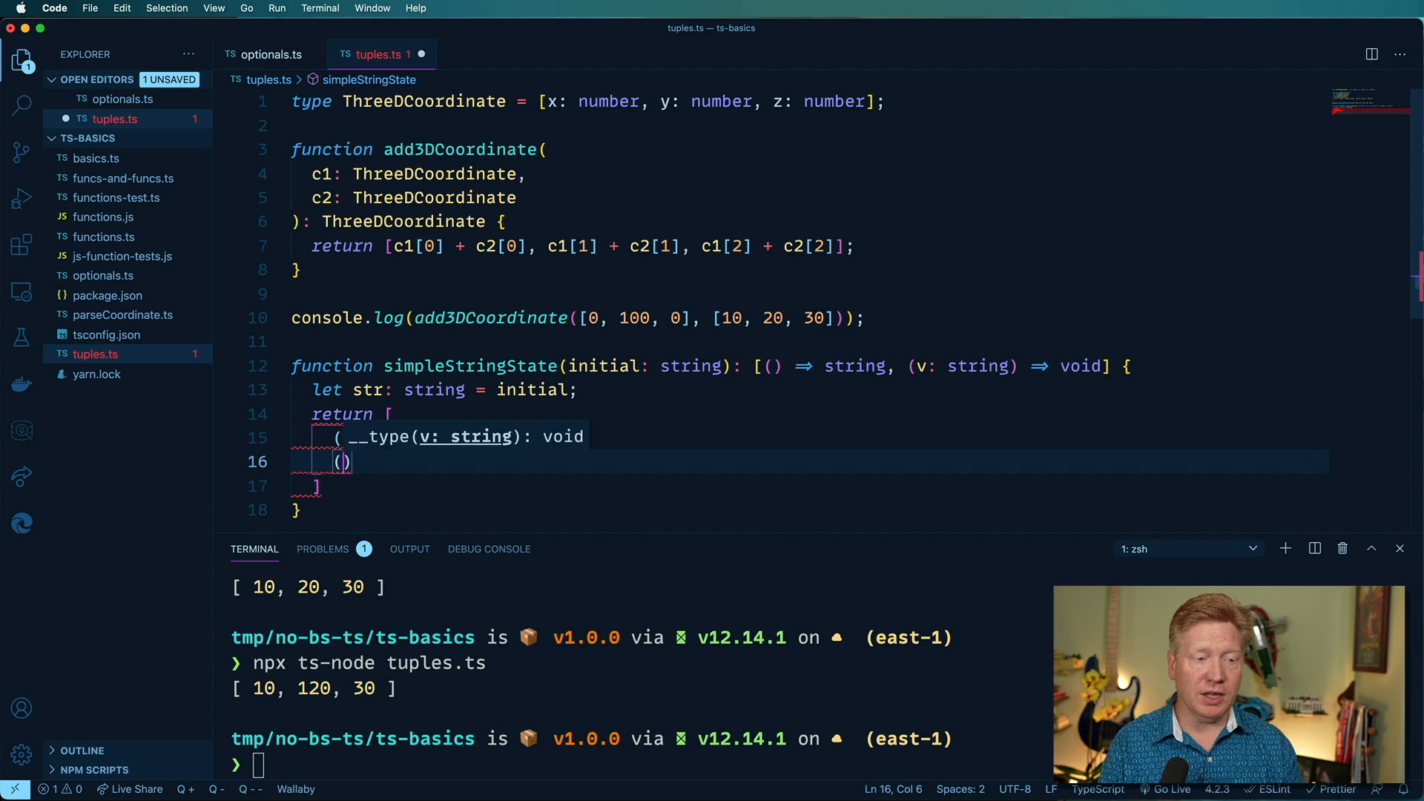
{"action": "type", "text": "v: string"}
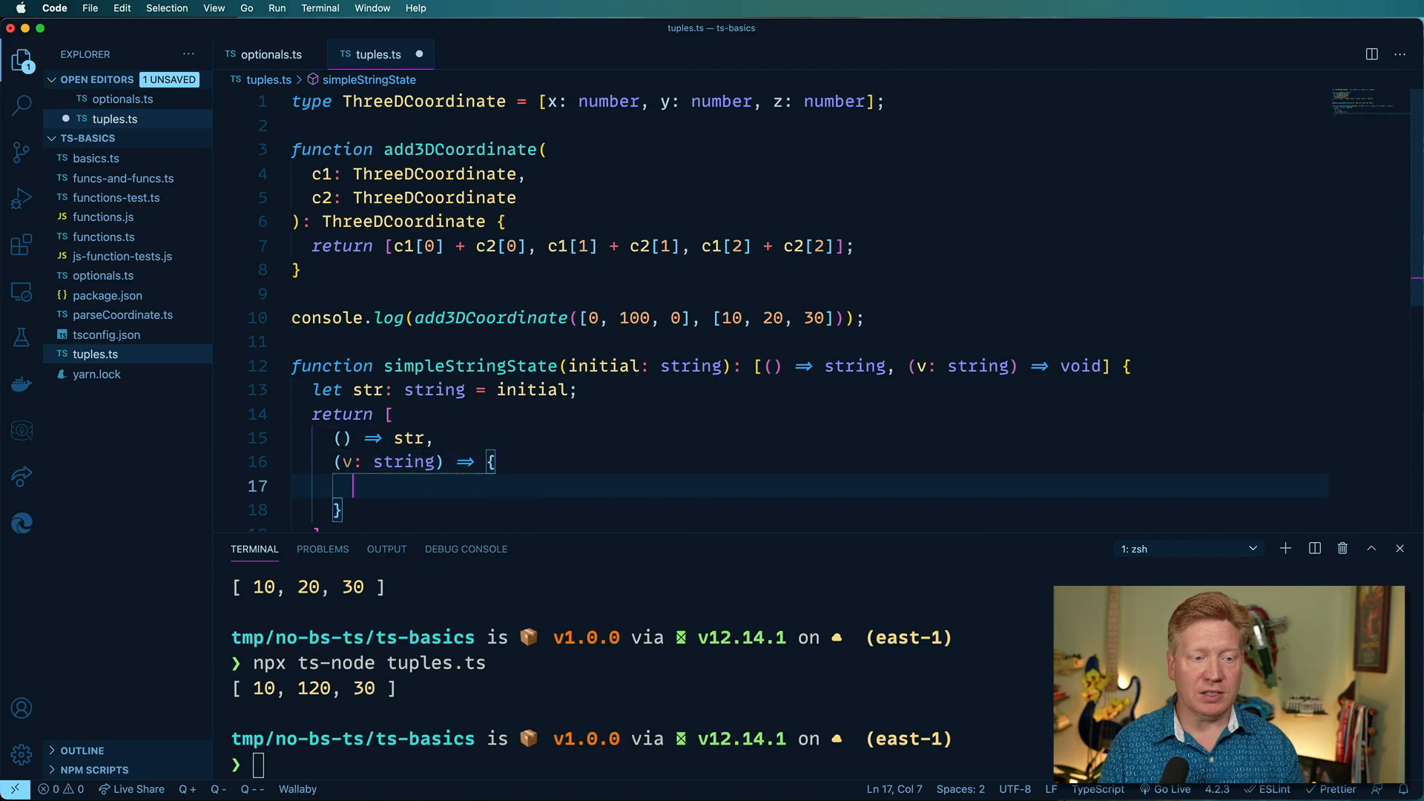
{"action": "type", "text": "str ="}
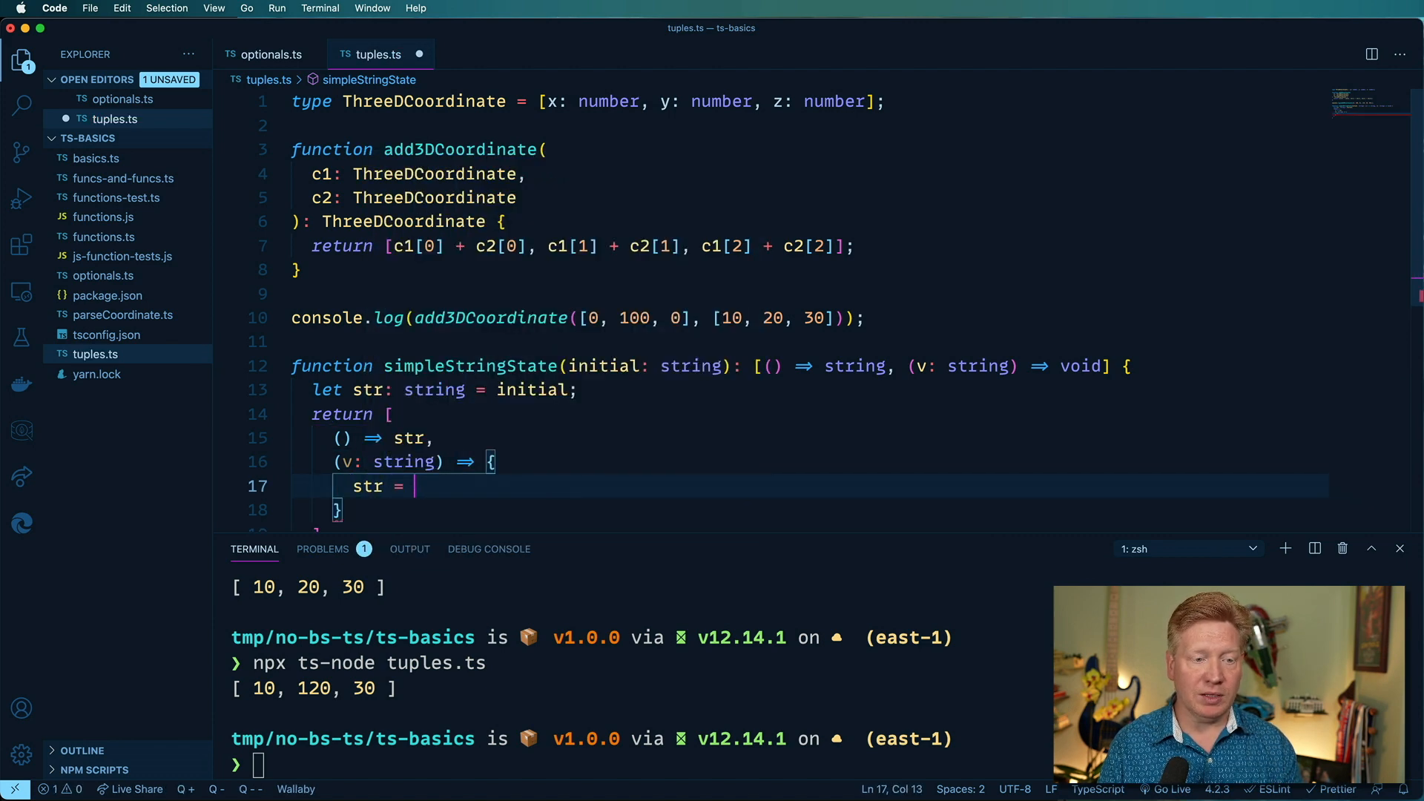
{"action": "type", "text": "v;"}
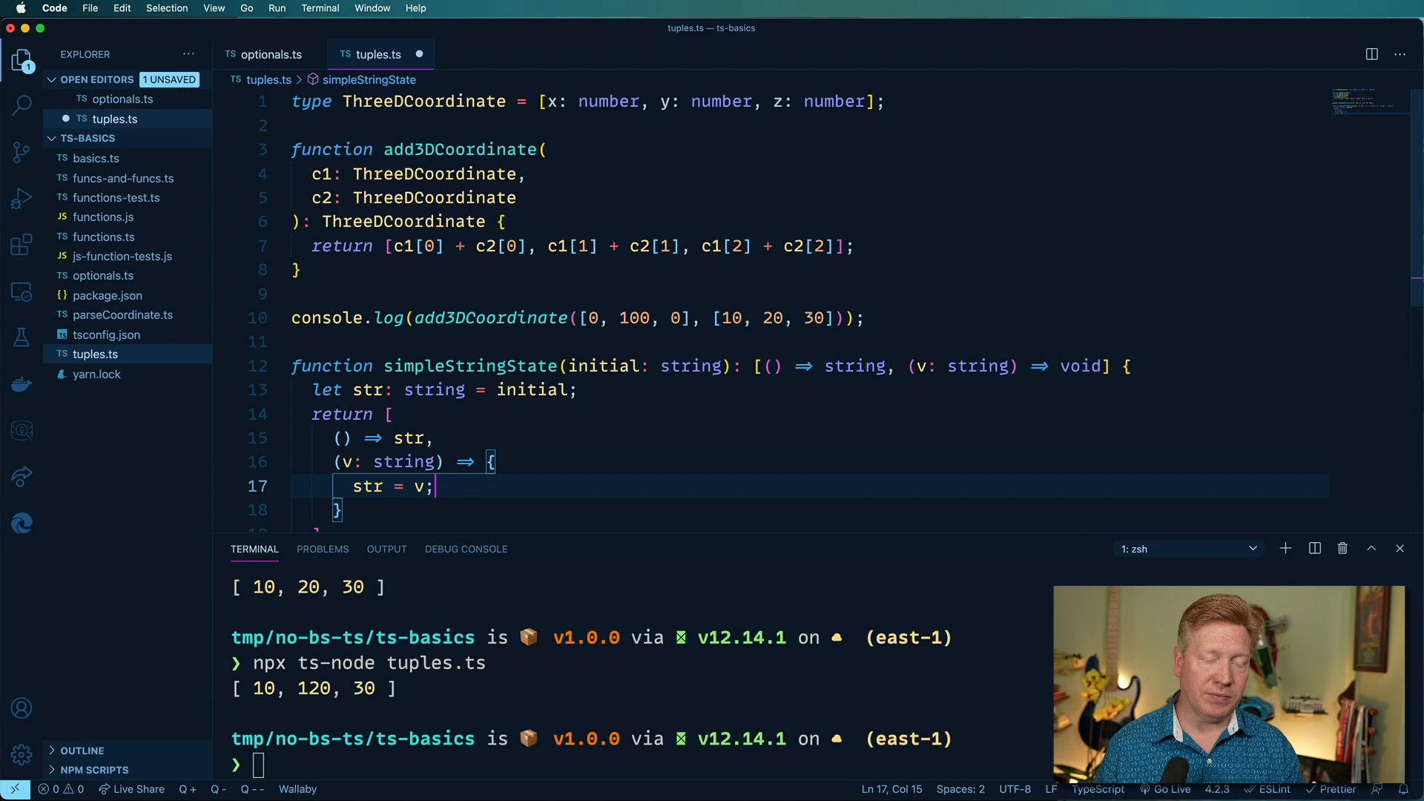
{"action": "double_click", "coordinate": [469, 187]}
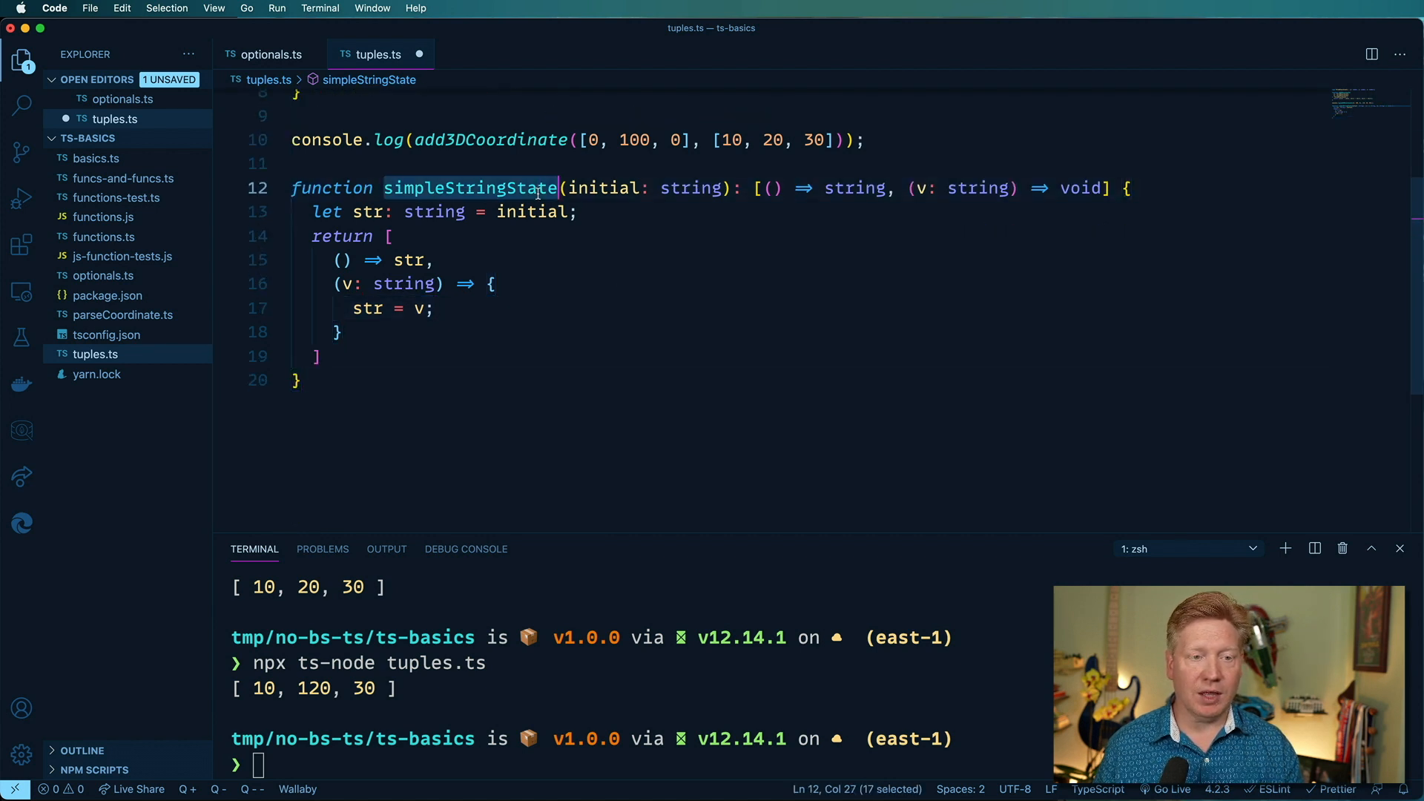
{"action": "left_click", "coordinate": [545, 378]}
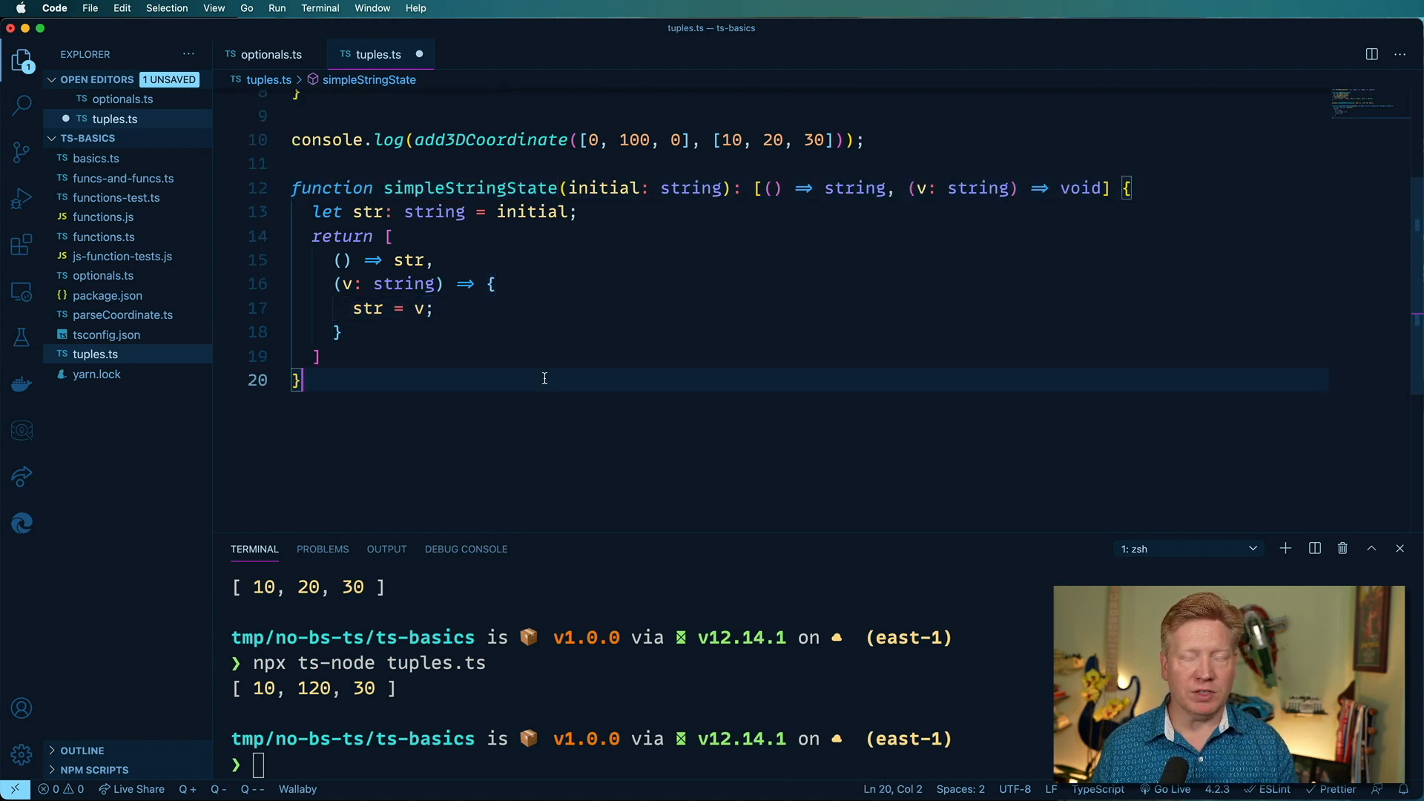
{"action": "mouse_move", "coordinate": [568, 367]}
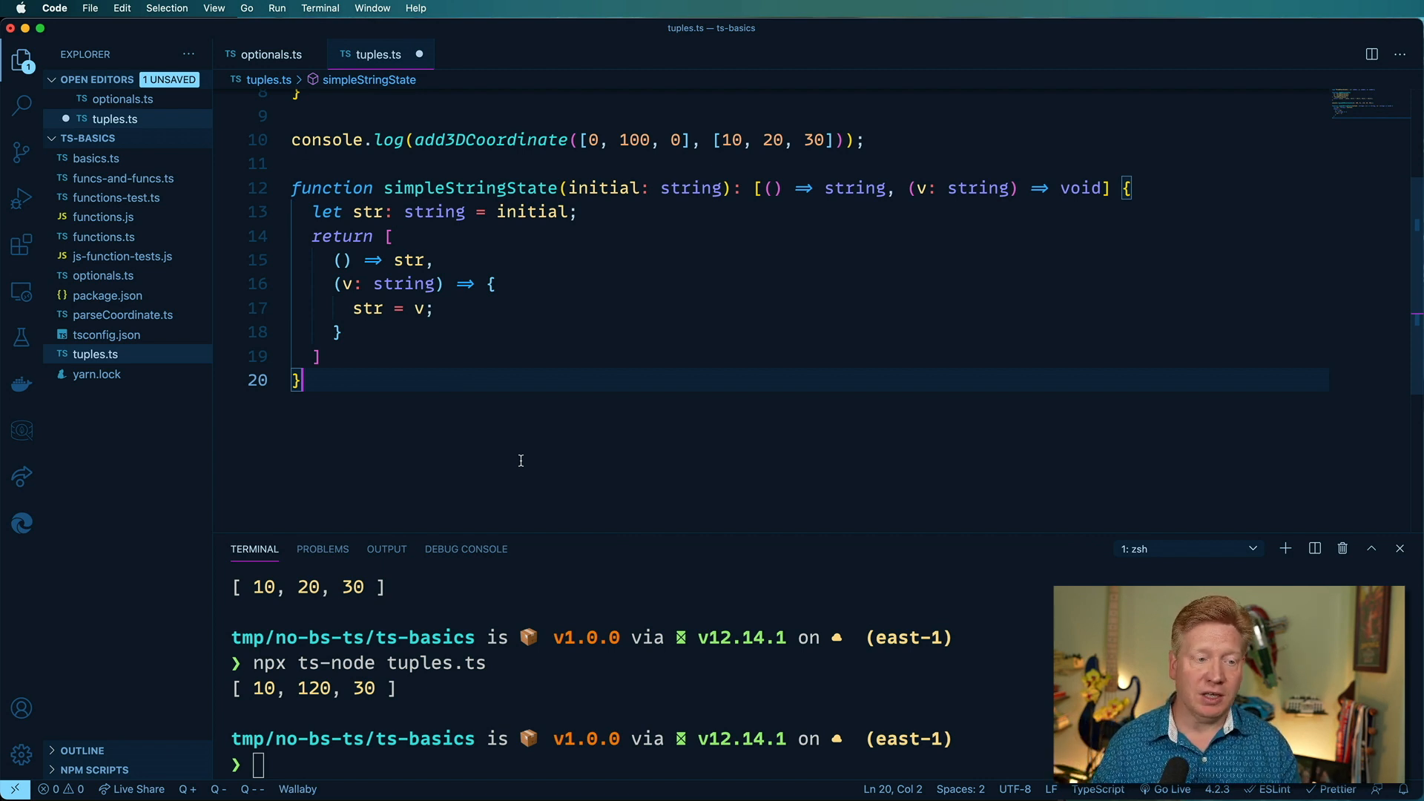
Step: Destructure [str1getter, str1setter] from simpleStringState("hello") below the function
{"action": "key", "text": "Enter"}
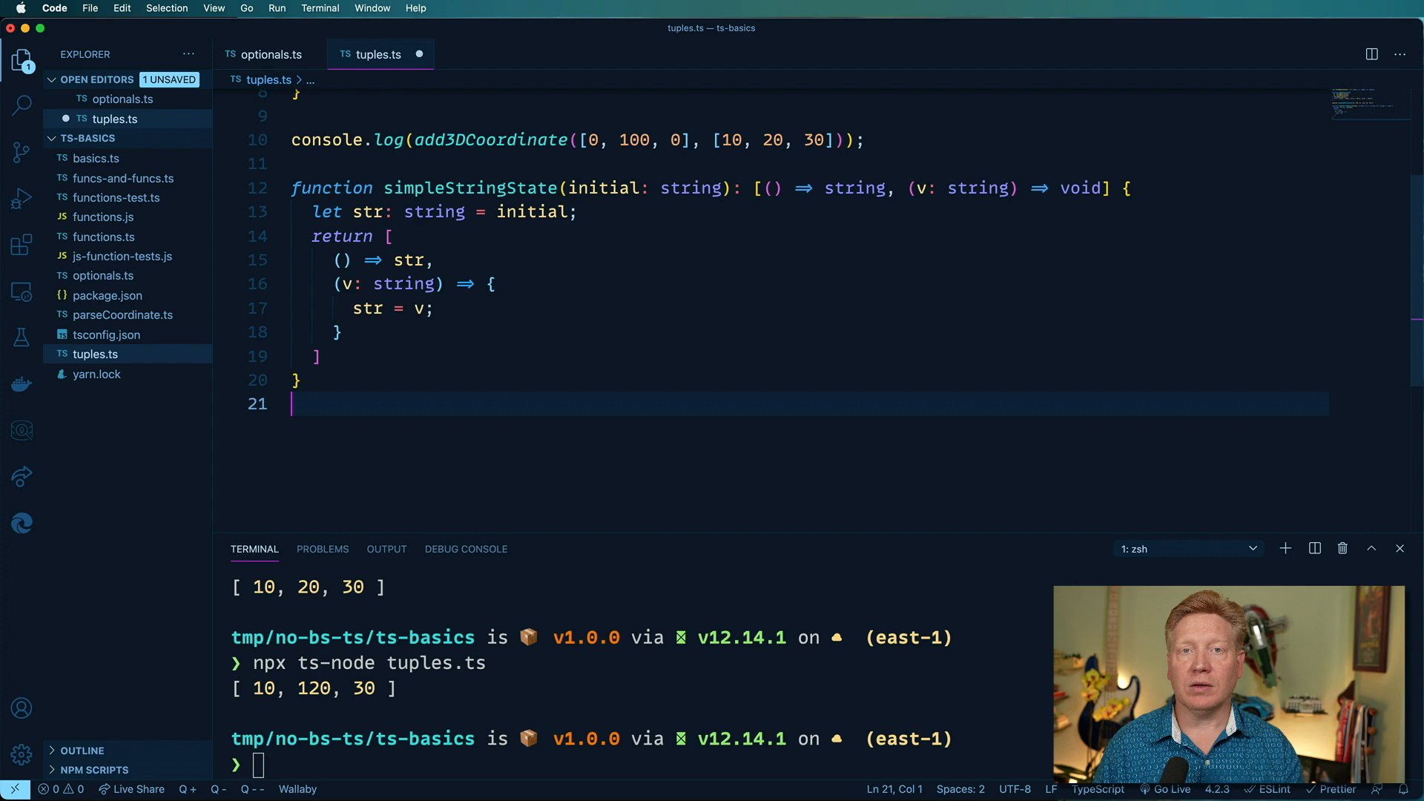
{"action": "type", "text": "const ["}
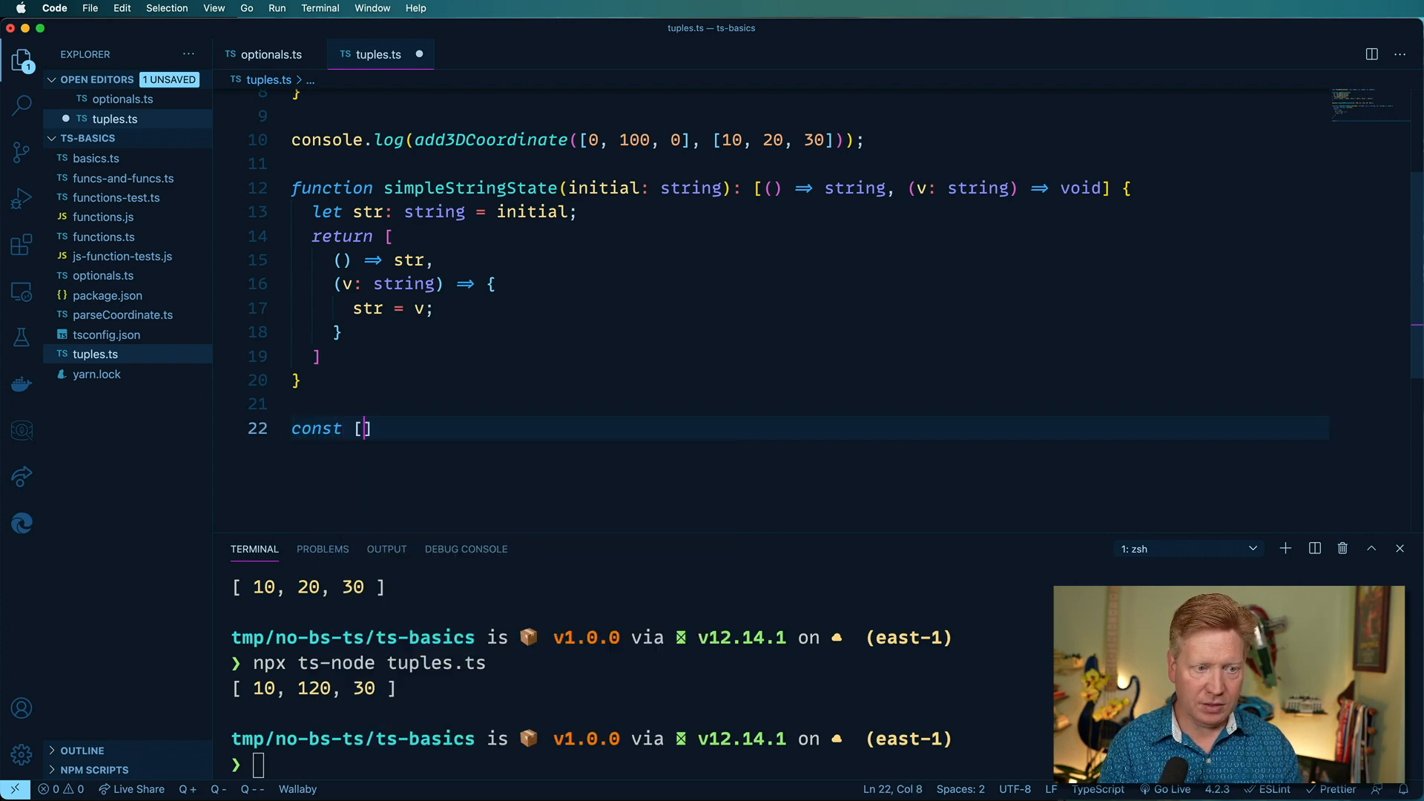
{"action": "type", "text": "str"}
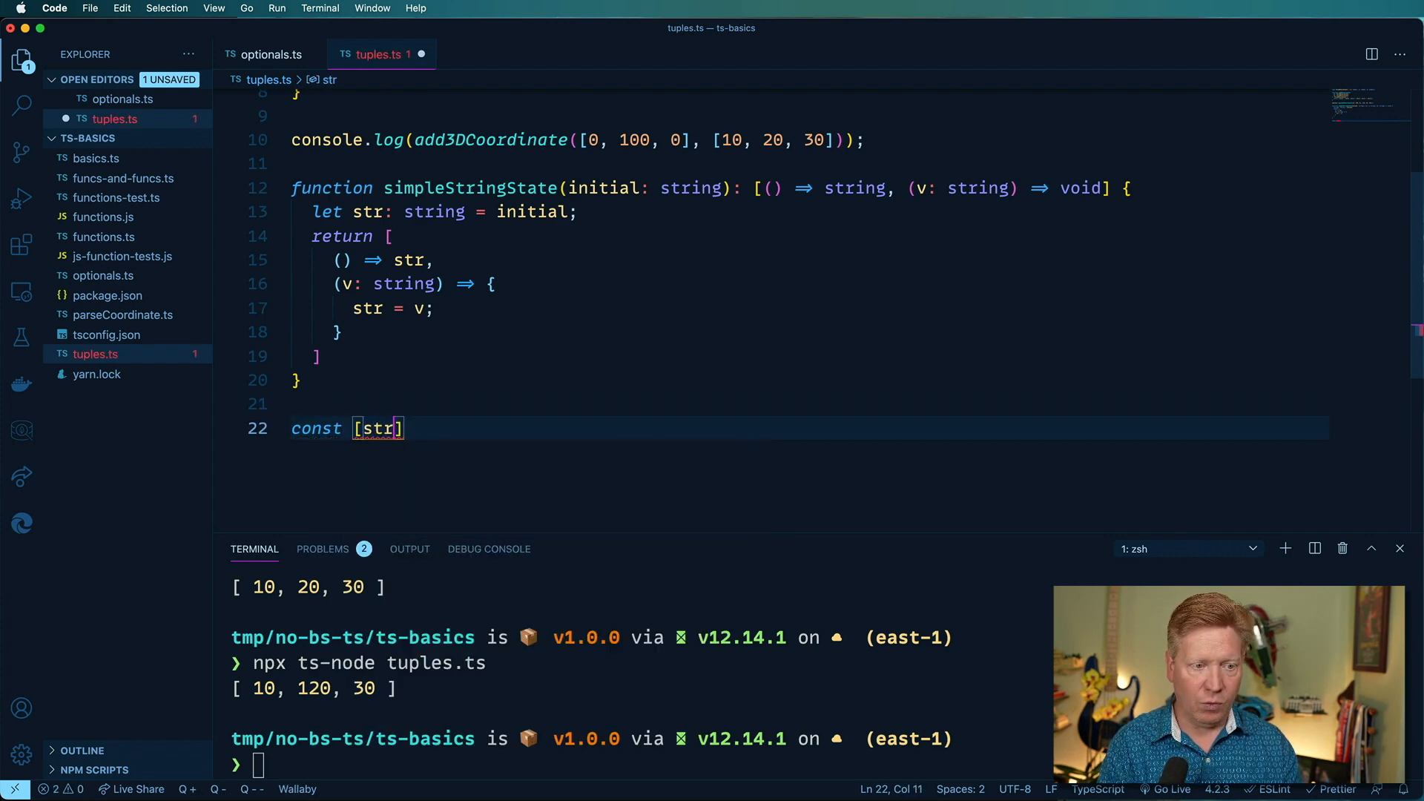
{"action": "type", "text": "1getter,str1setter"}
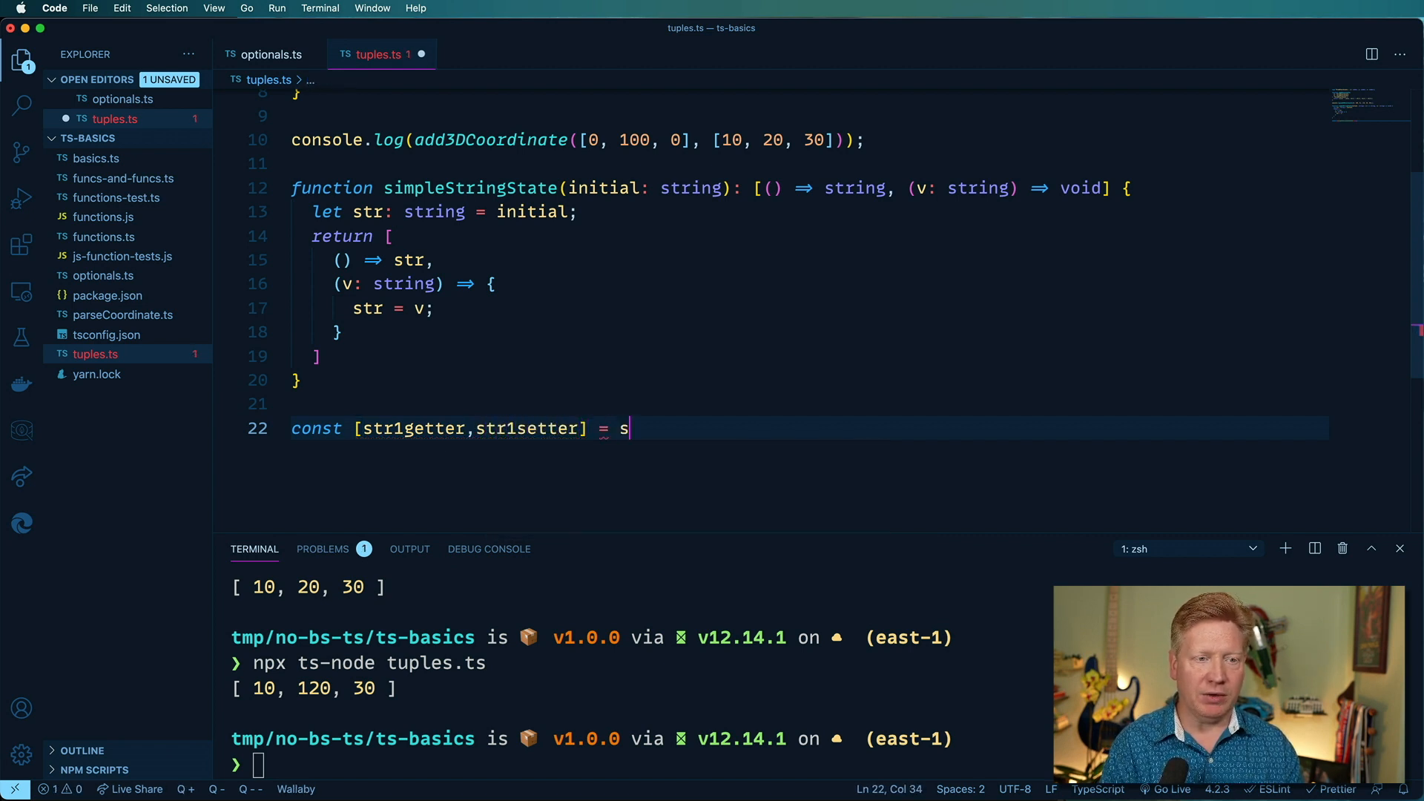
{"action": "type", "text": "impleStringState("}
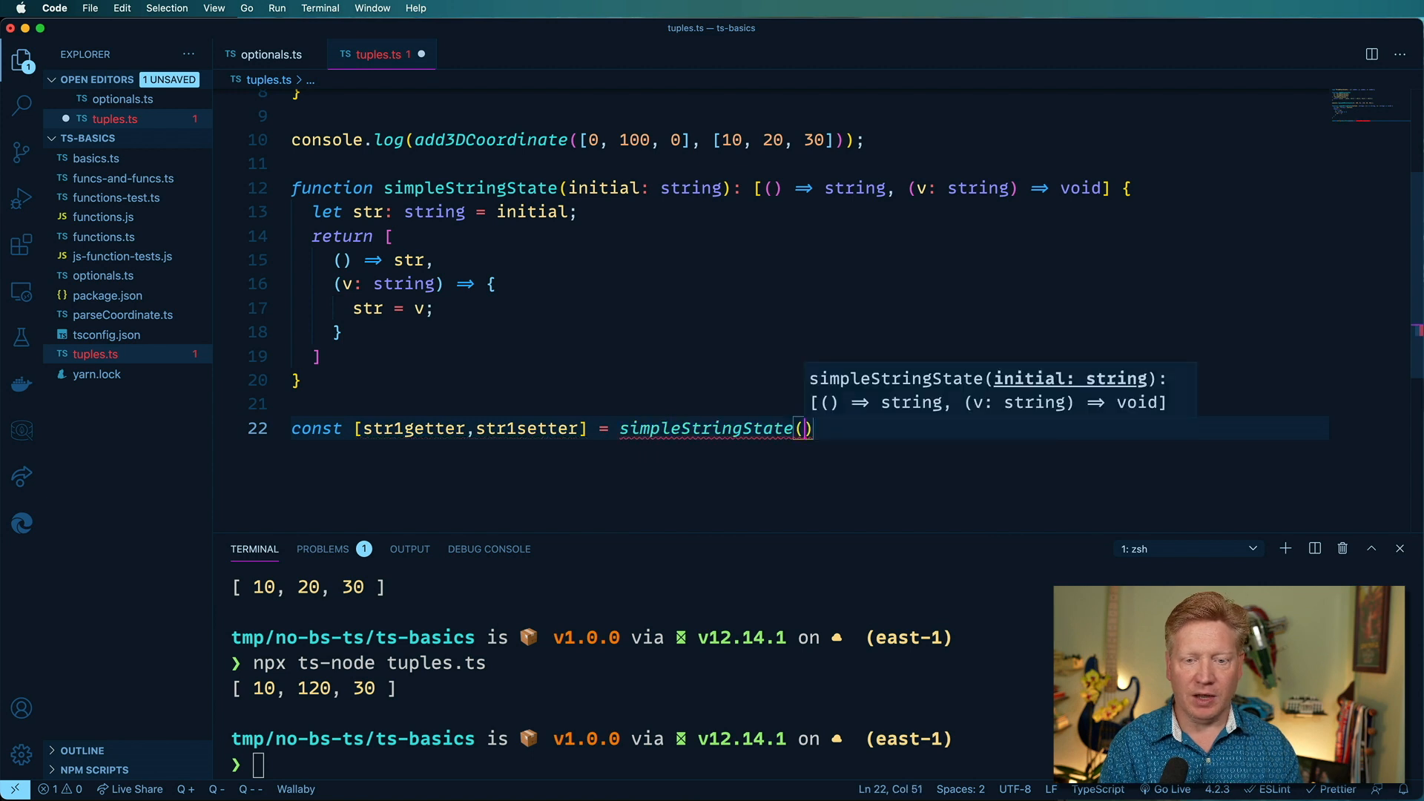
{"action": "type", "text": "\"hel\""}
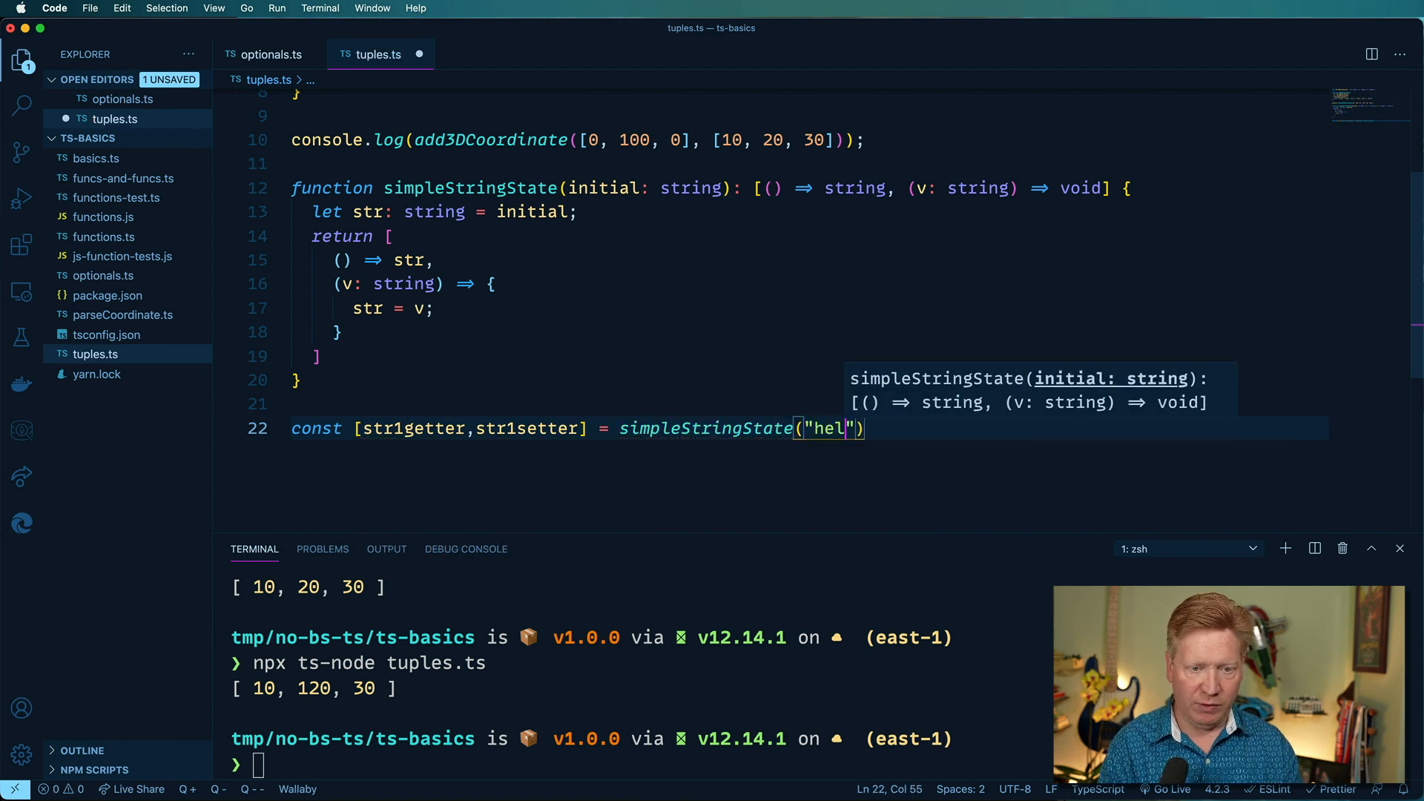
{"action": "type", "text": "lo\");"}
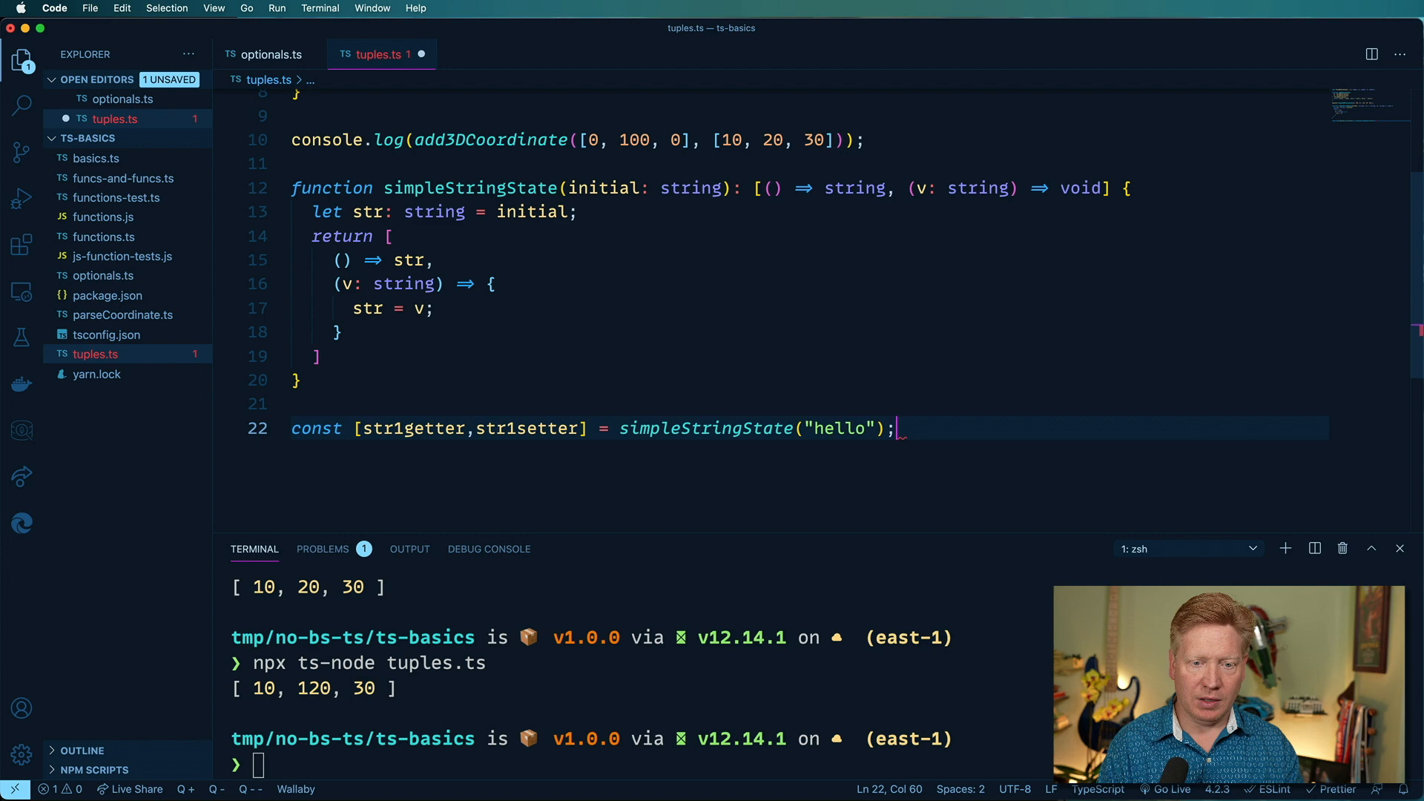
Step: Log str1getter(), call str1setter("goodbye"), and log str1getter() again
{"action": "type", "text": "console.log("}
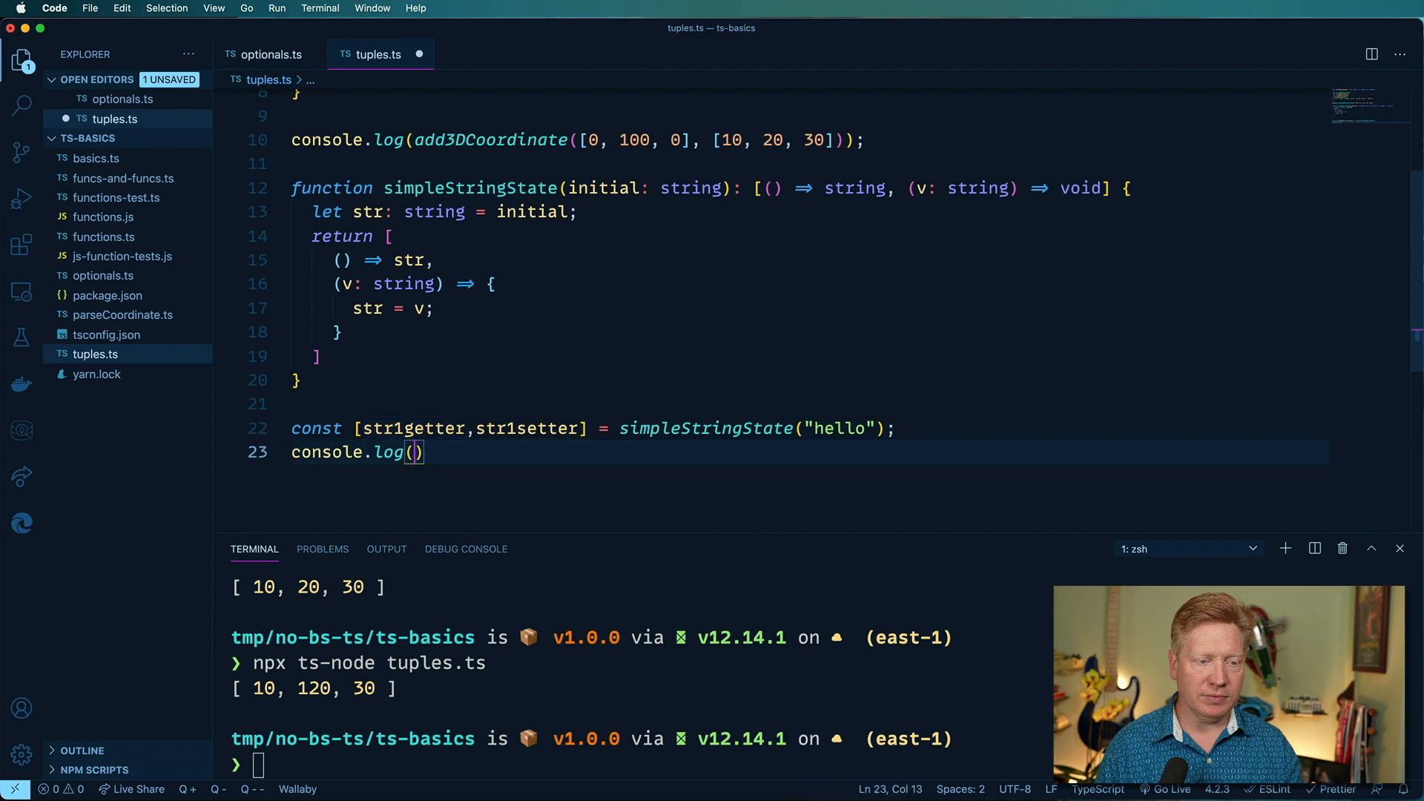
{"action": "type", "text": "str1getter()"}
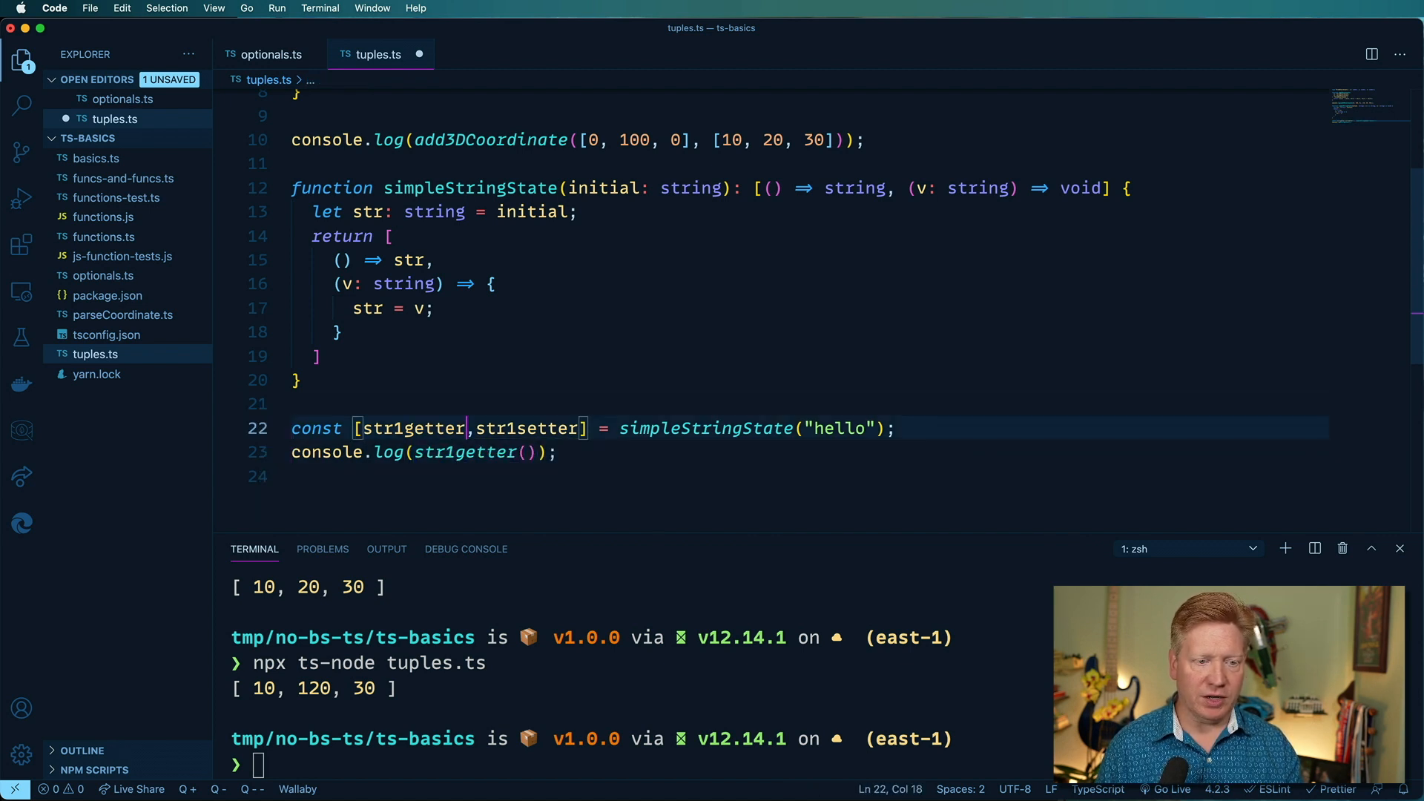
{"action": "type", "text": "str1setter"}
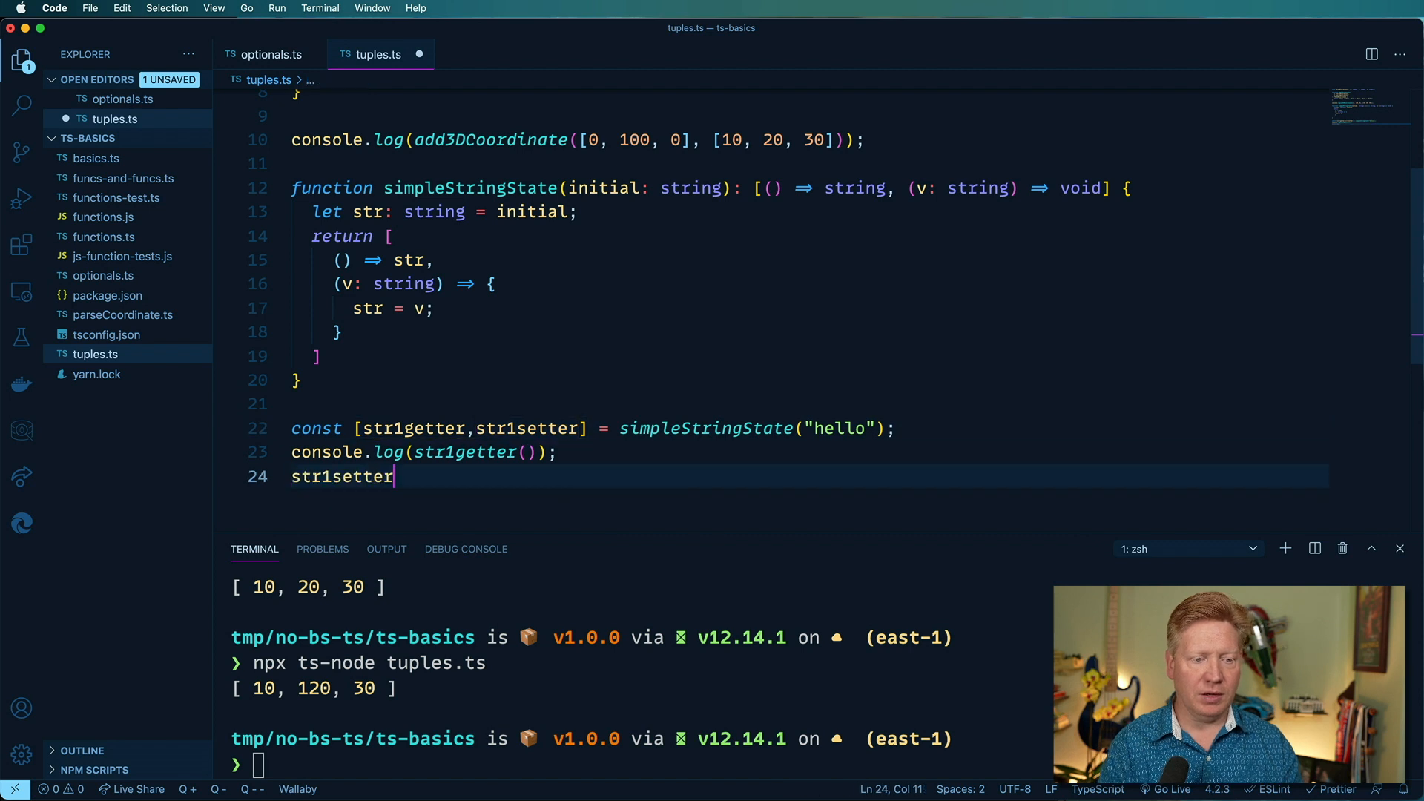
{"action": "type", "text": "("}
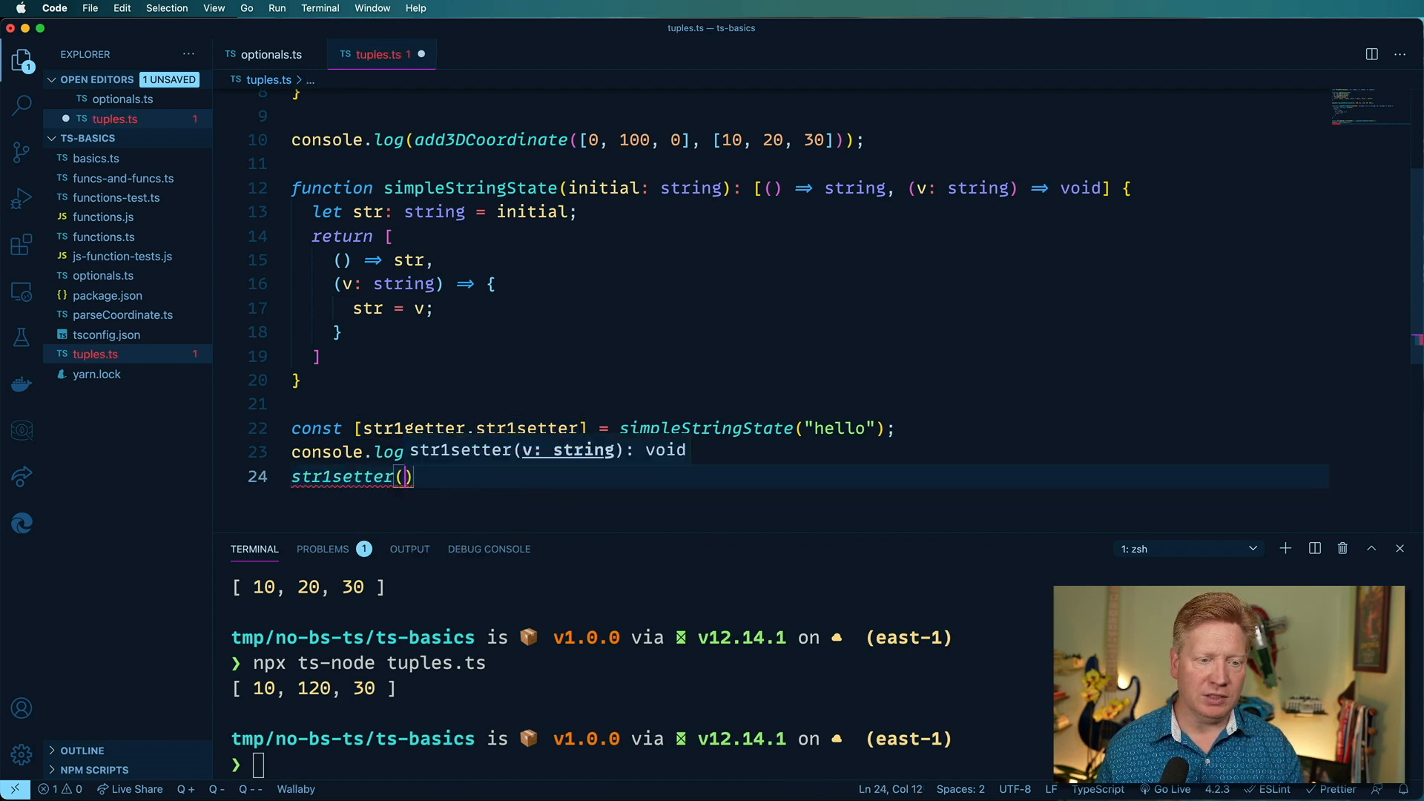
{"action": "type", "text": "\"\""}
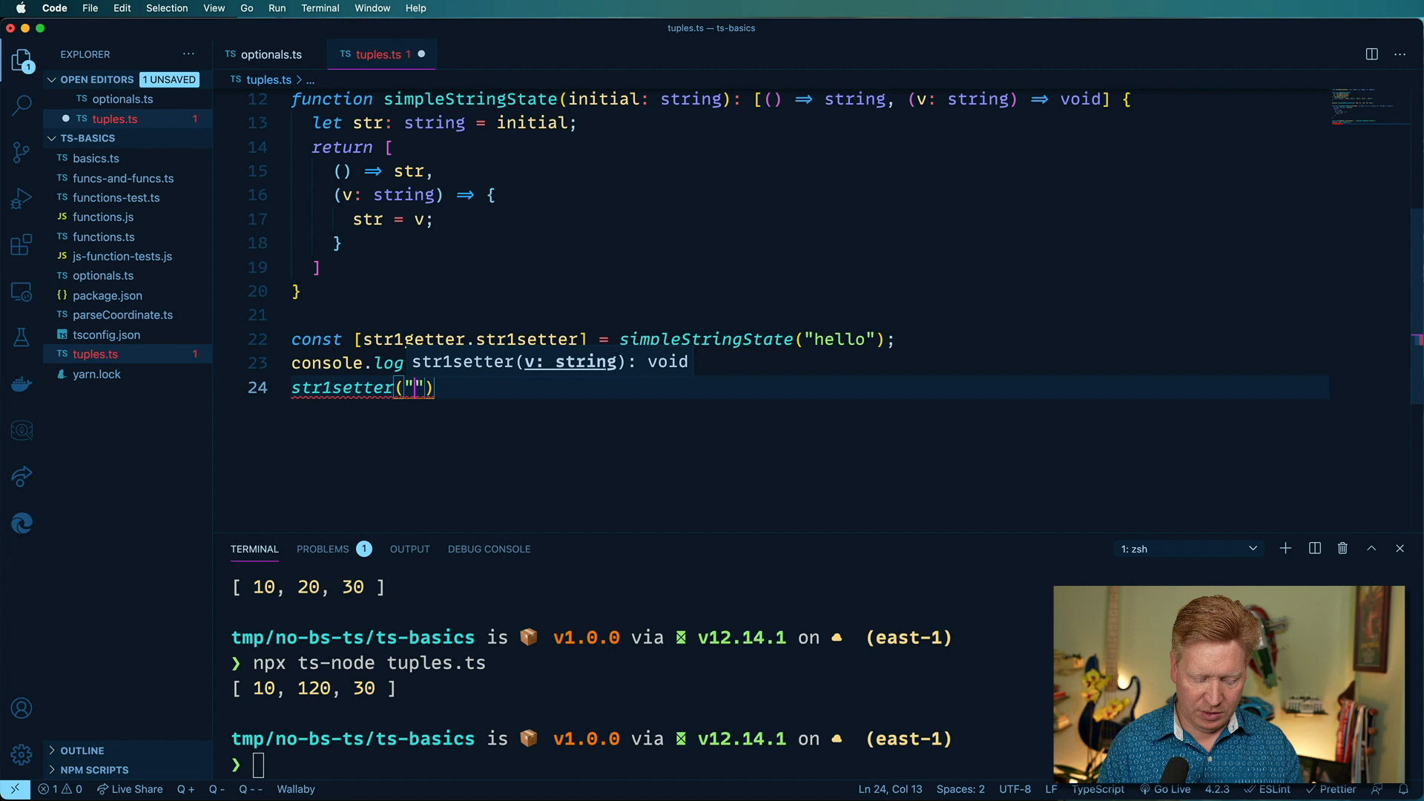
{"action": "type", "text": "goodbye"}
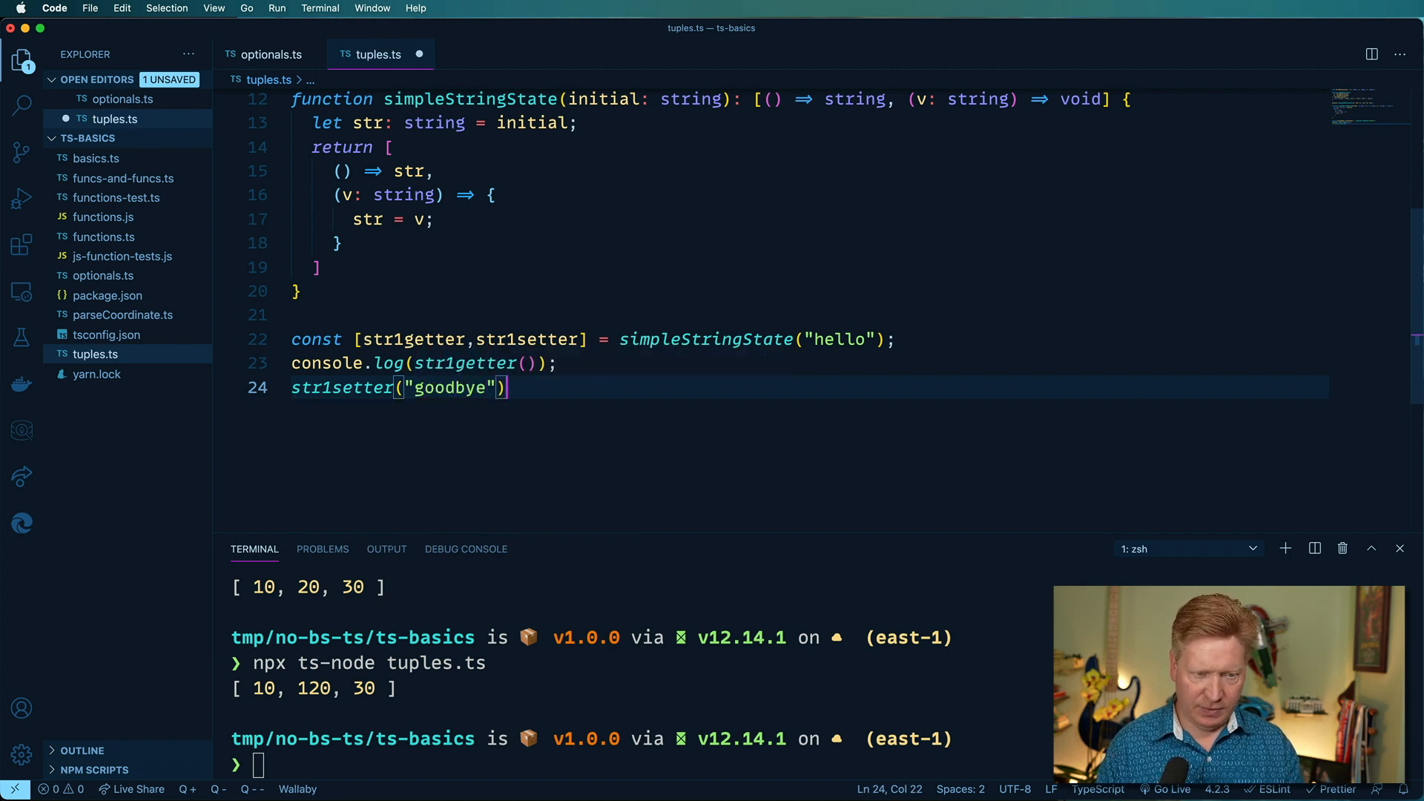
{"action": "type", "text": "console.log(str1getter());"}
{"action": "left_click", "coordinate": [638, 764]}
{"action": "type", "text": "npx ts-node tuples.ts"}
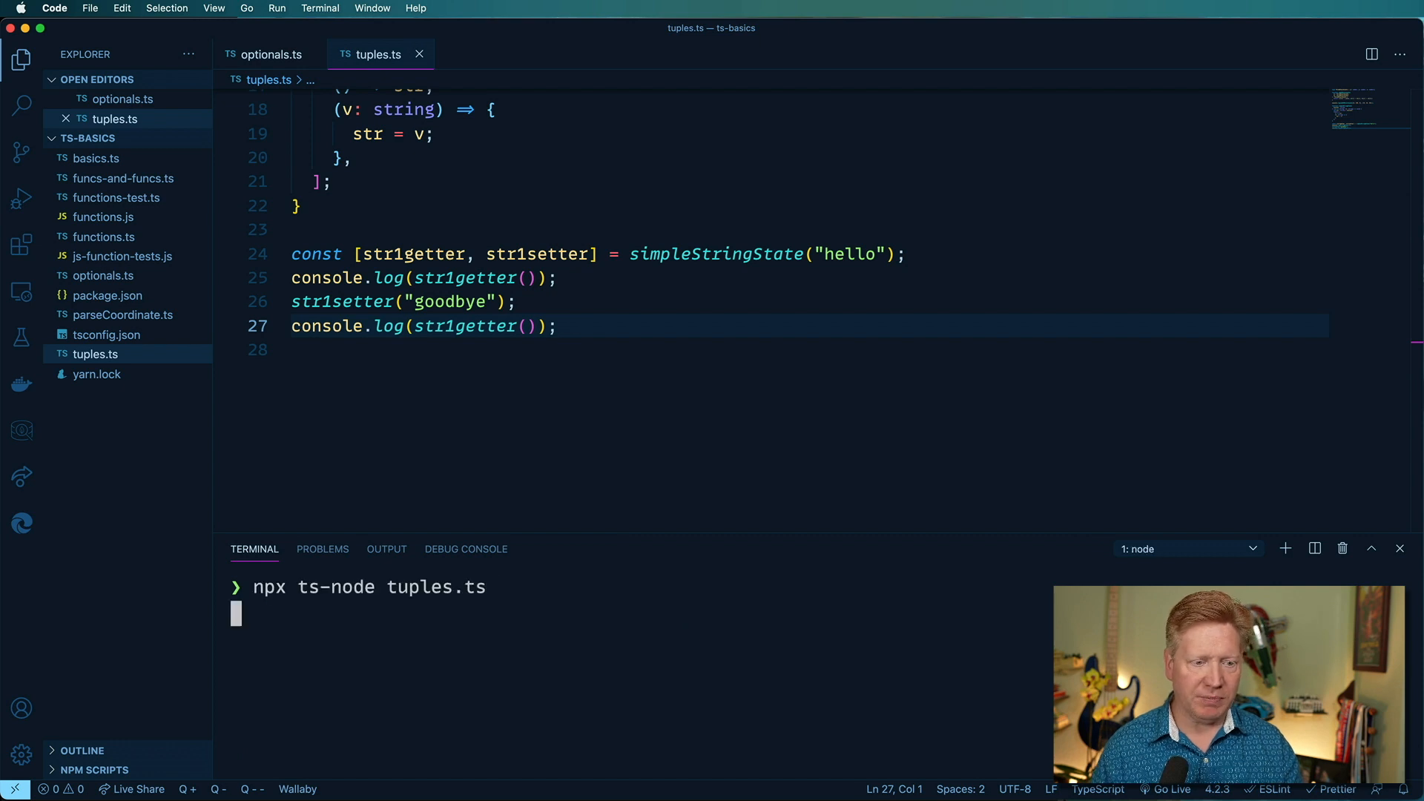
Step: Save tuples.ts and run it with ts-node, printing hello then goodbye
{"action": "key", "text": "Enter"}
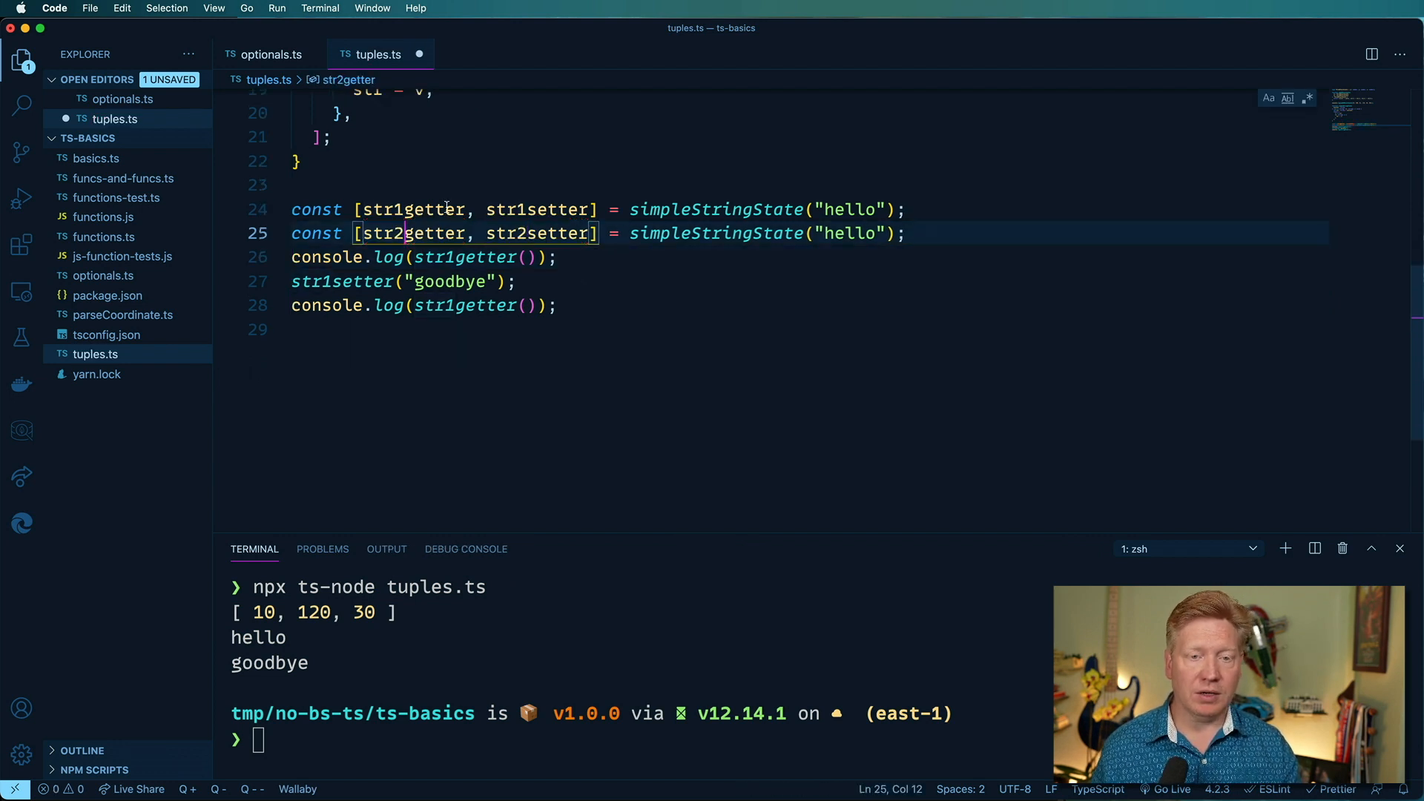
Step: Add str2 state from simpleStringState("jack"), log str2getter() first and last, and rerun ts-node
{"action": "type", "text": "jack"}
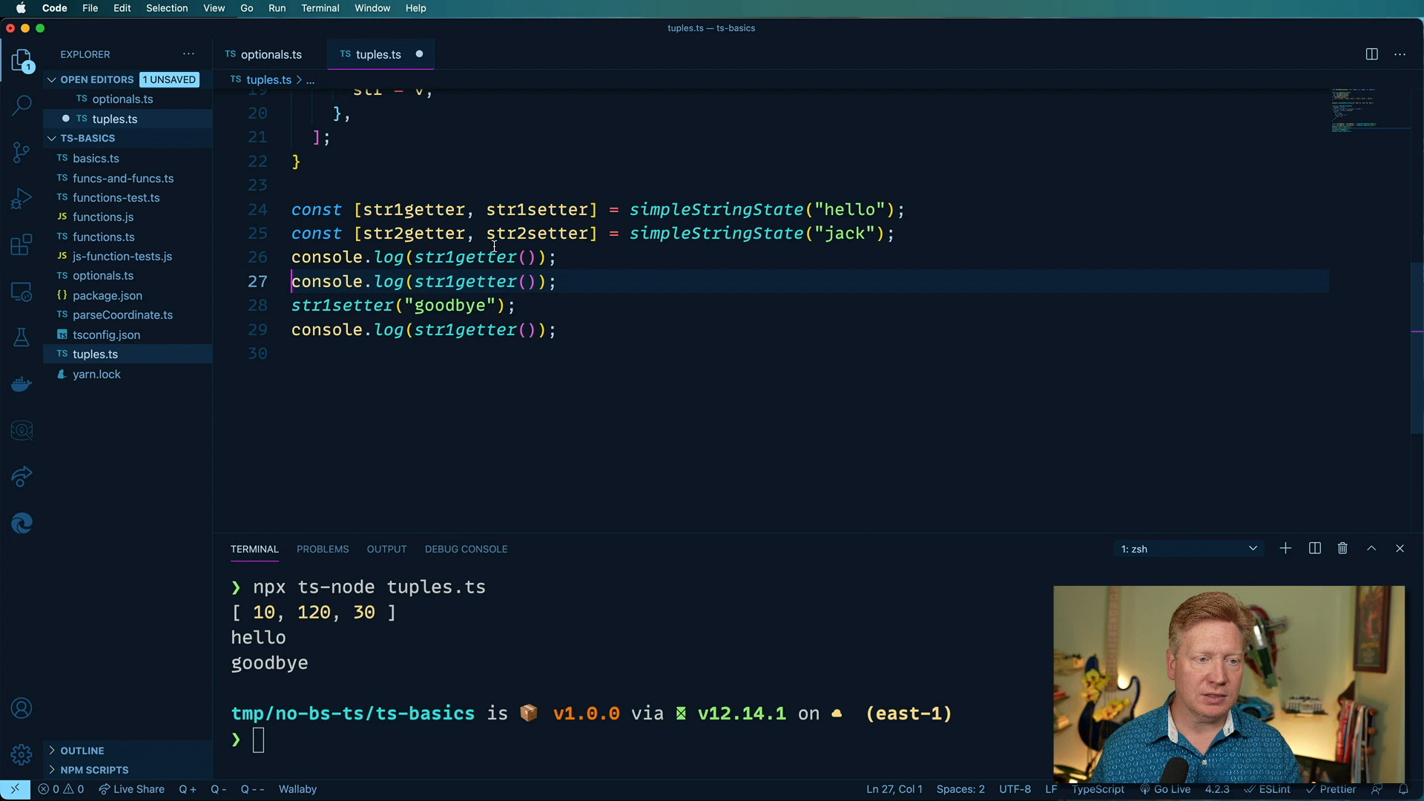
{"action": "double_click", "coordinate": [462, 257]}
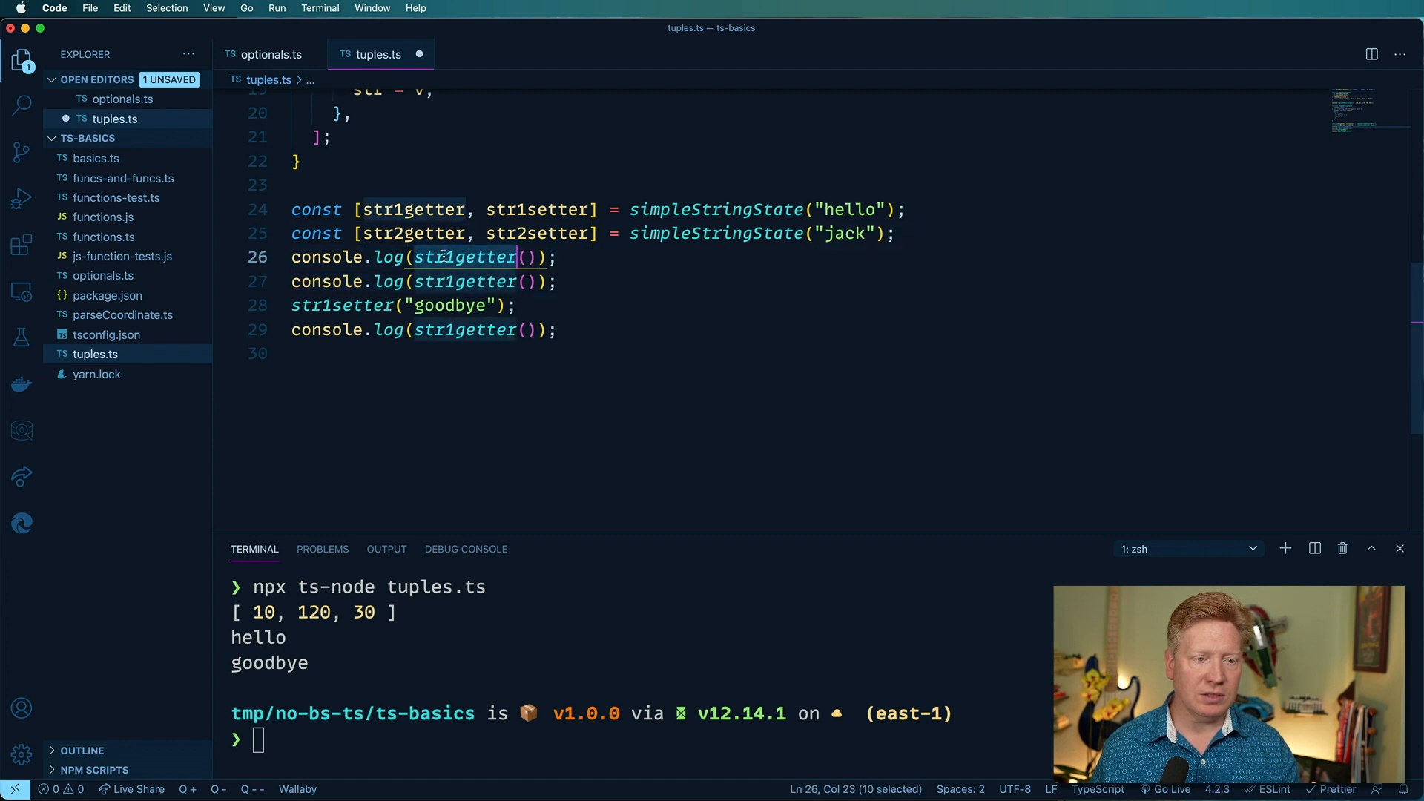
{"action": "type", "text": "str2getter"}
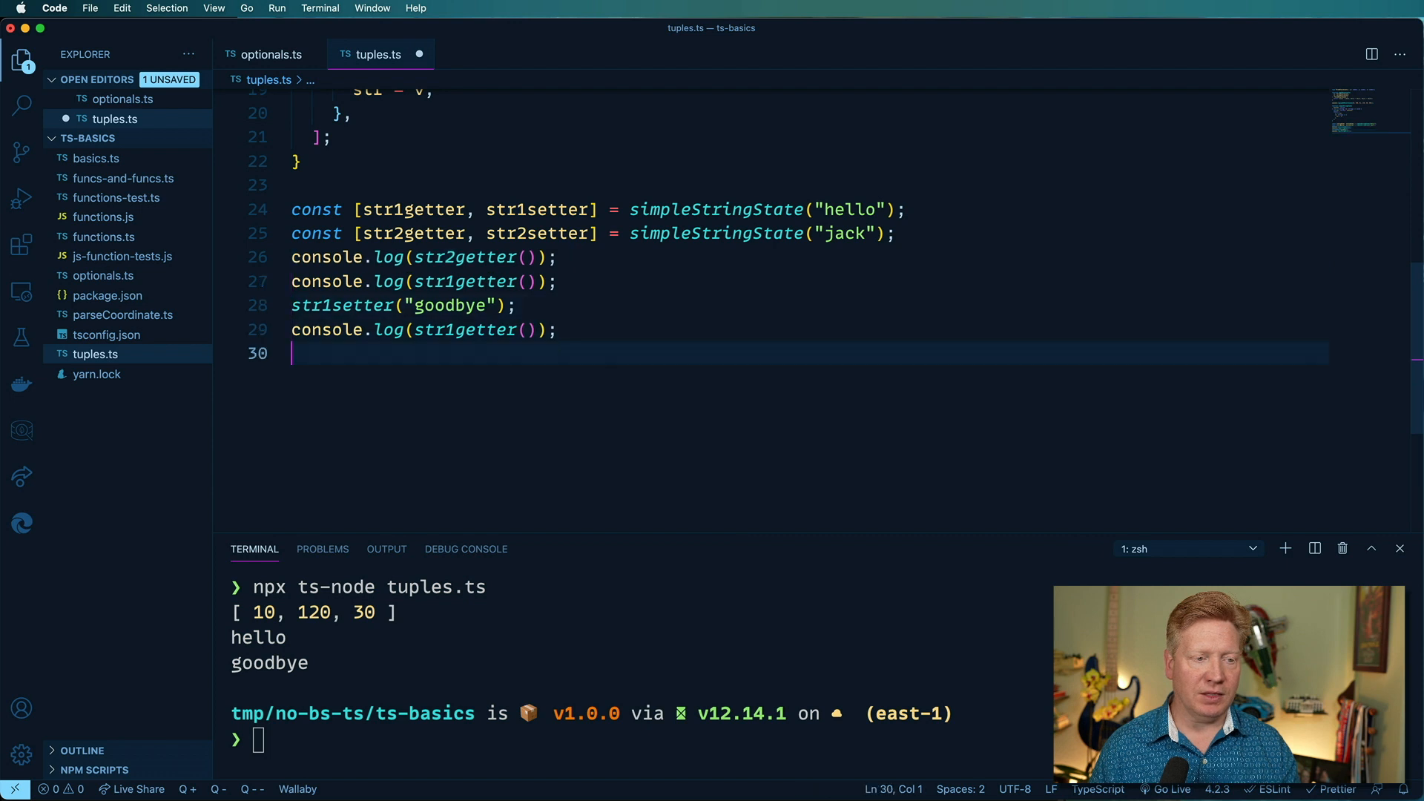
{"action": "type", "text": "console.log(str2getter());"}
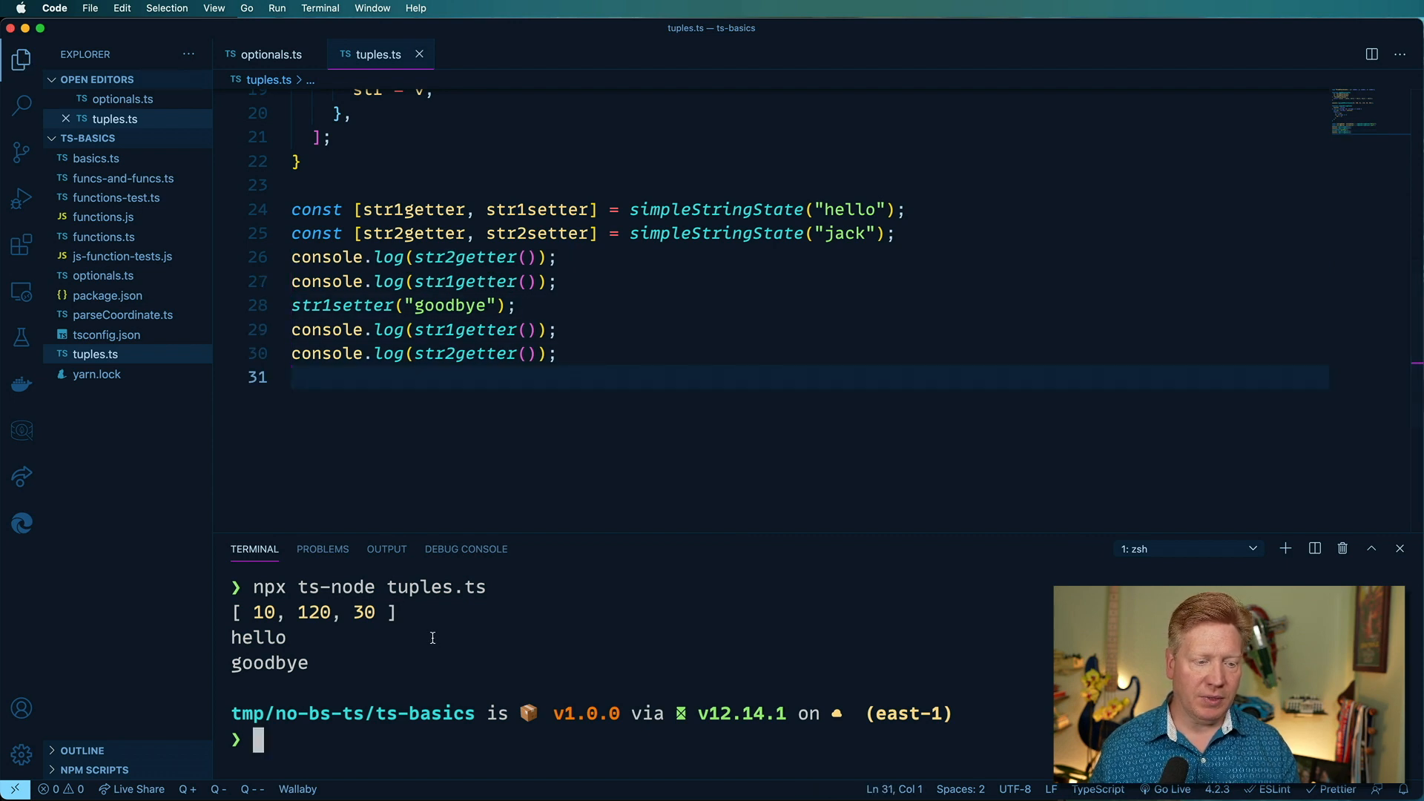
{"action": "type", "text": "npx ts-node tuples.ts"}
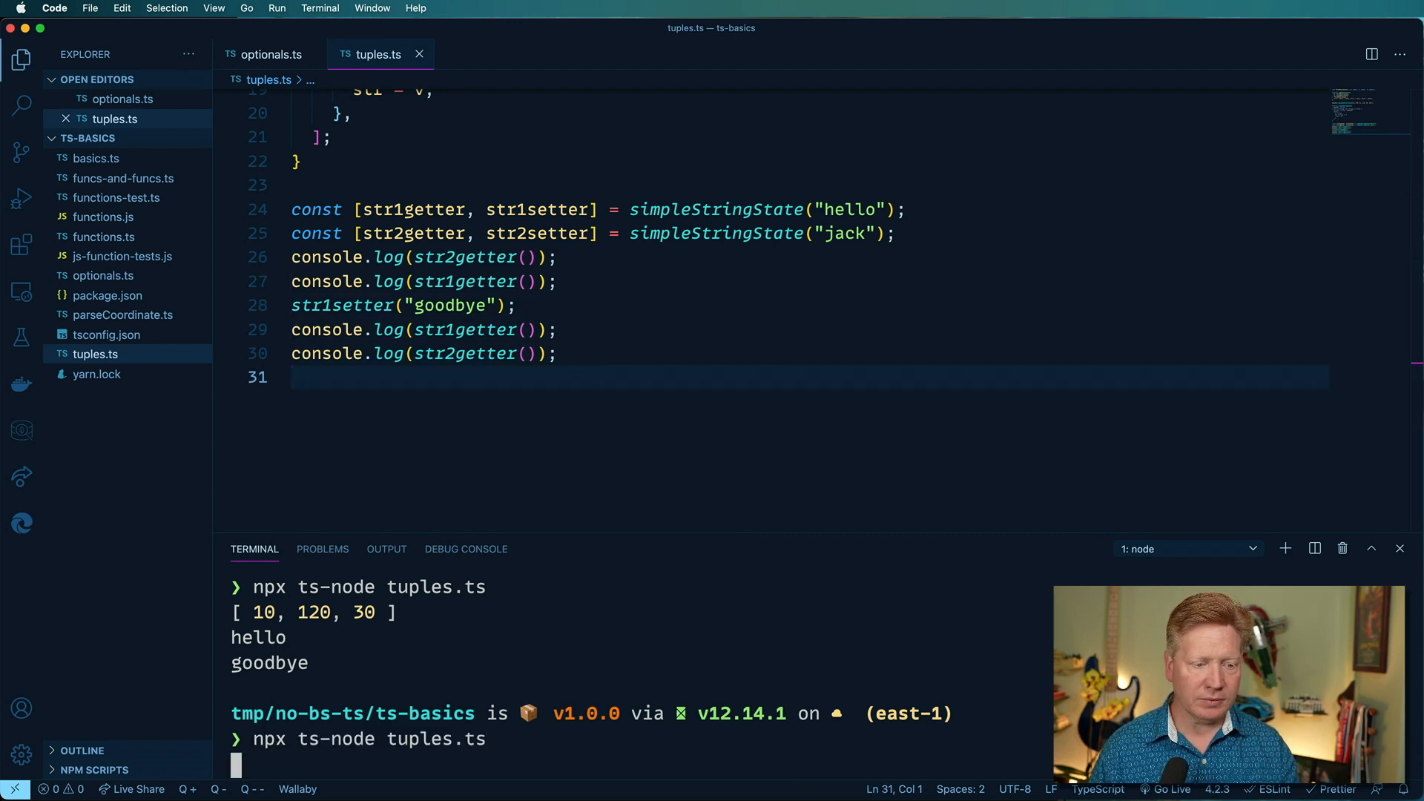